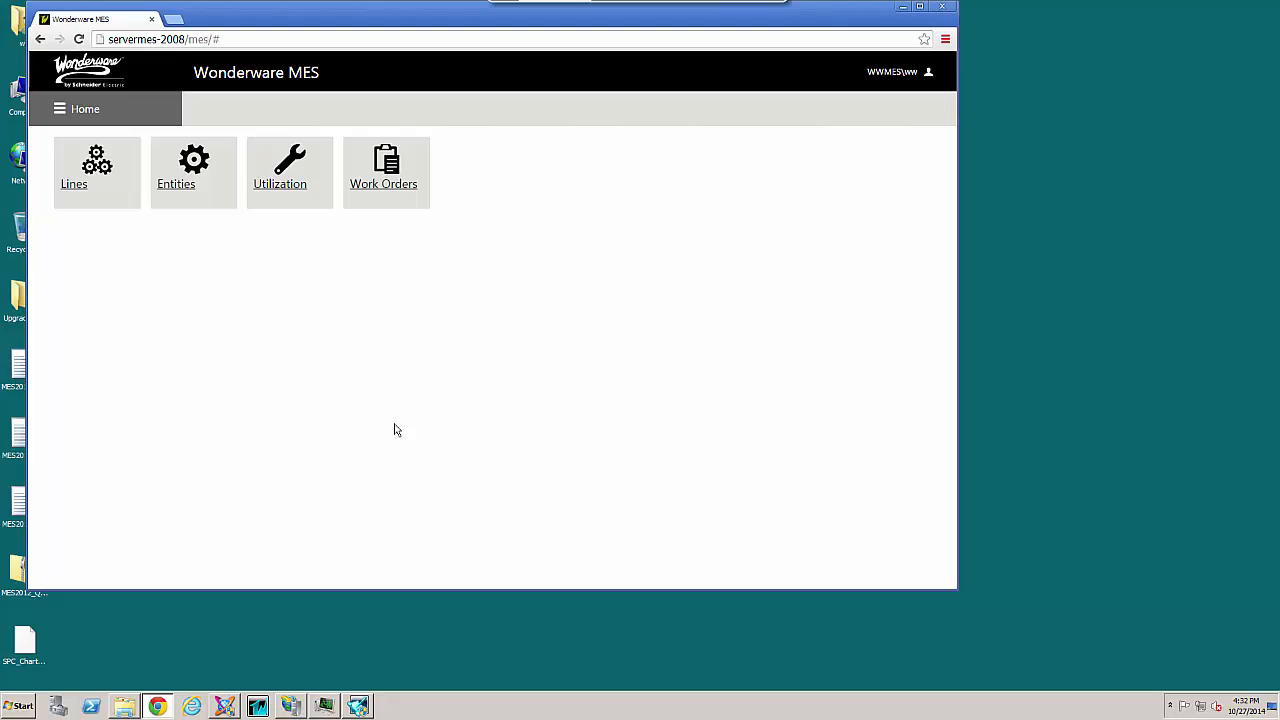
# Show the Lines overview with status cards for PackLine_001 through PackLine_005.
pyautogui.click(920, 8)
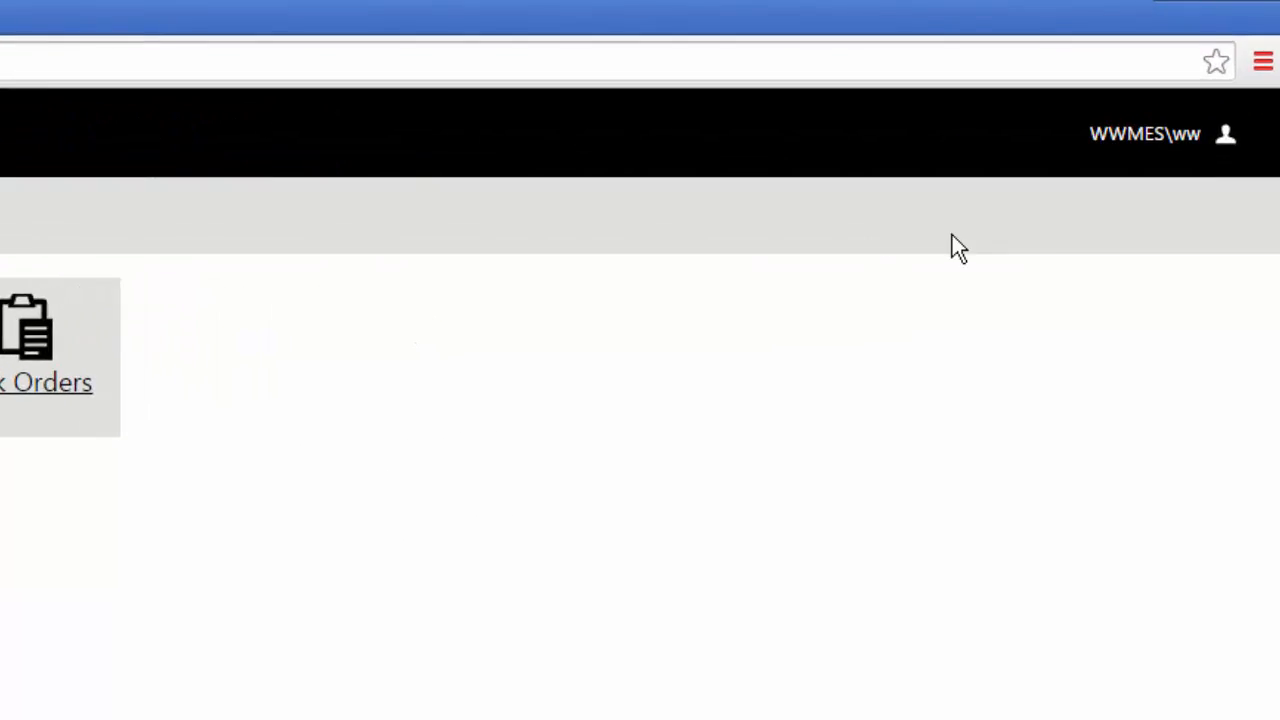
pyautogui.click(1144, 132)
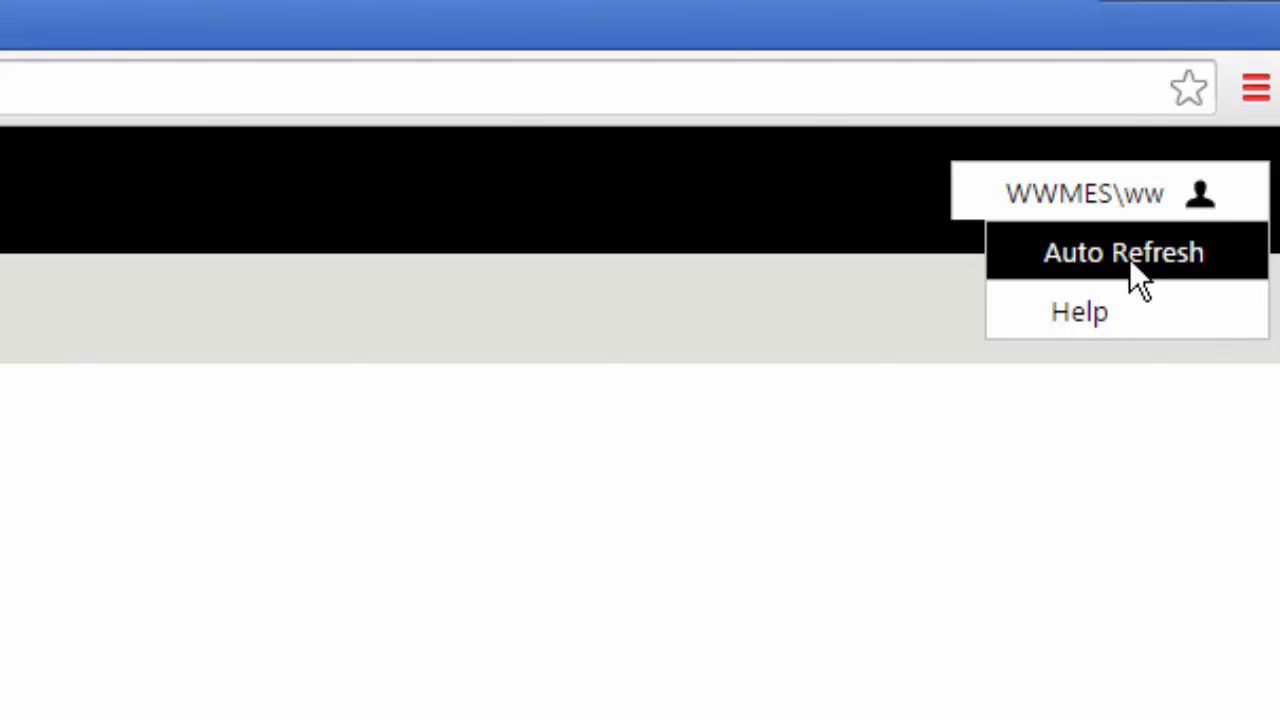
pyautogui.moveTo(1080, 312)
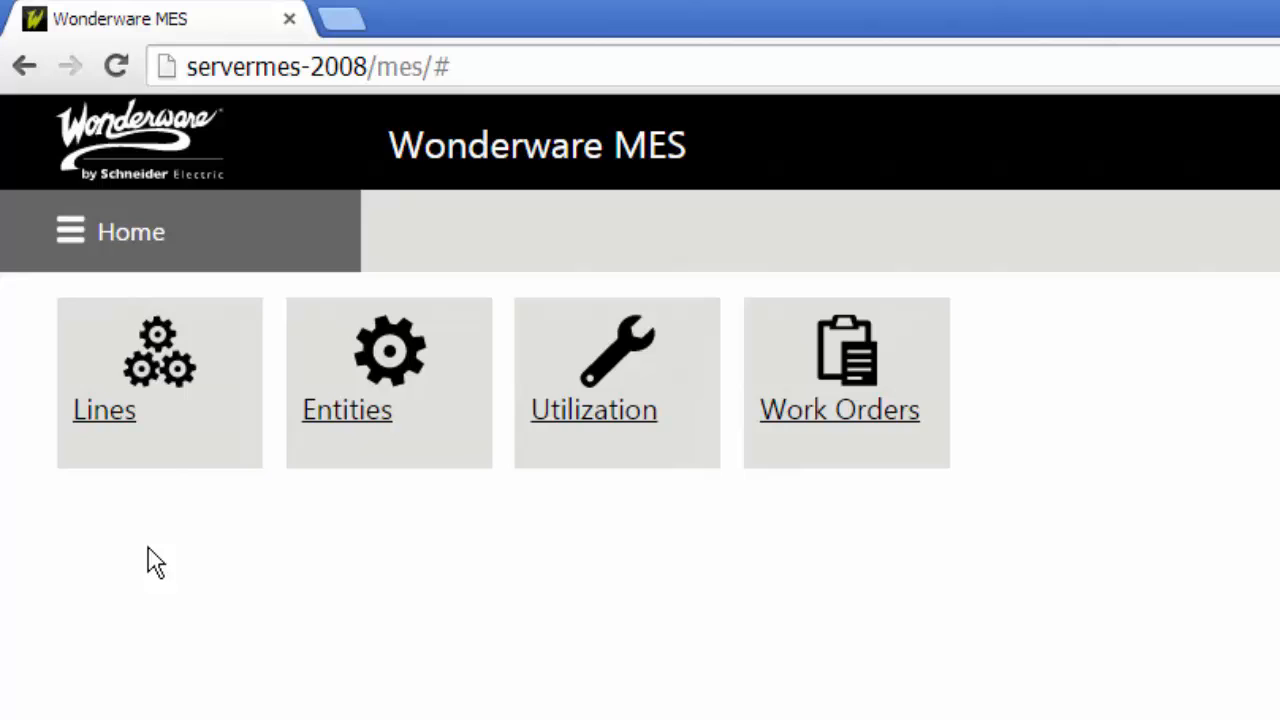
pyautogui.moveTo(828, 464)
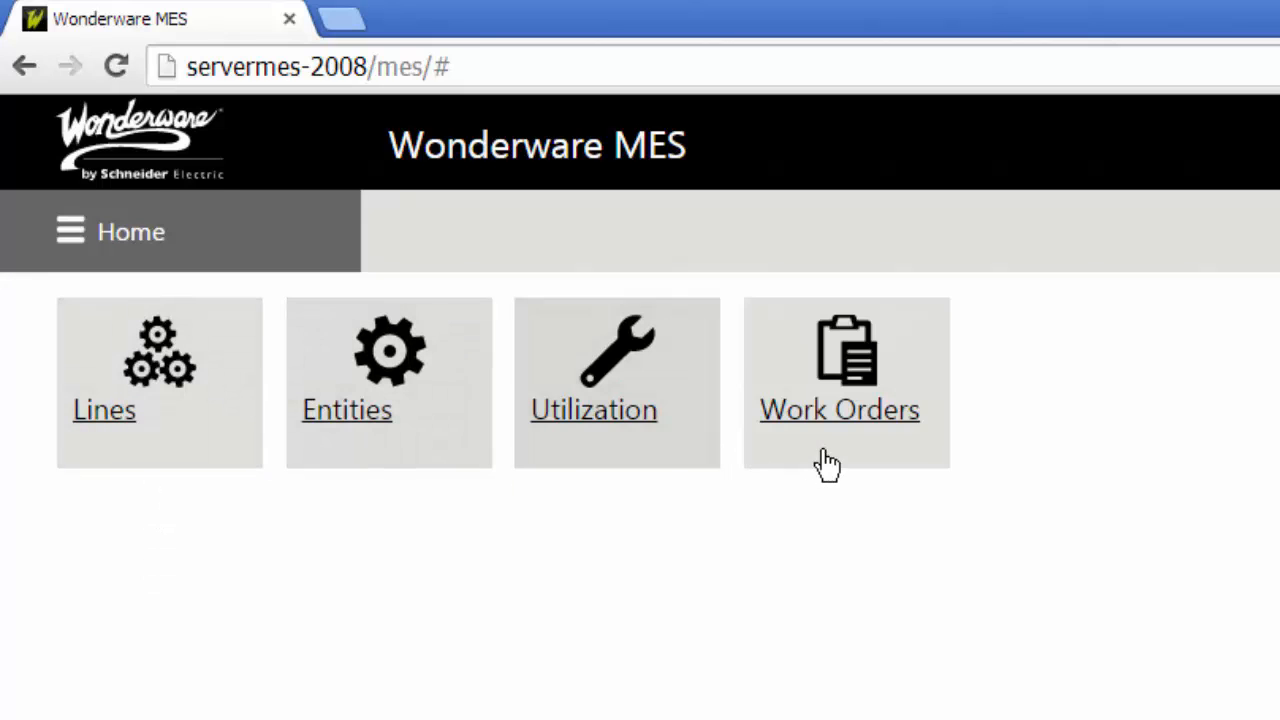
pyautogui.moveTo(300, 586)
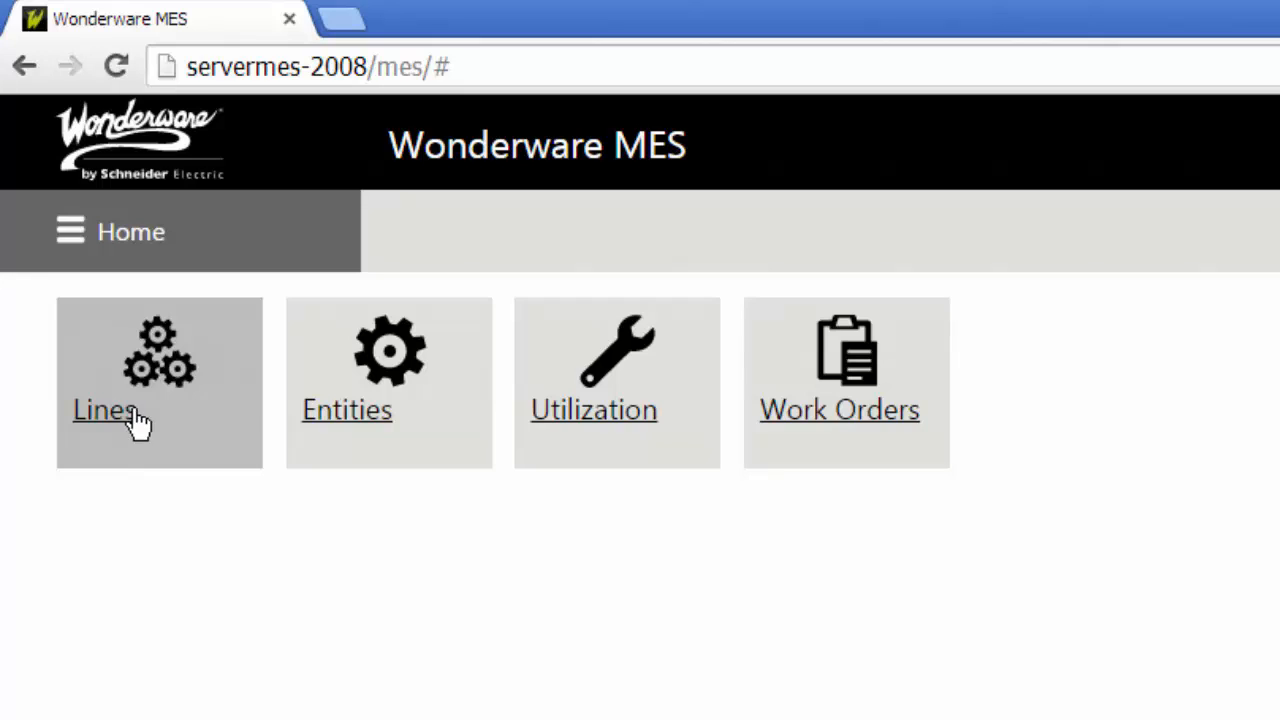
pyautogui.moveTo(348, 410)
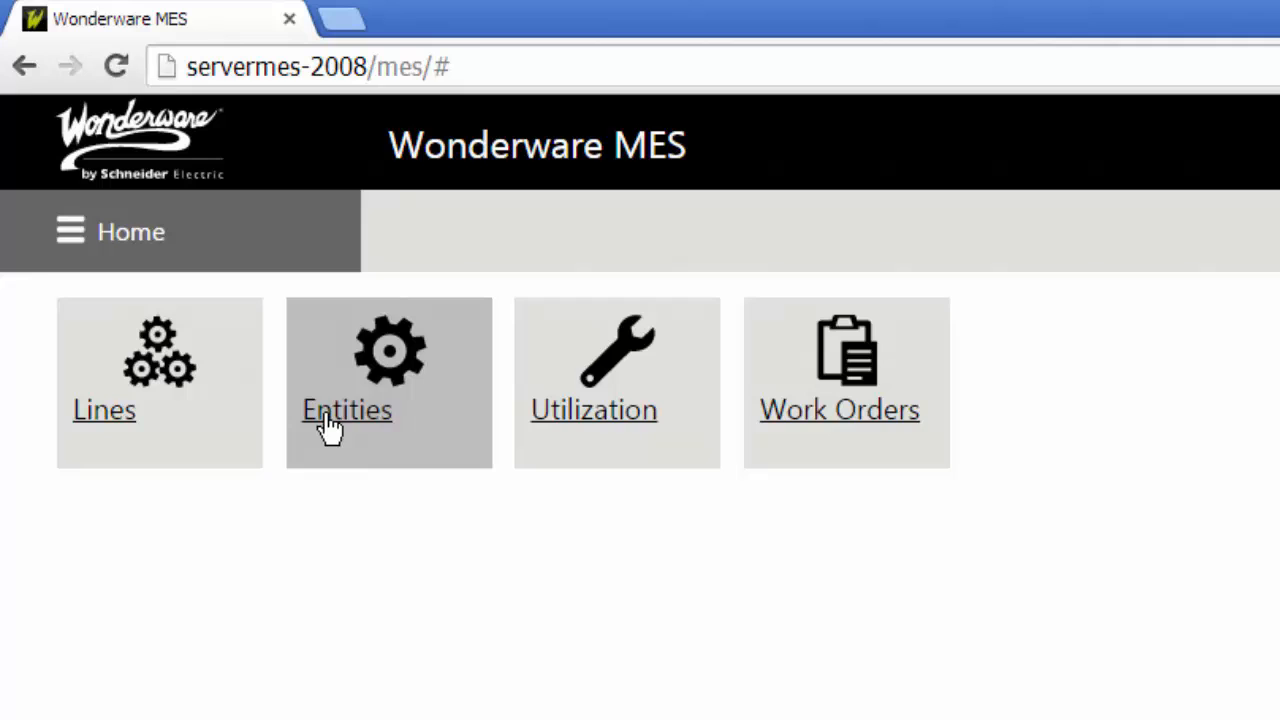
pyautogui.moveTo(810, 468)
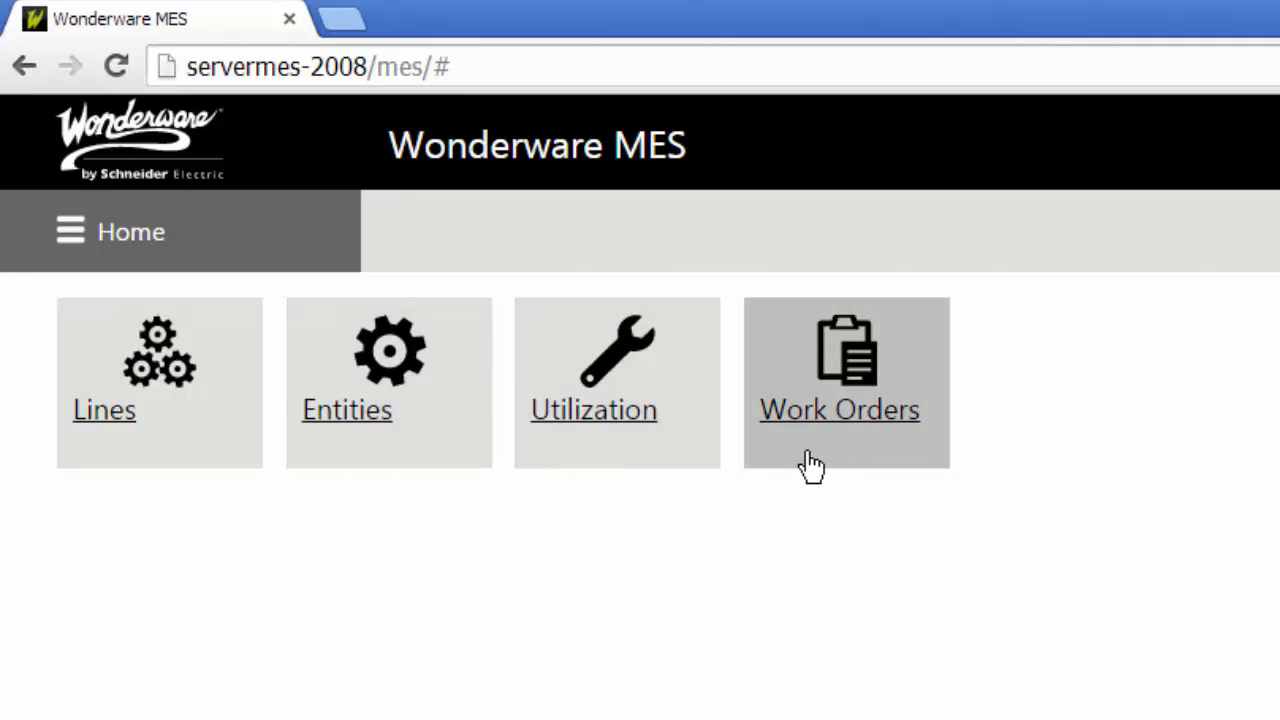
pyautogui.moveTo(276, 468)
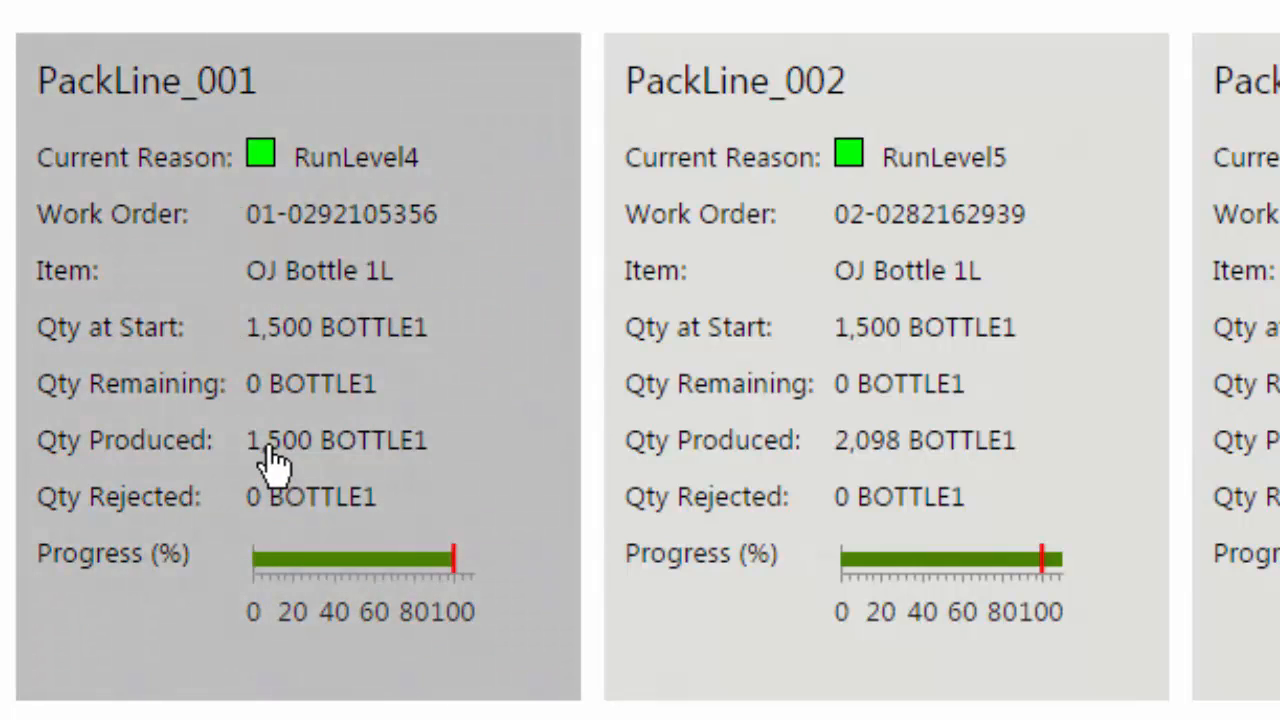
pyautogui.moveTo(280, 390)
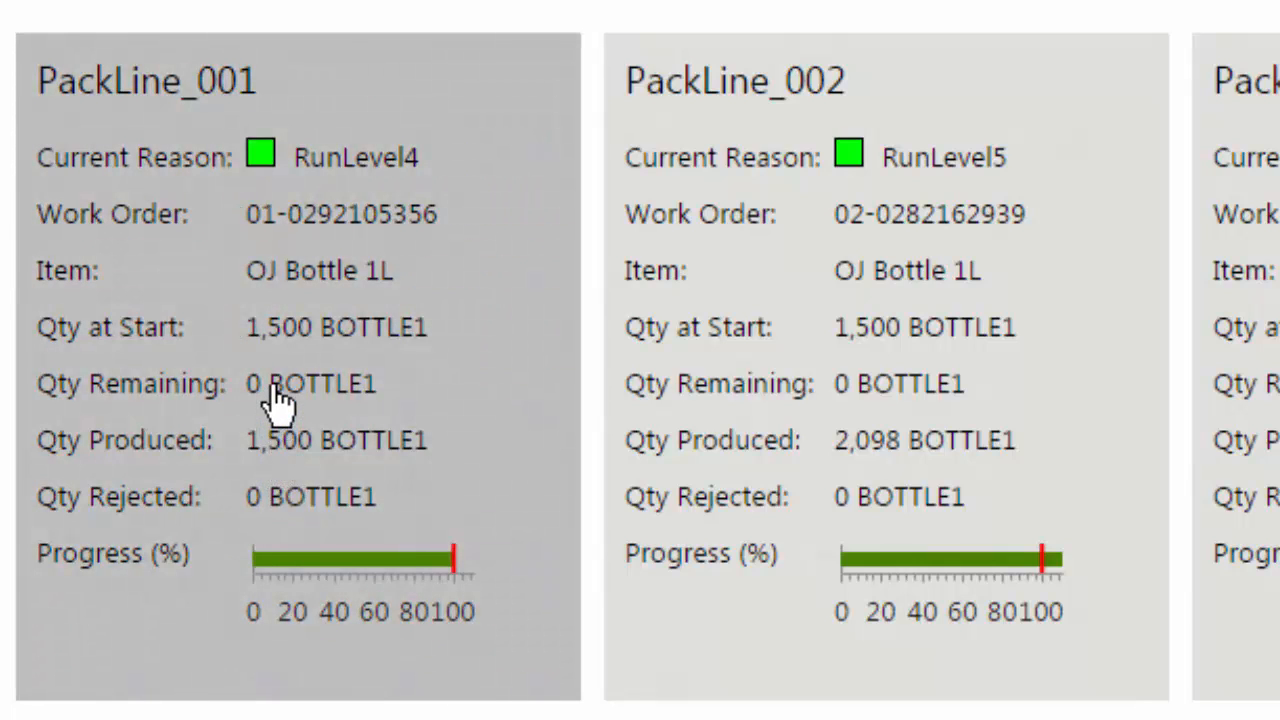
pyautogui.moveTo(304, 244)
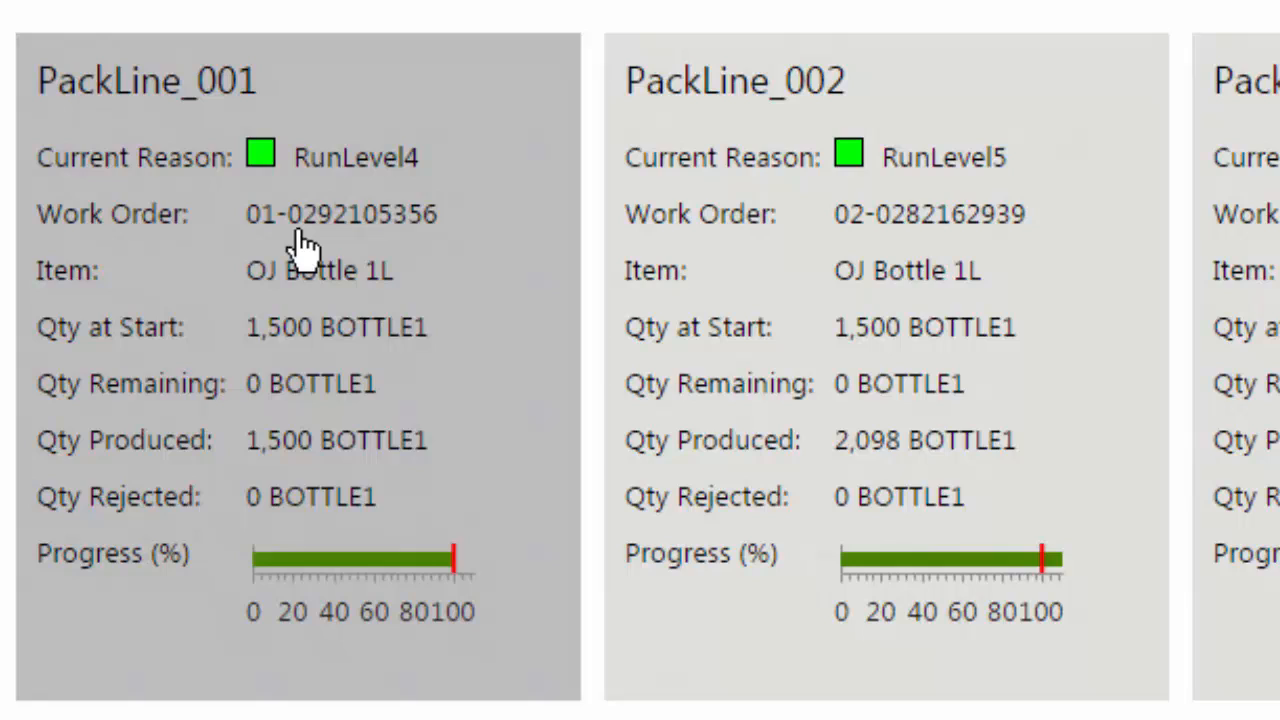
pyautogui.moveTo(316, 360)
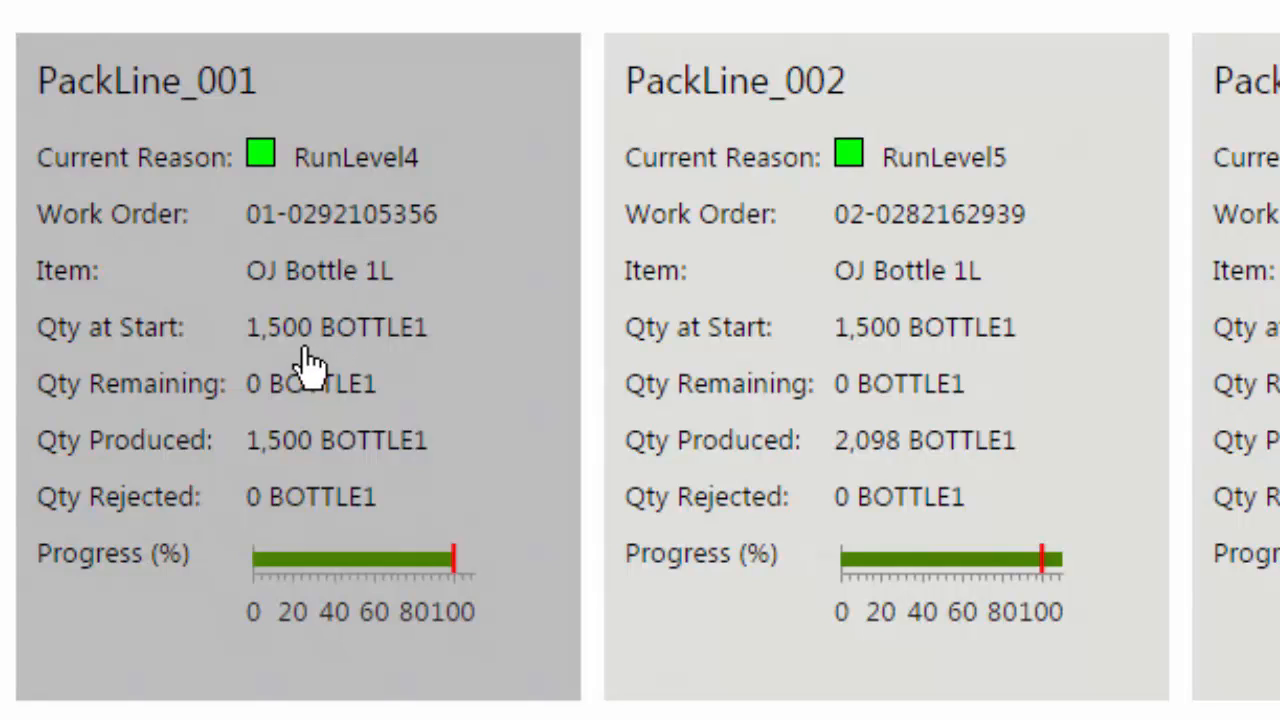
pyautogui.moveTo(300, 370)
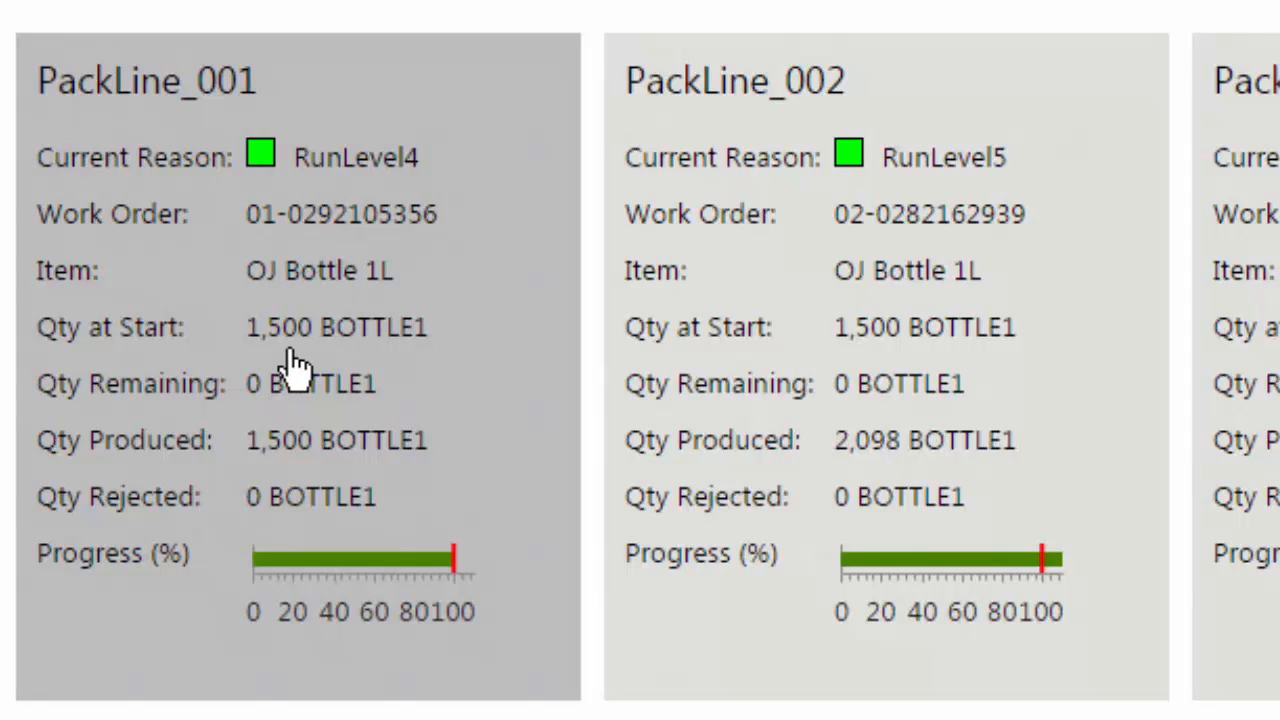
pyautogui.moveTo(284, 480)
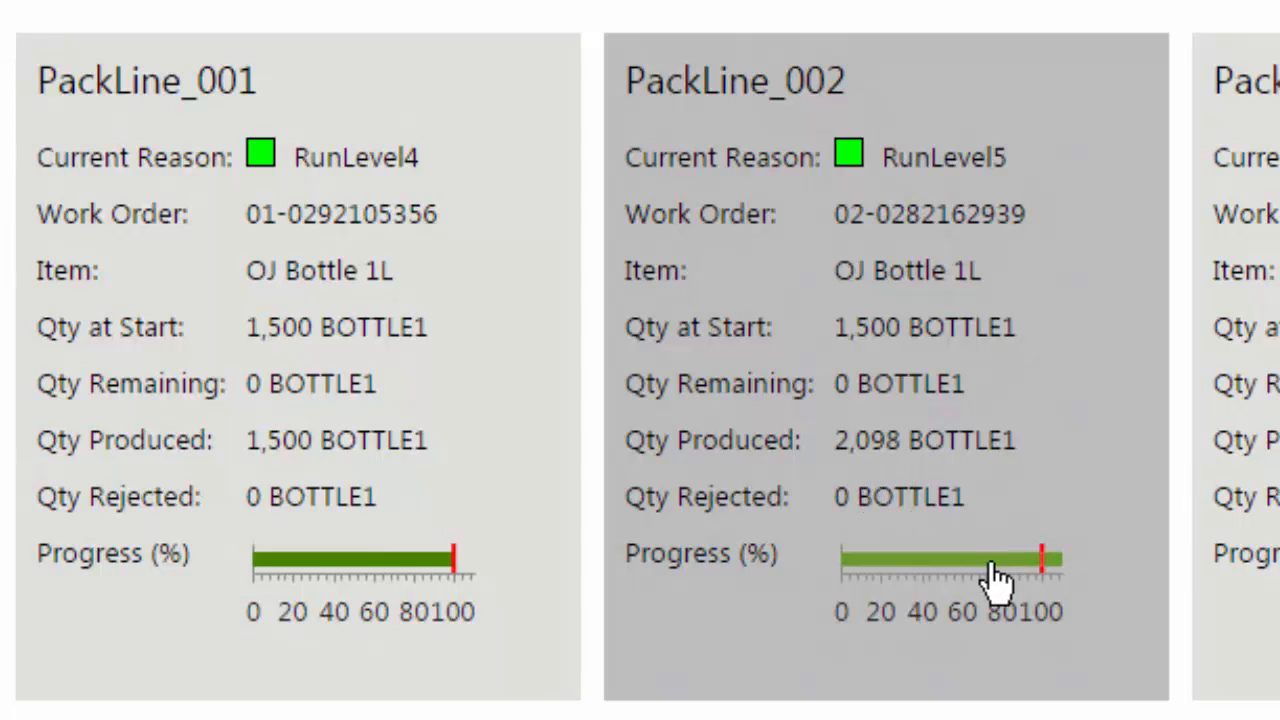
pyautogui.moveTo(1050, 584)
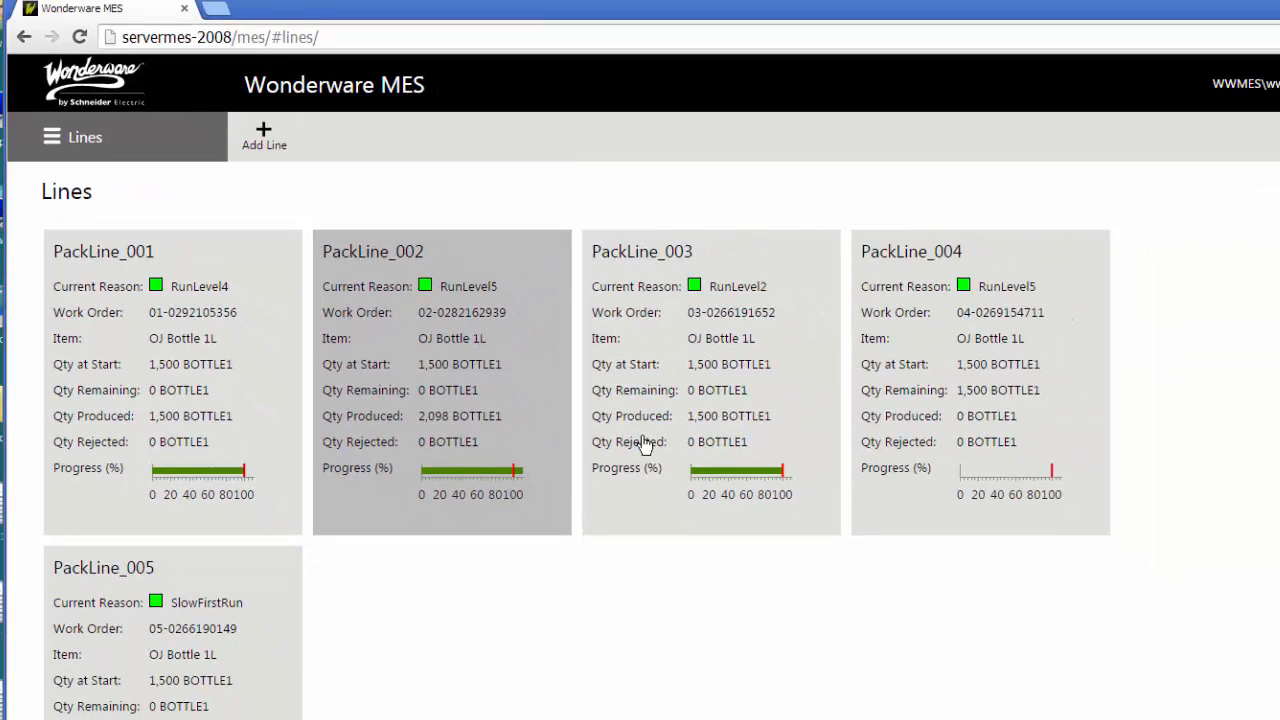
pyautogui.moveTo(966, 444)
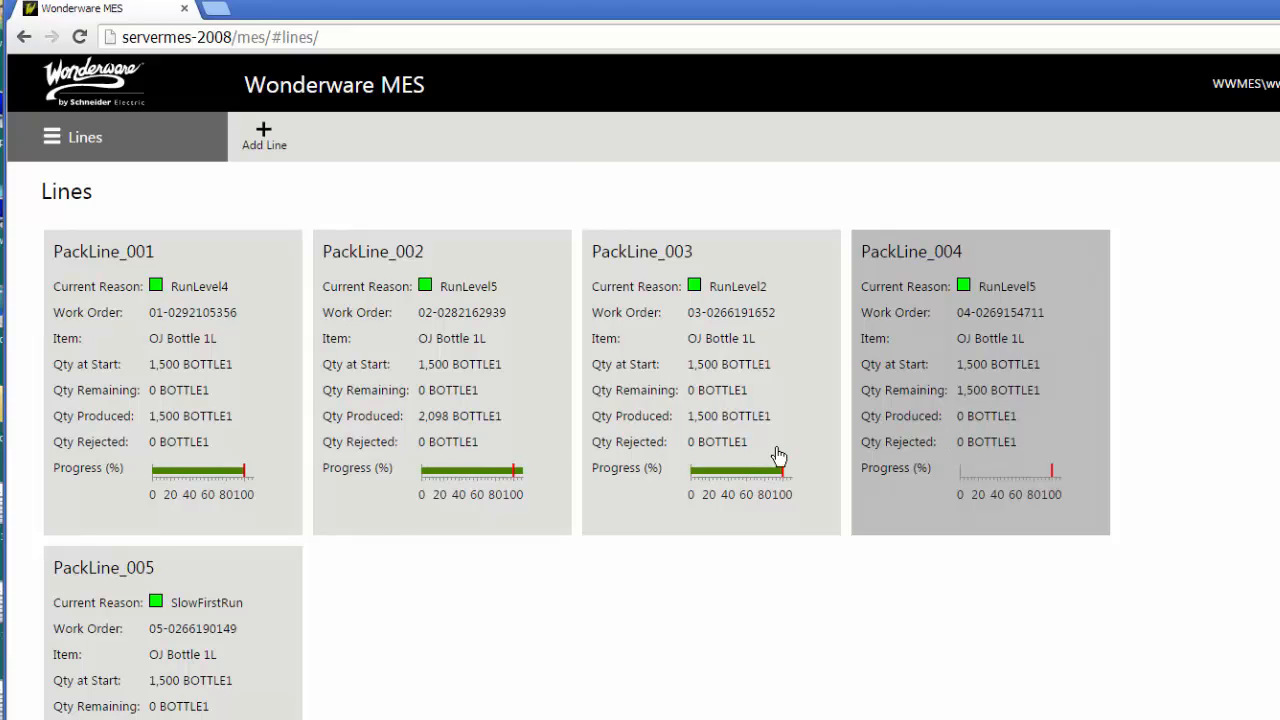
pyautogui.moveTo(220, 388)
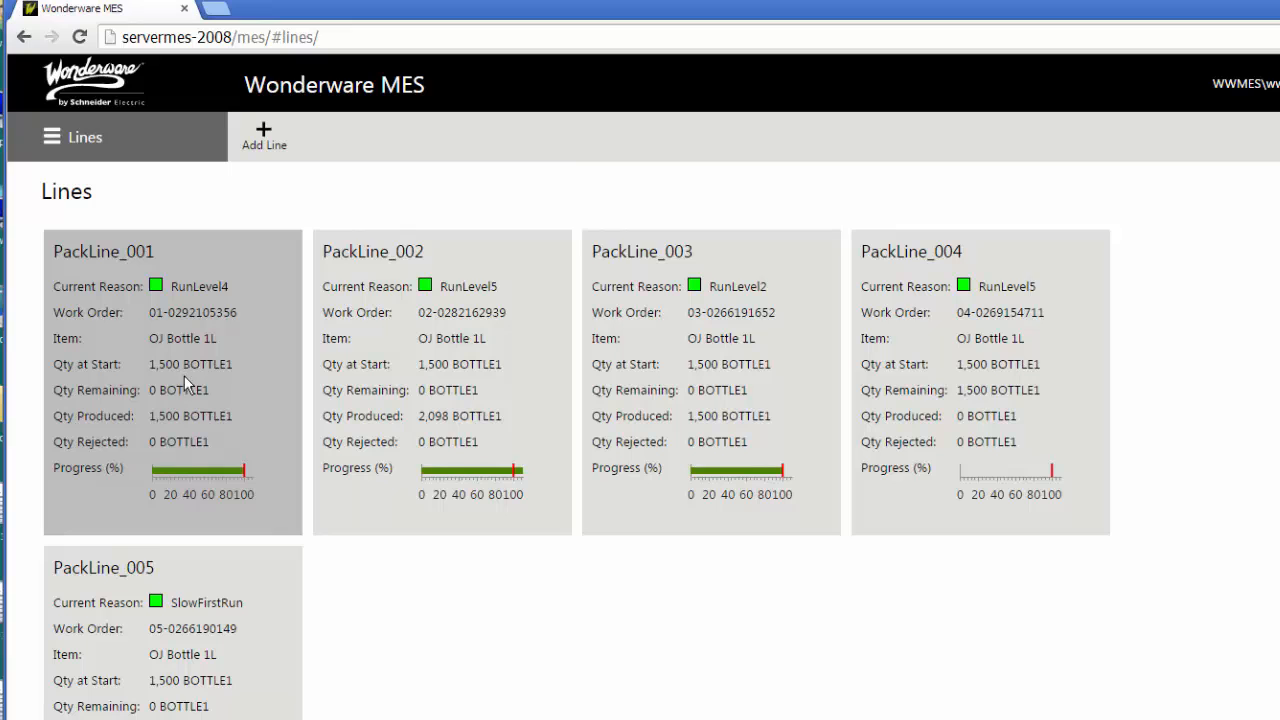
# Show PackLine_001's work orders with the work order filter panel beside them.
pyautogui.click(104, 252)
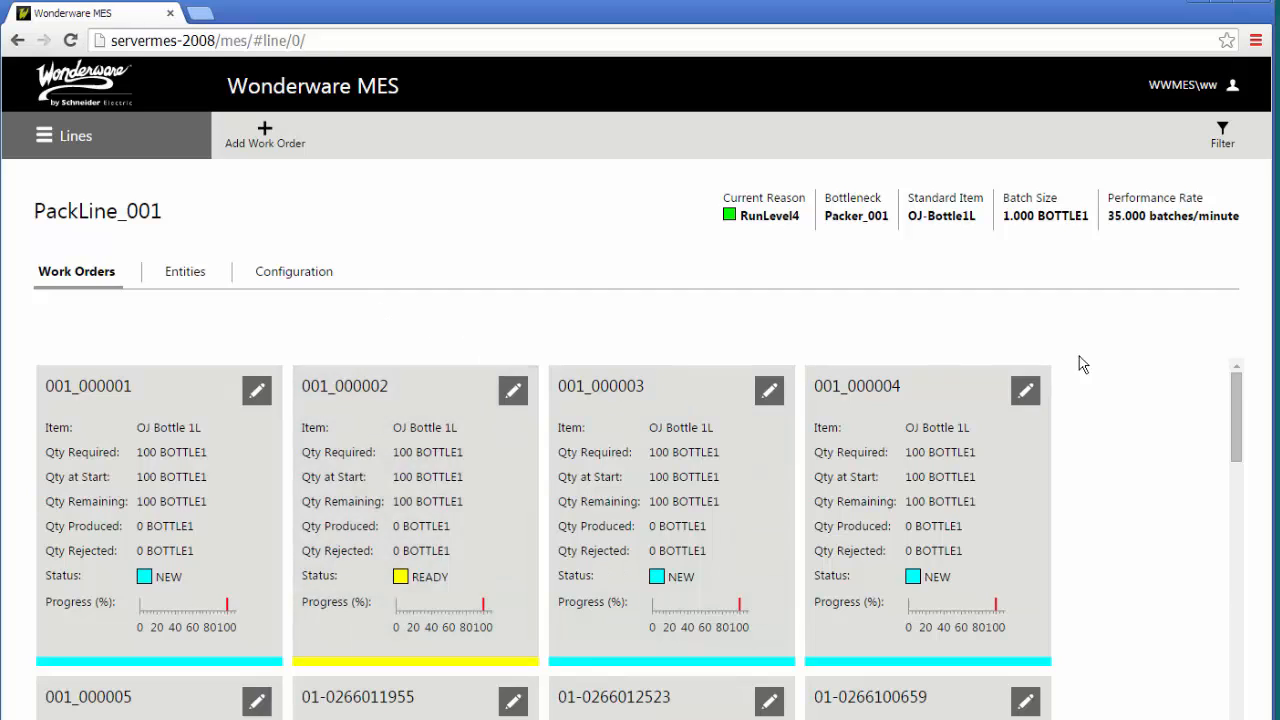
pyautogui.moveTo(1222, 136)
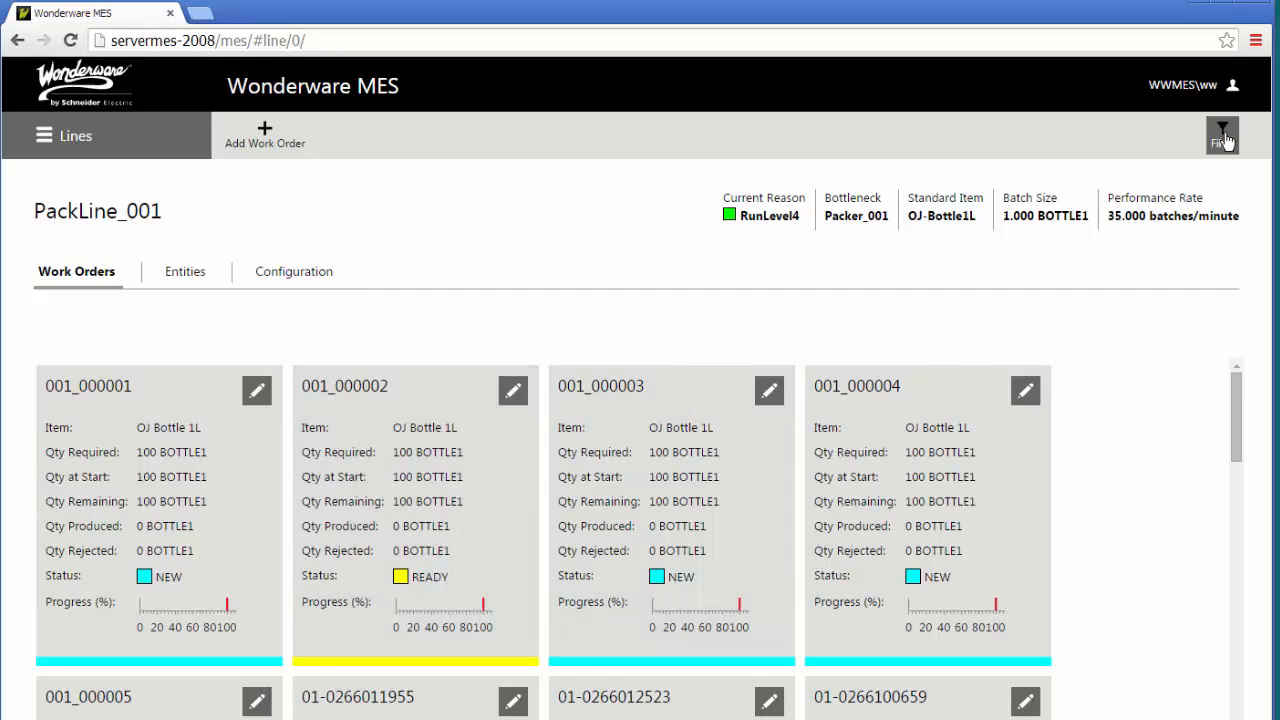
pyautogui.click(1222, 136)
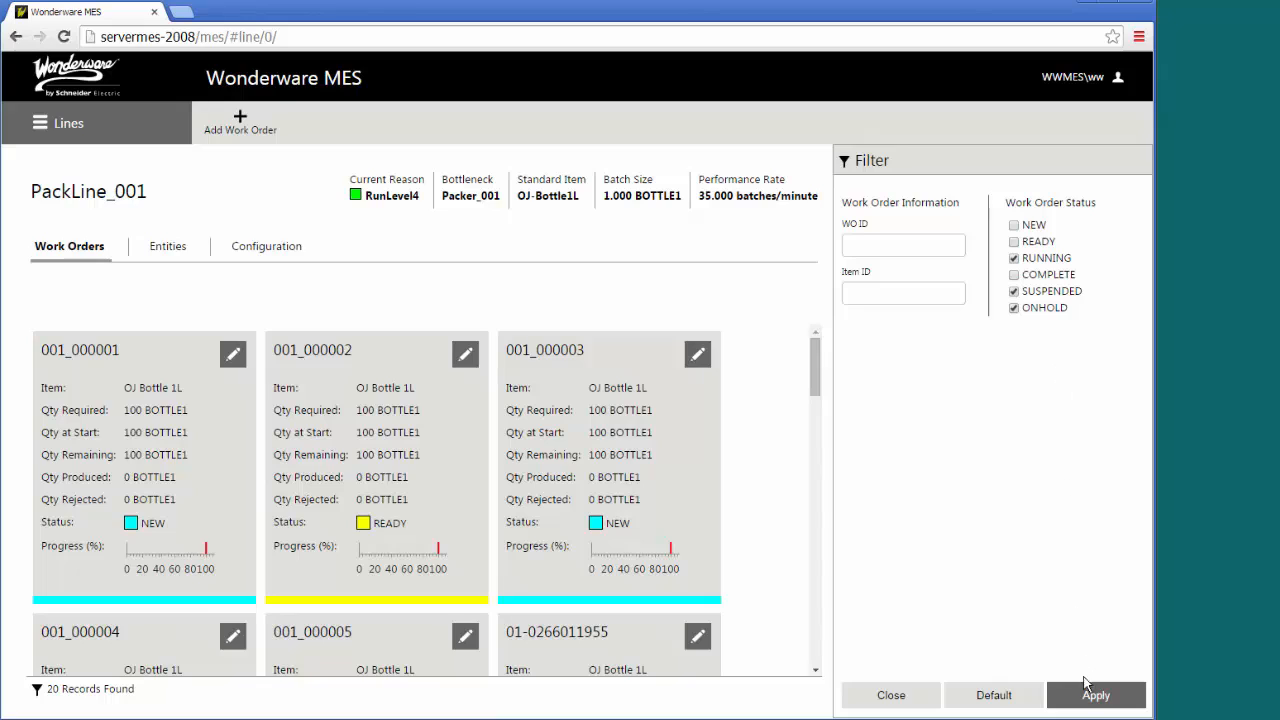
pyautogui.click(1096, 696)
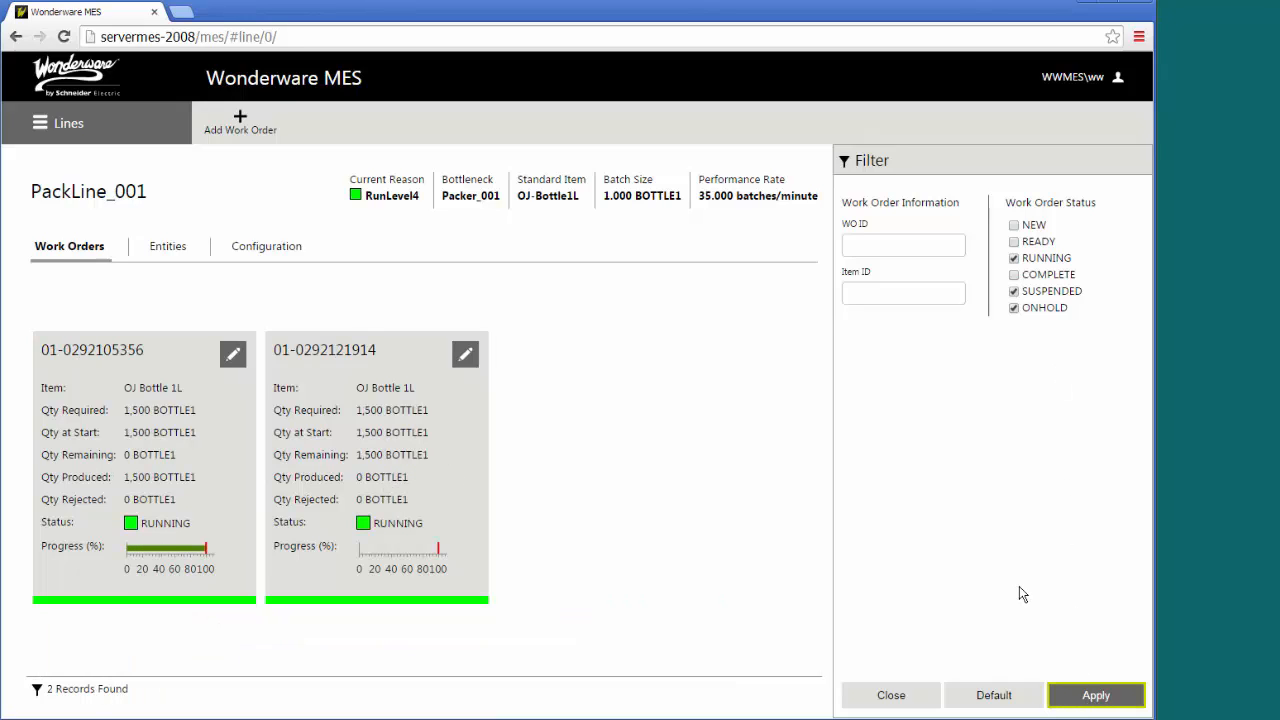
pyautogui.moveTo(588, 496)
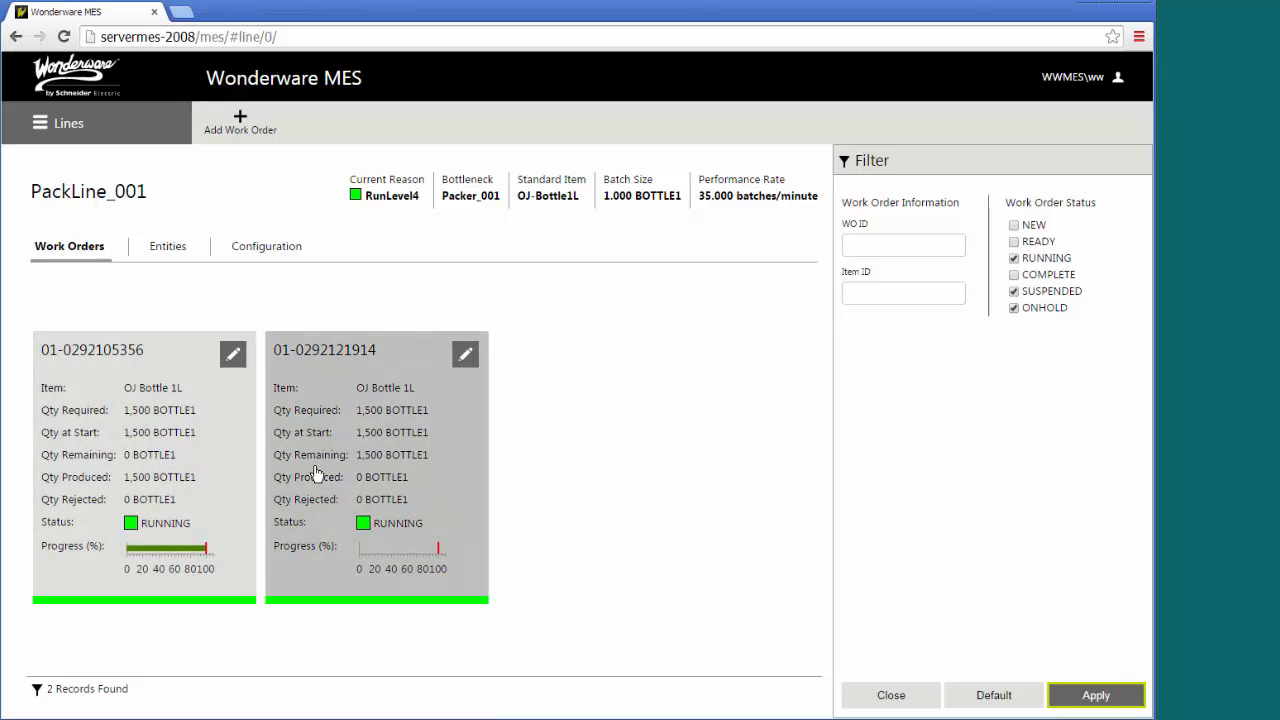
pyautogui.moveTo(210, 476)
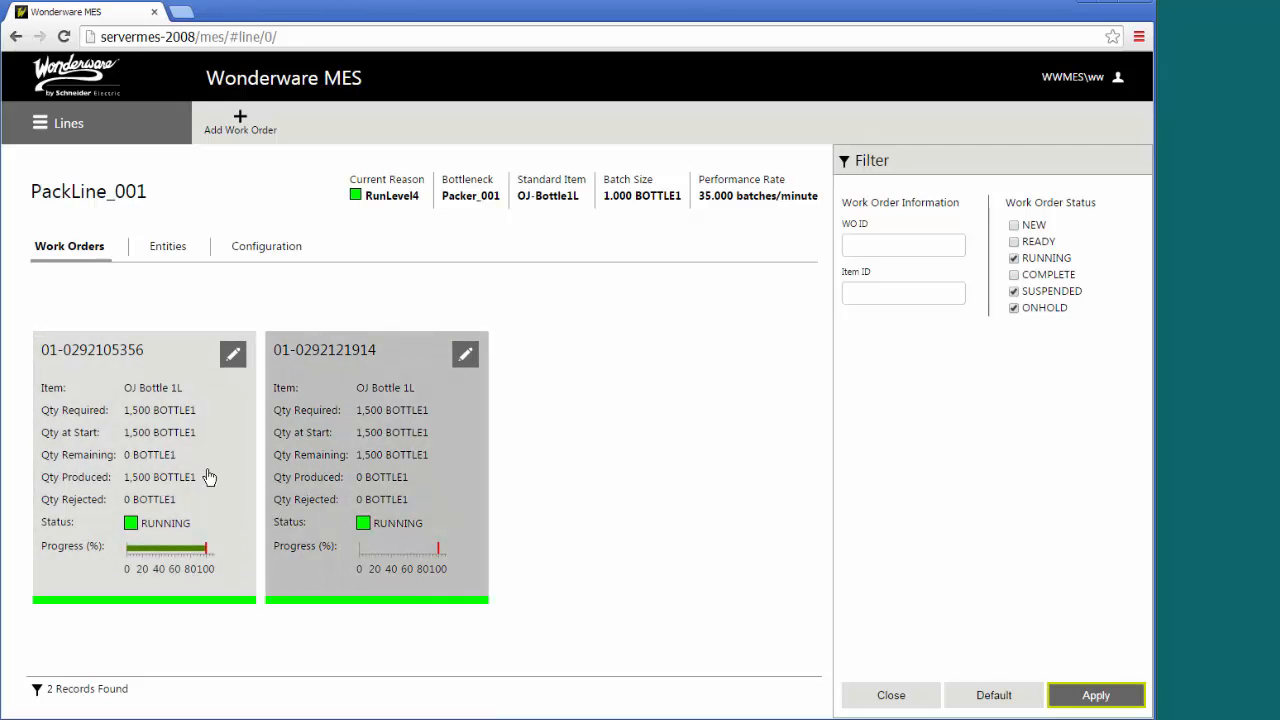
pyautogui.moveTo(184, 468)
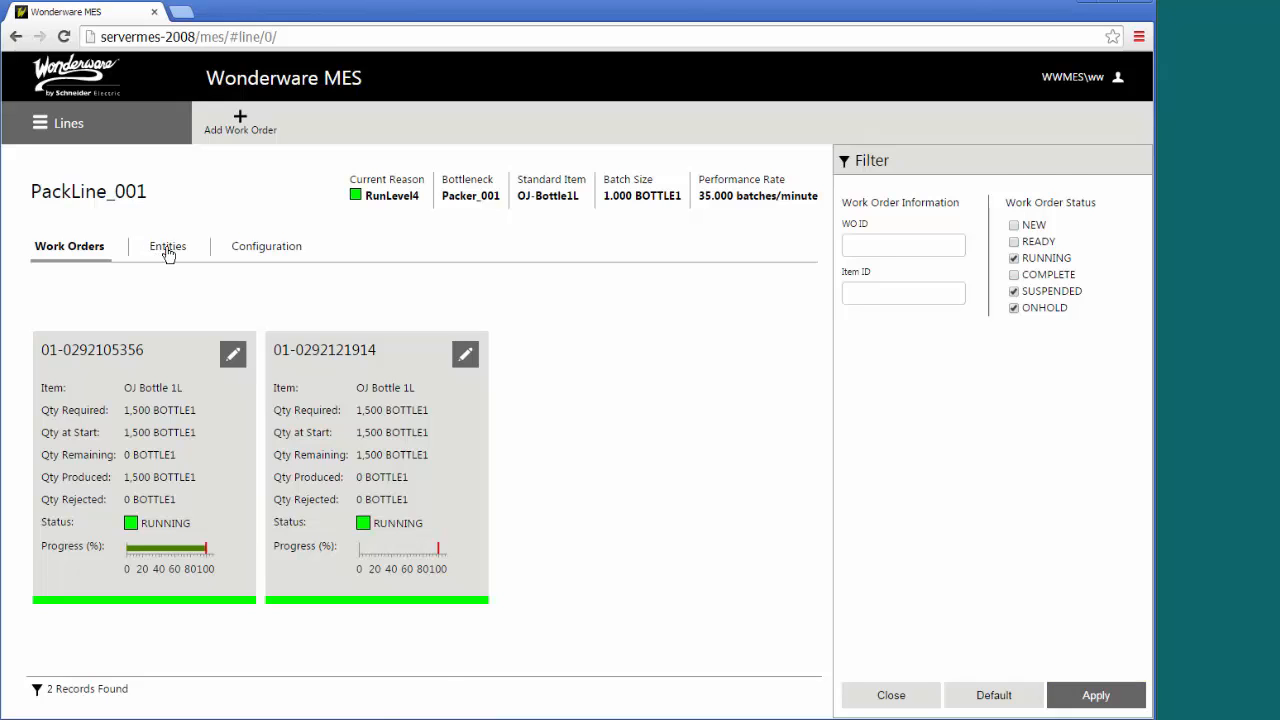
# View PackLine_001's entities Labeler_001 and Packer_001, then return to its filtered work orders.
pyautogui.click(164, 246)
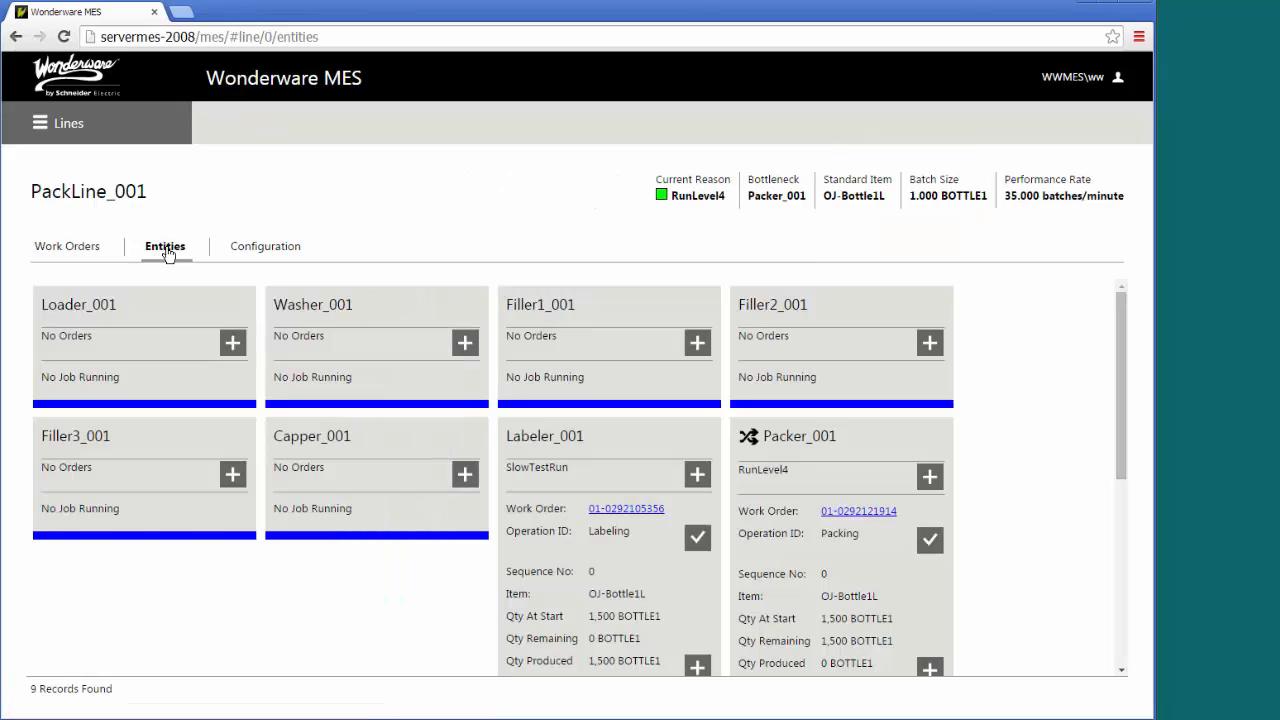
pyautogui.moveTo(128, 332)
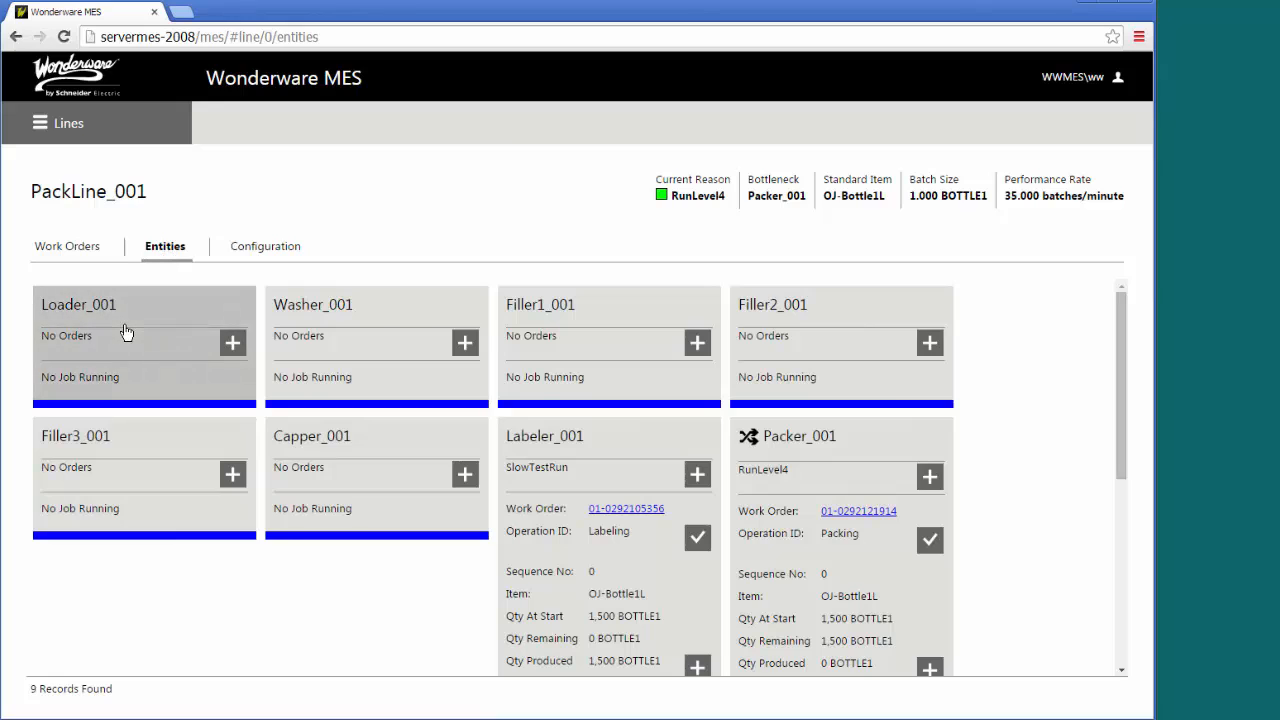
pyautogui.moveTo(130, 308)
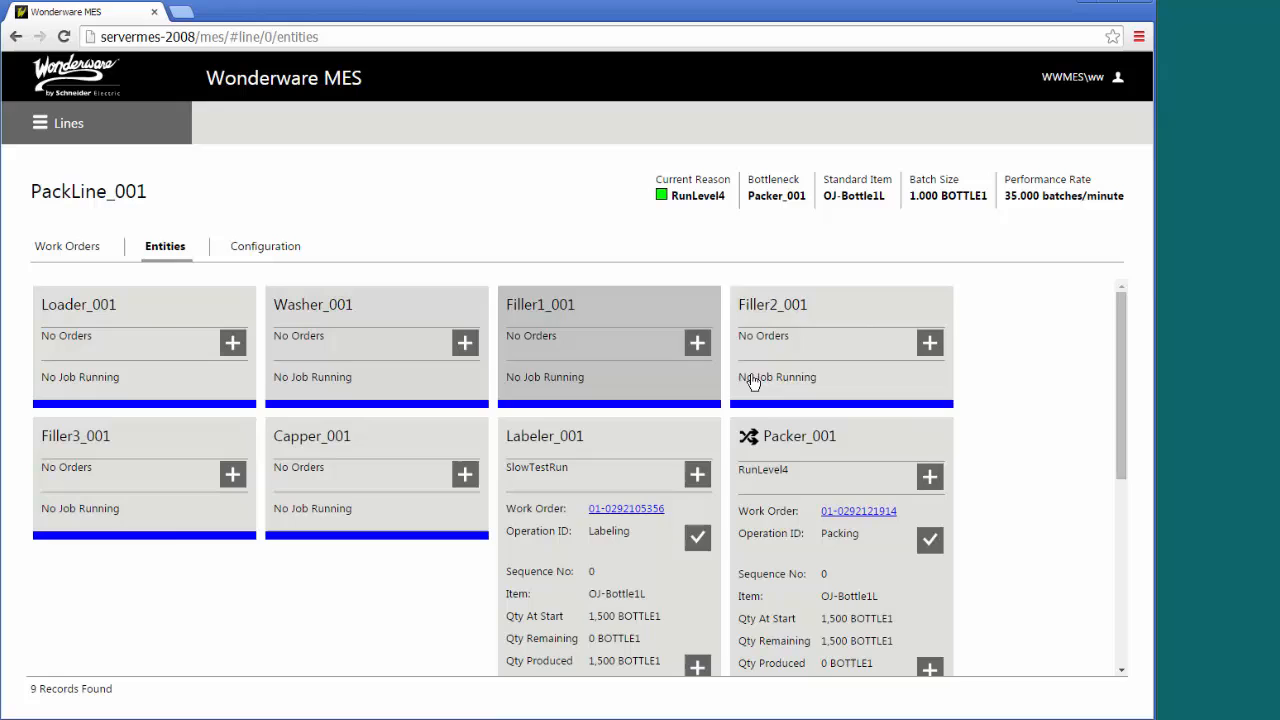
pyautogui.moveTo(180, 290)
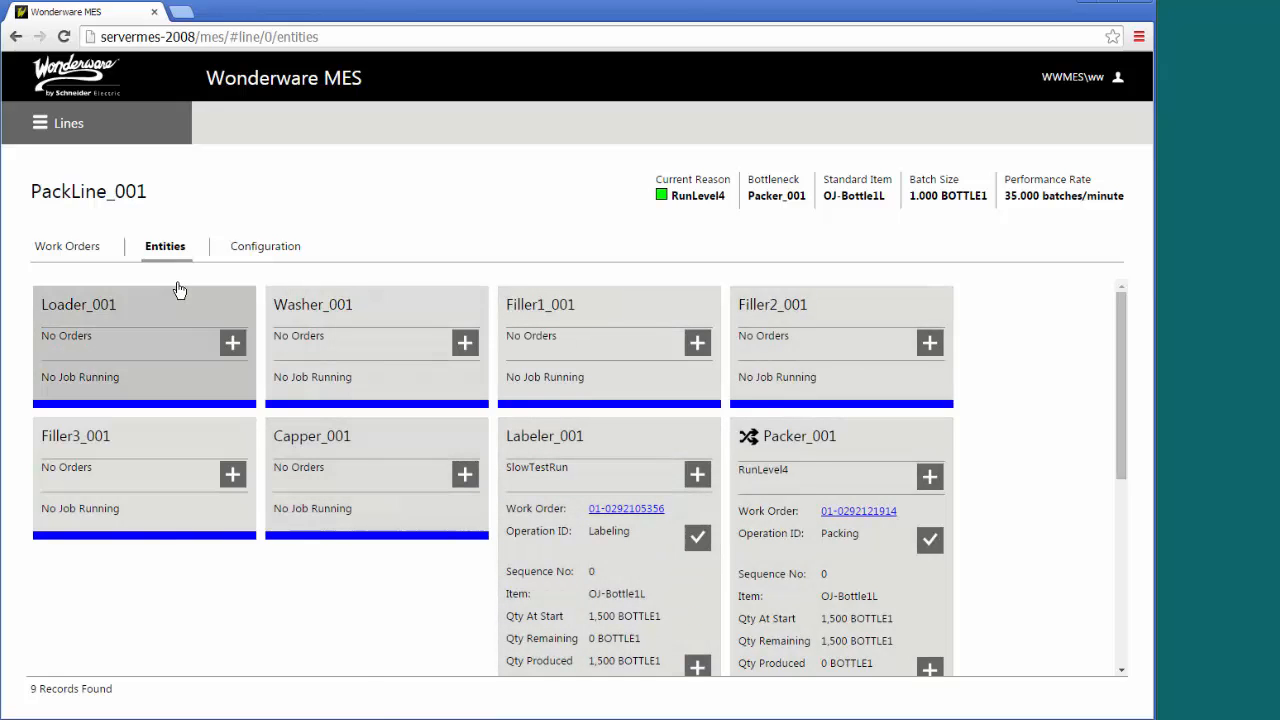
pyautogui.moveTo(636, 570)
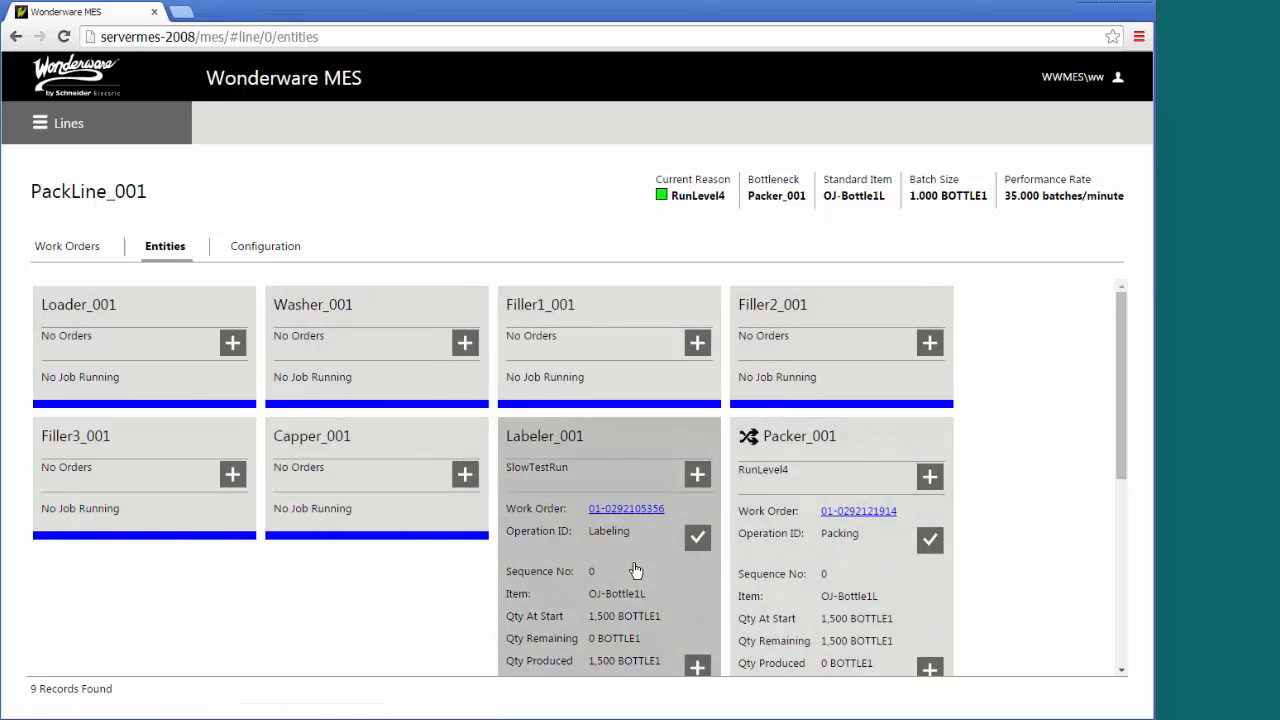
pyautogui.moveTo(776, 578)
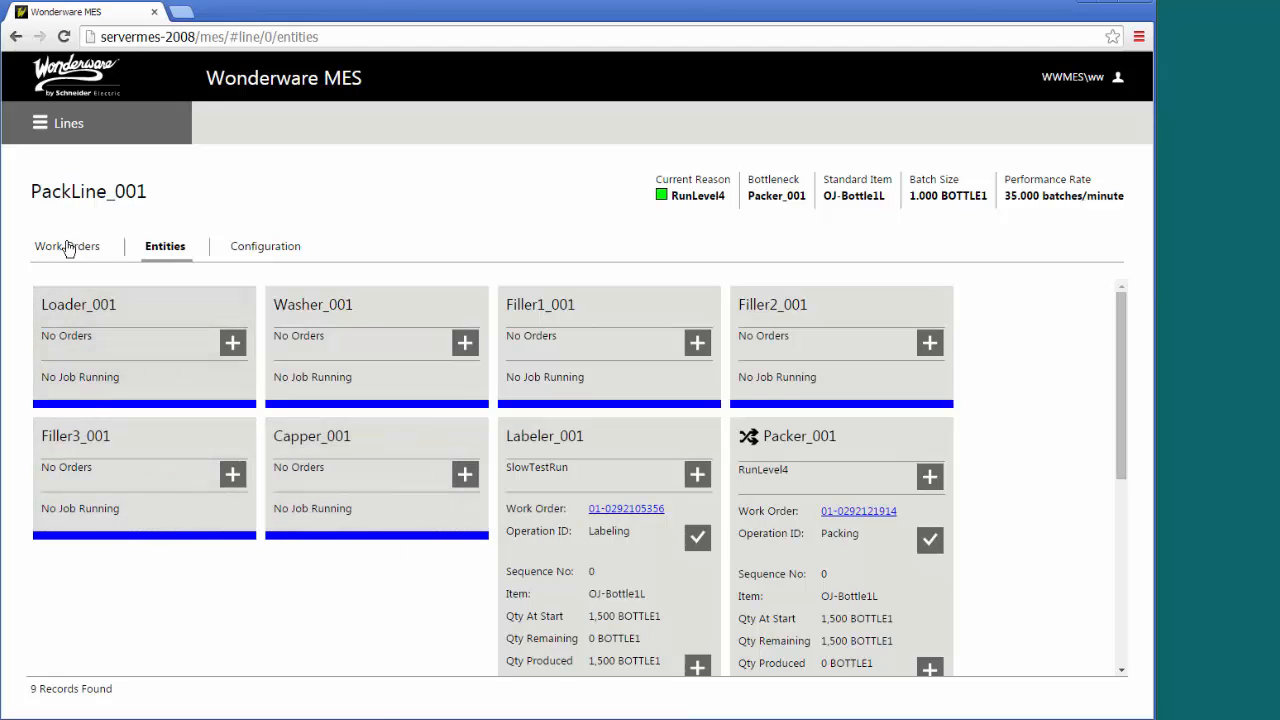
pyautogui.click(68, 246)
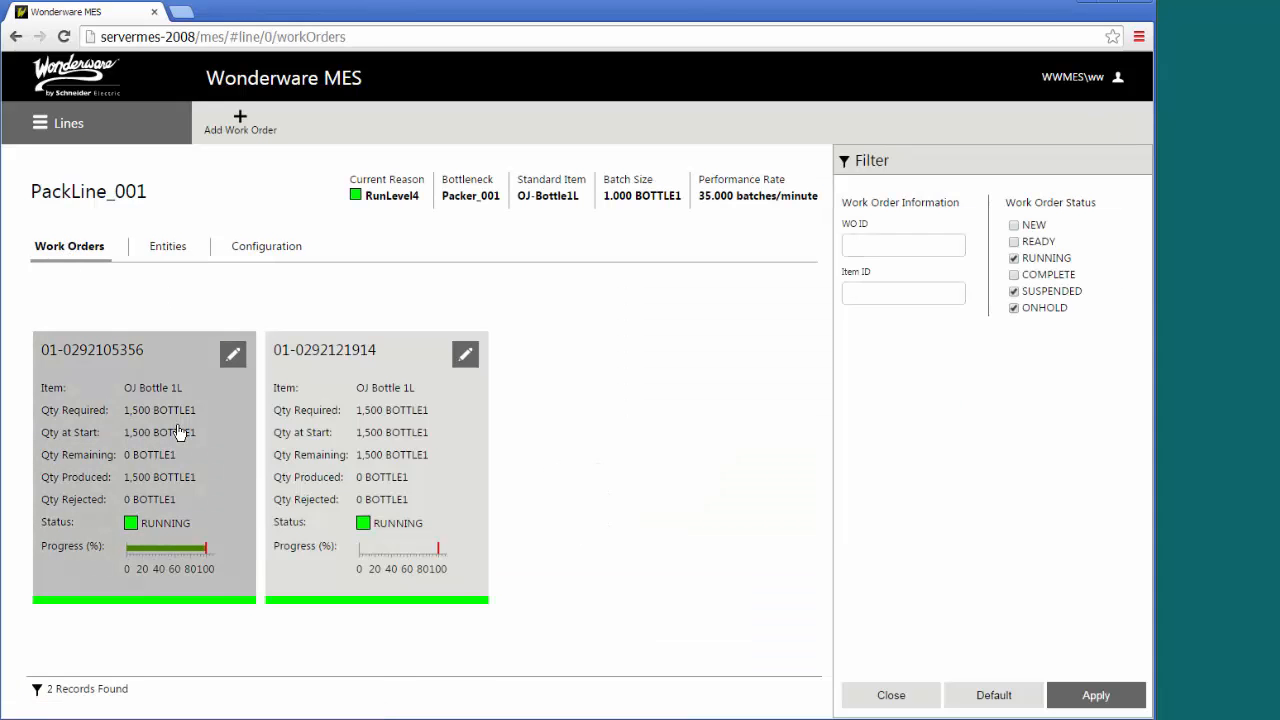
pyautogui.click(92, 348)
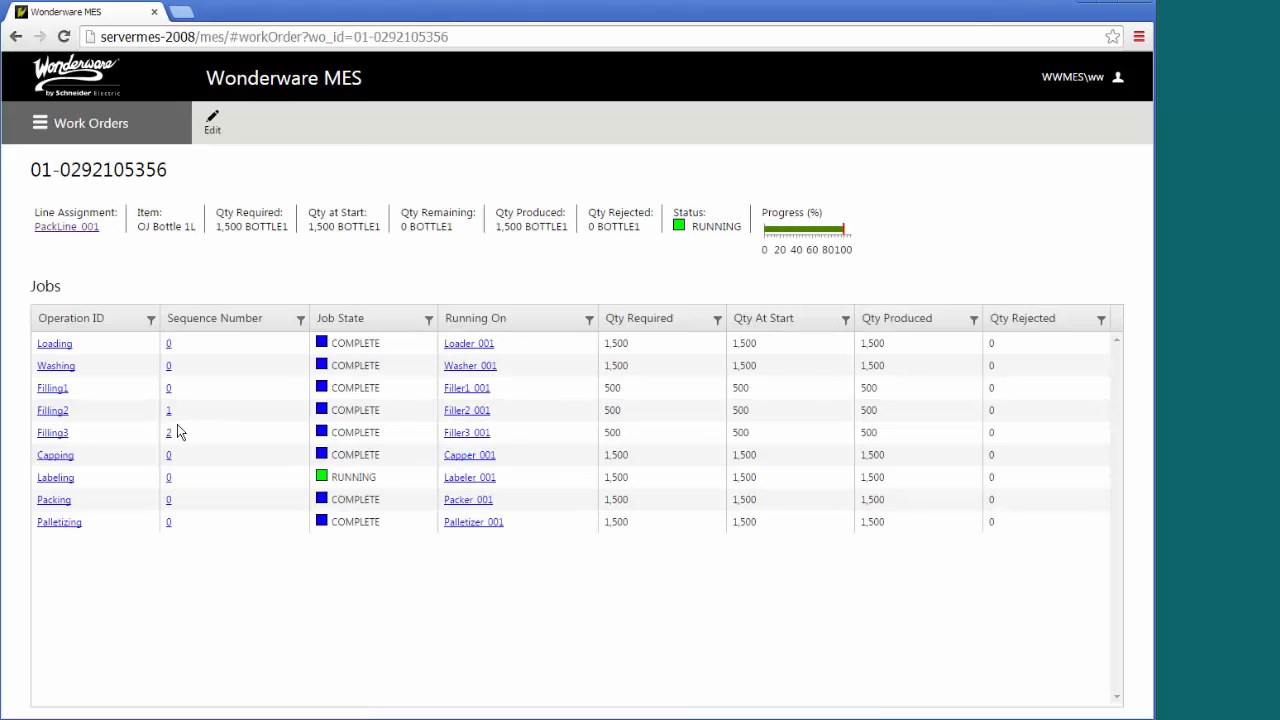
pyautogui.moveTo(236, 438)
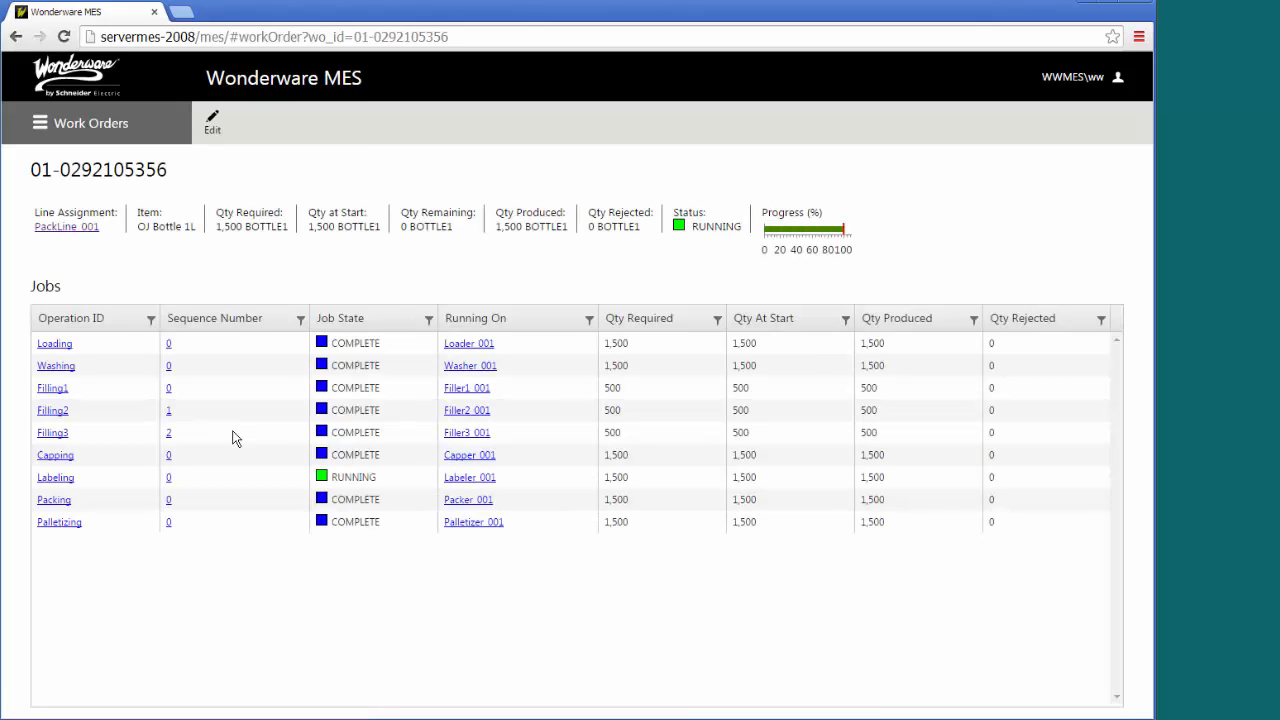
pyautogui.moveTo(502, 438)
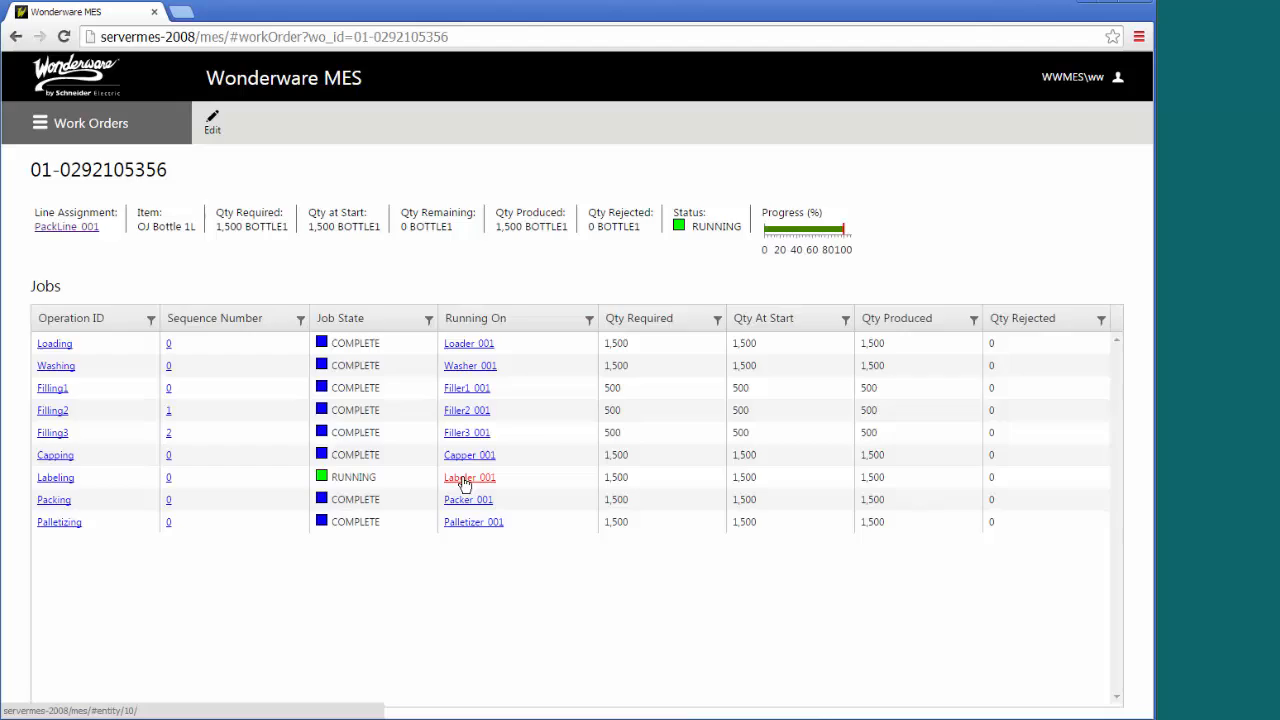
pyautogui.click(470, 476)
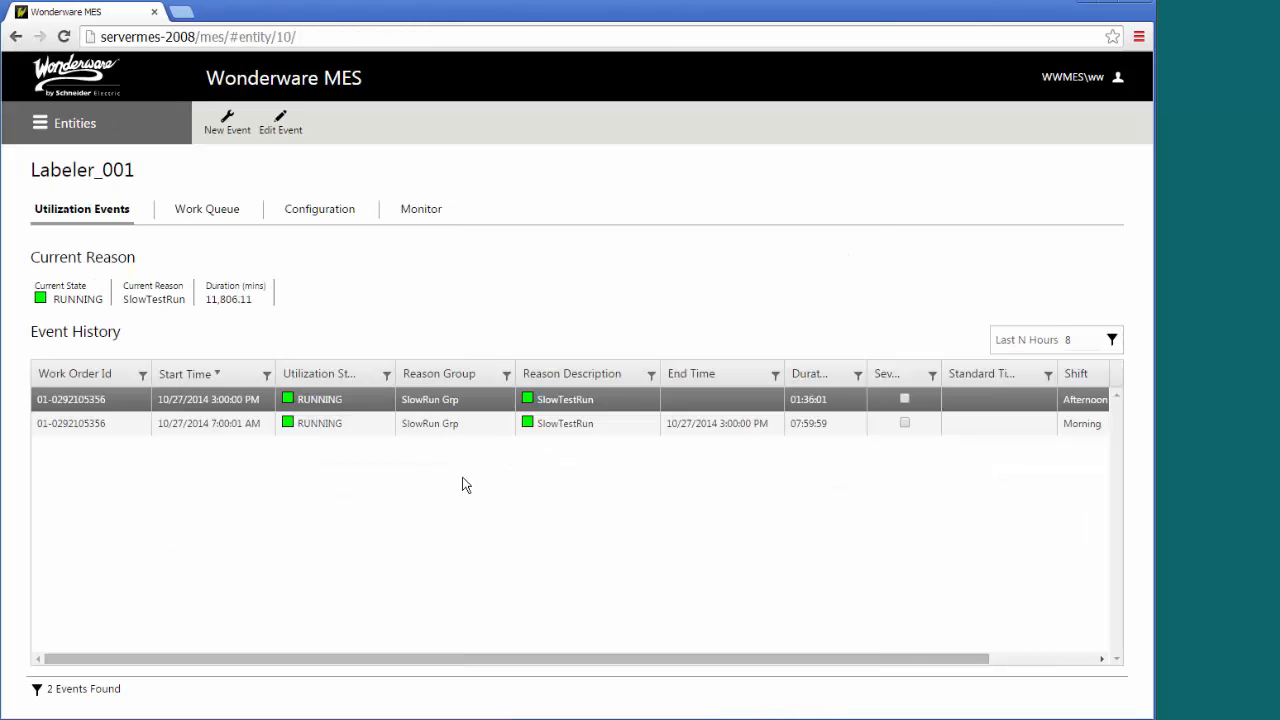
pyautogui.moveTo(140, 448)
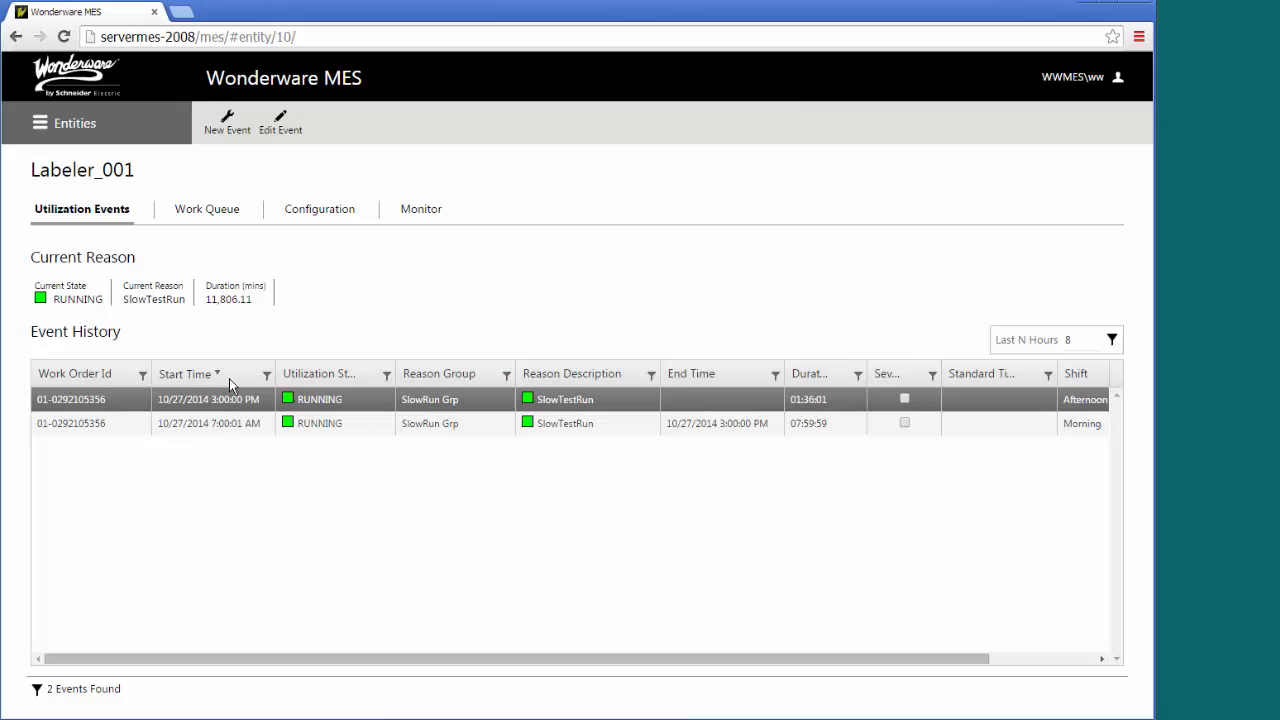
pyautogui.moveTo(212, 236)
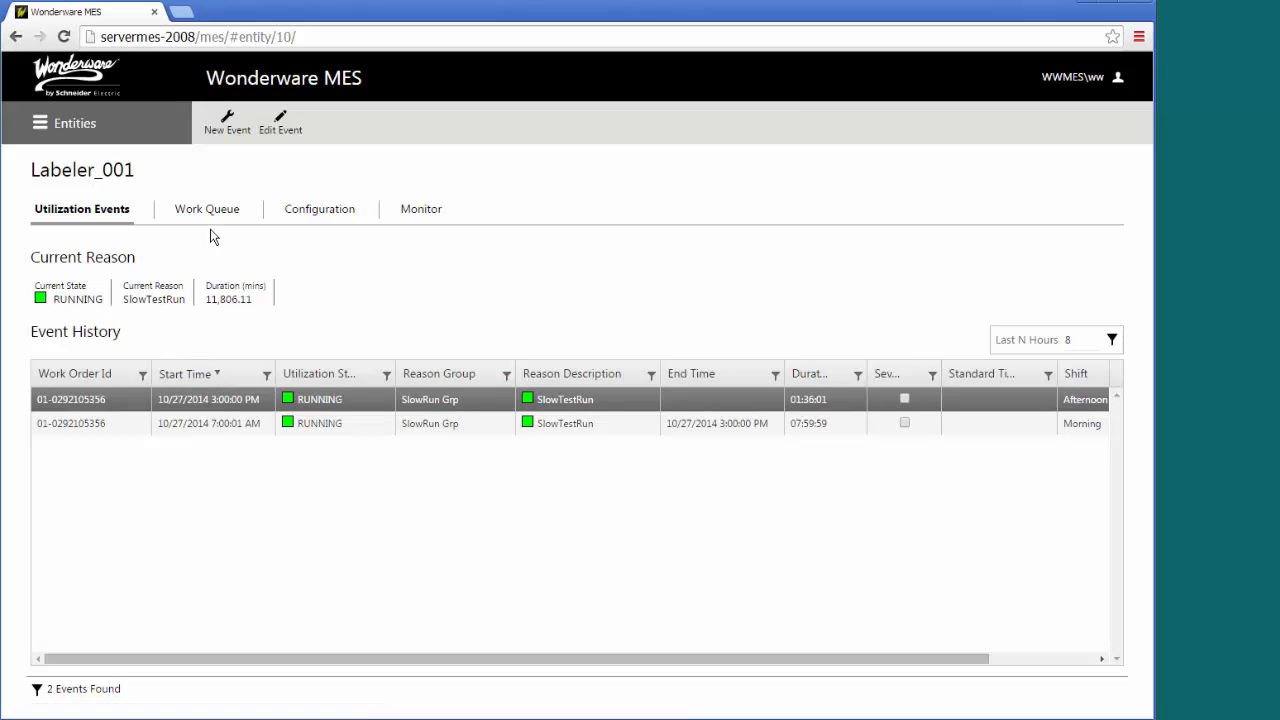
pyautogui.moveTo(208, 210)
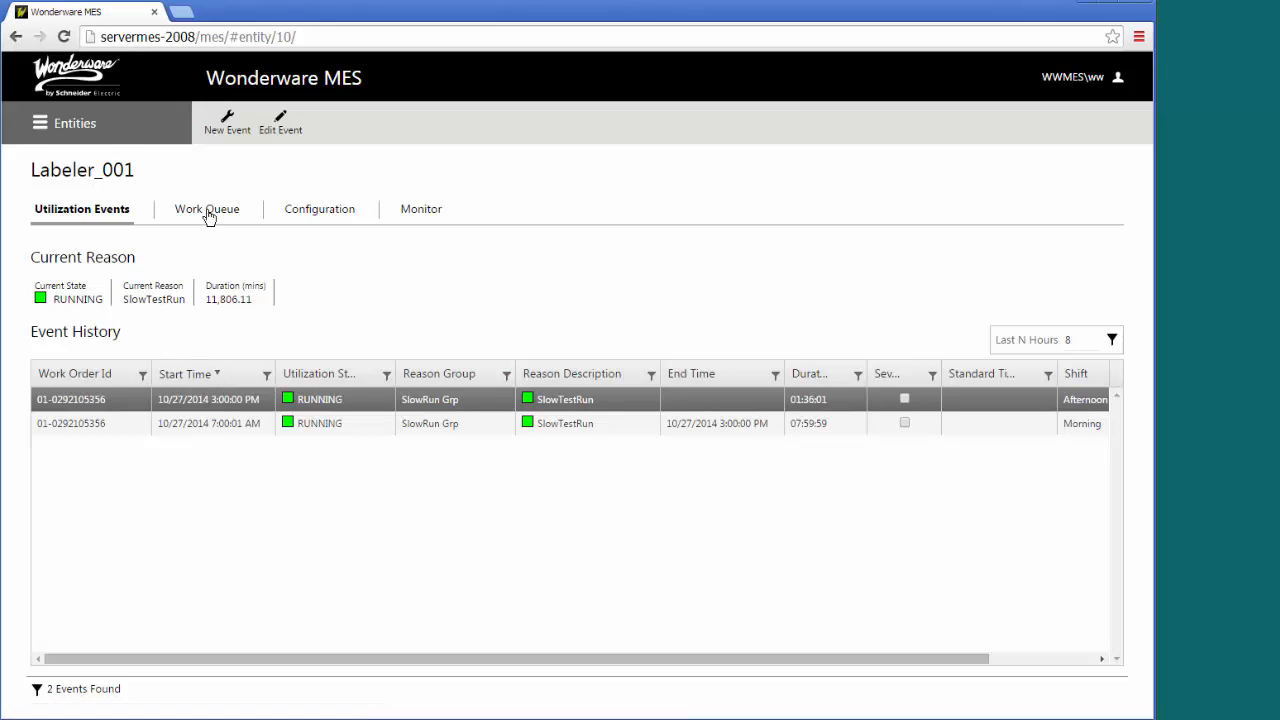
pyautogui.click(208, 208)
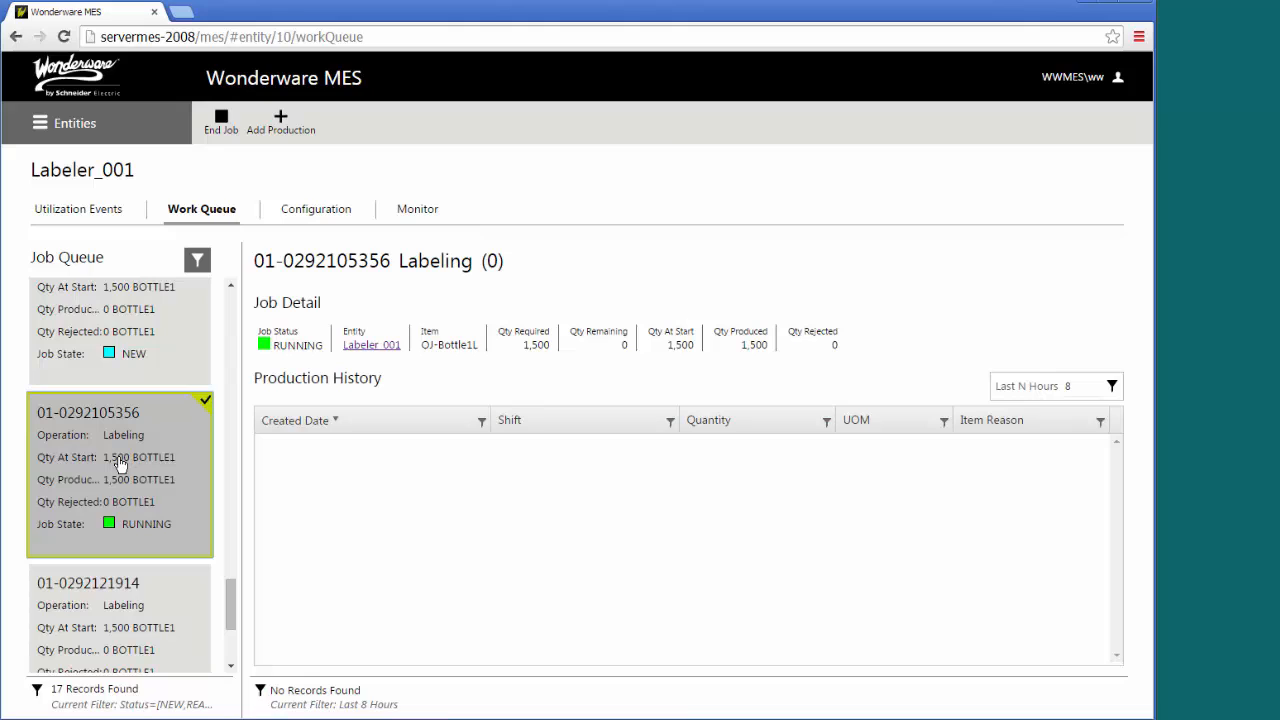
pyautogui.moveTo(632, 462)
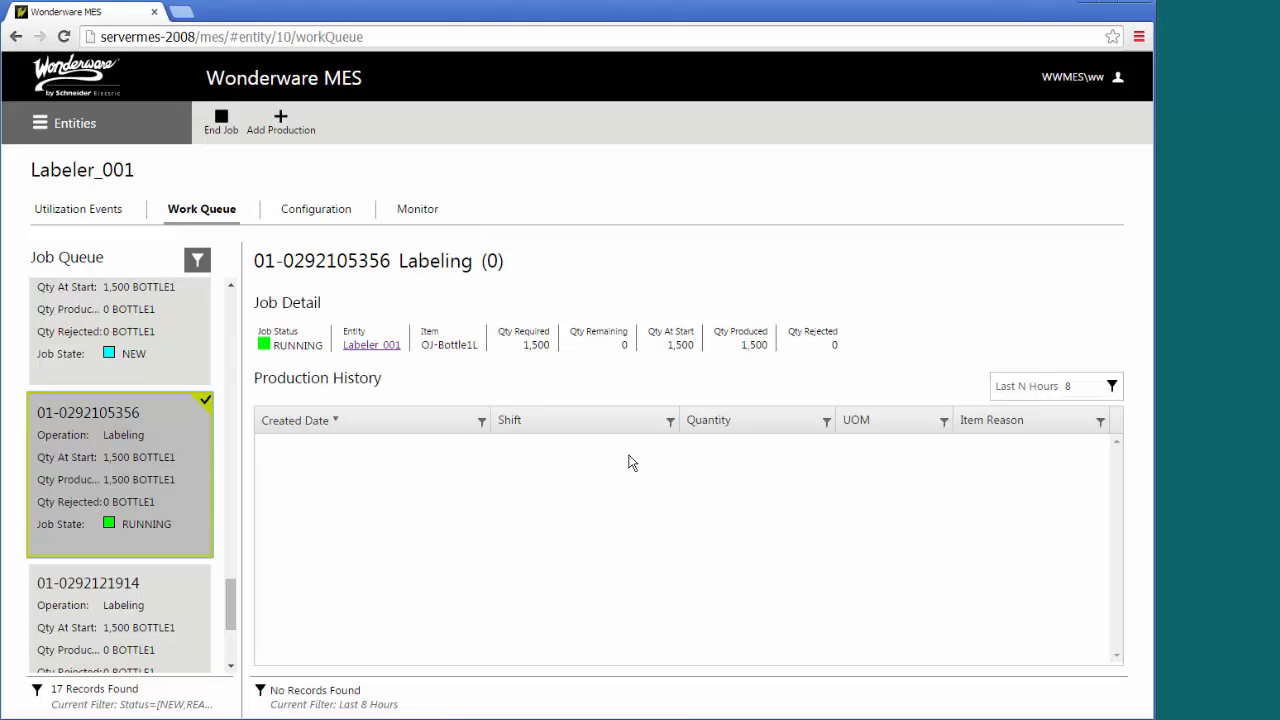
pyautogui.moveTo(630, 496)
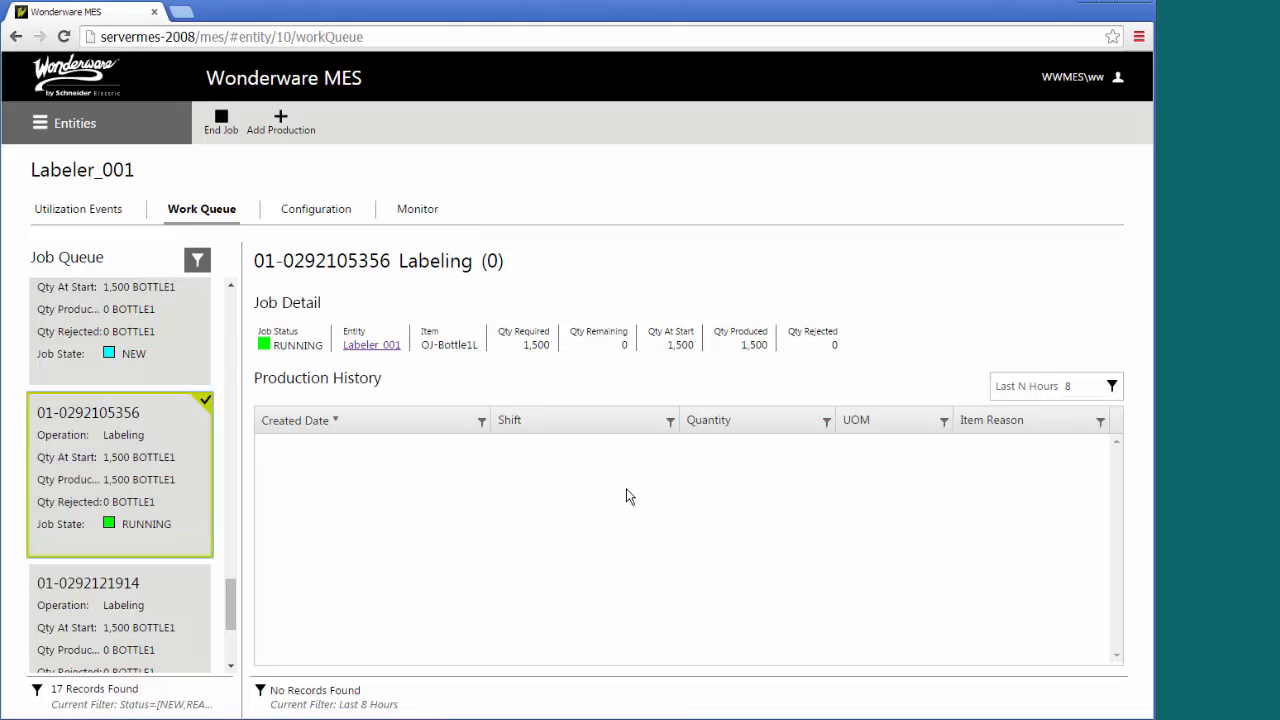
pyautogui.moveTo(780, 482)
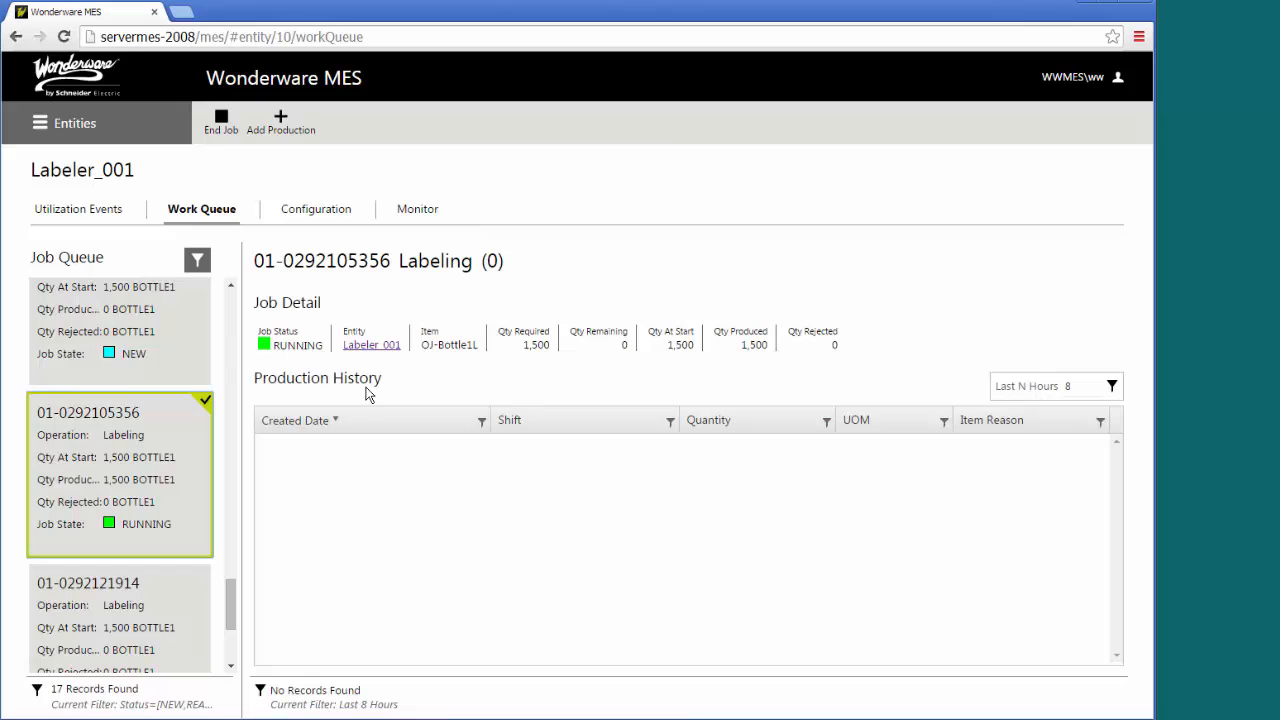
pyautogui.moveTo(344, 214)
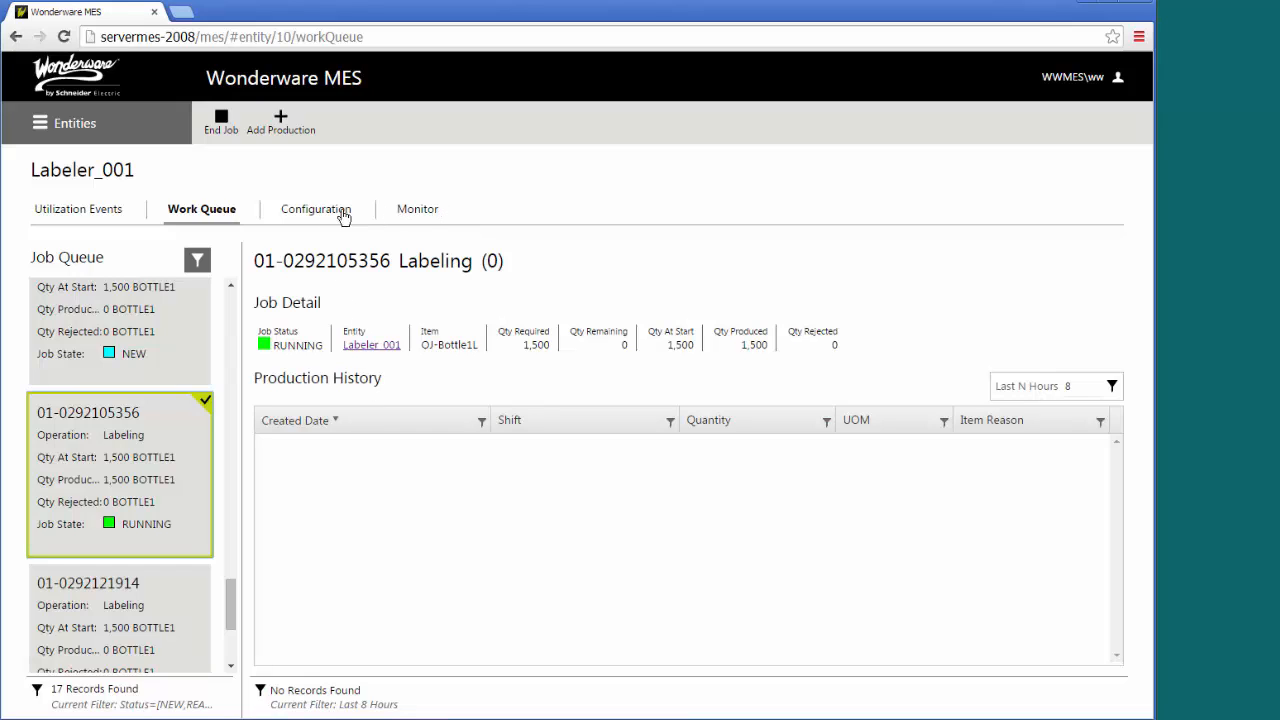
pyautogui.moveTo(418, 212)
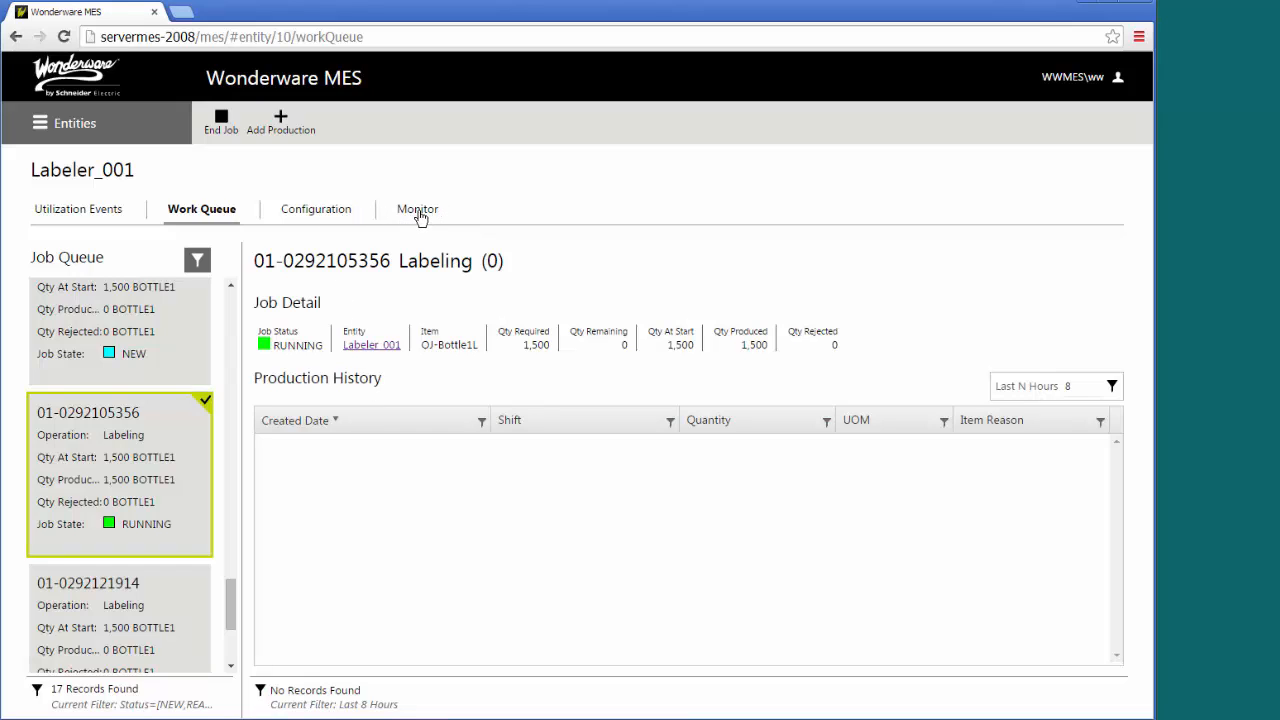
# Show Labeler_001's monitor view with its running job, RUNNING state bar and KPI gauges.
pyautogui.click(416, 210)
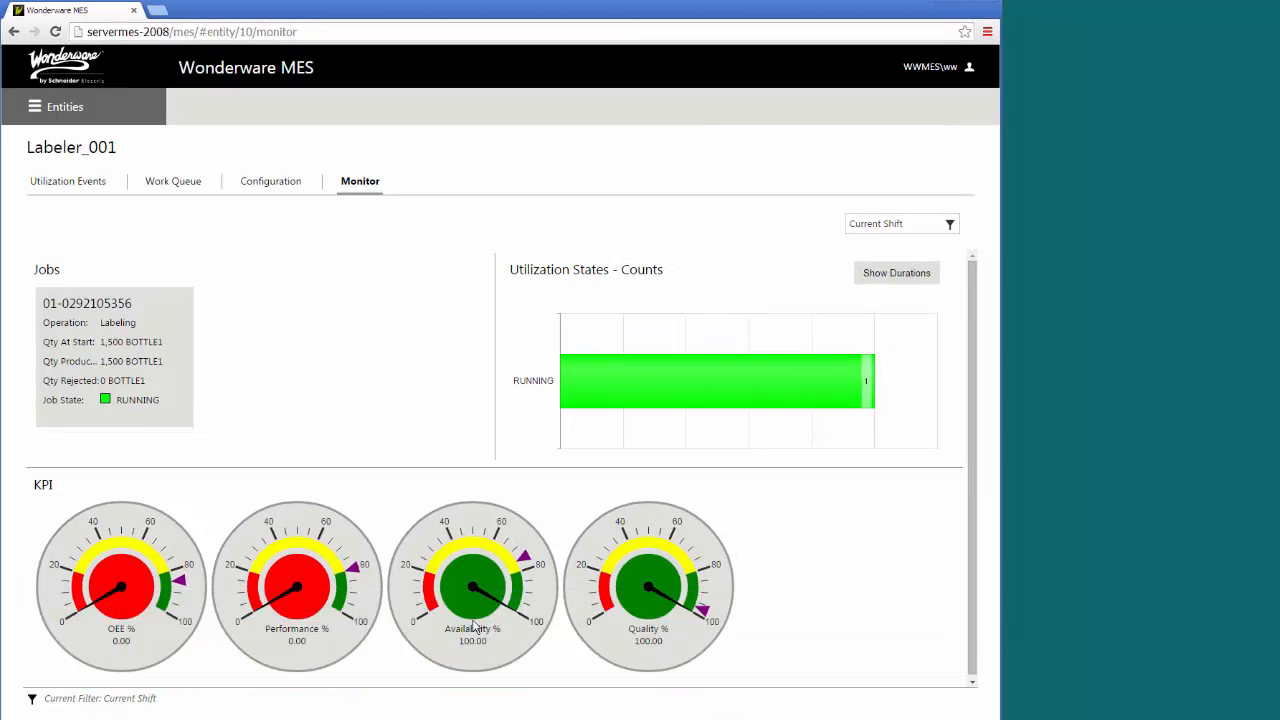
pyautogui.moveTo(720, 600)
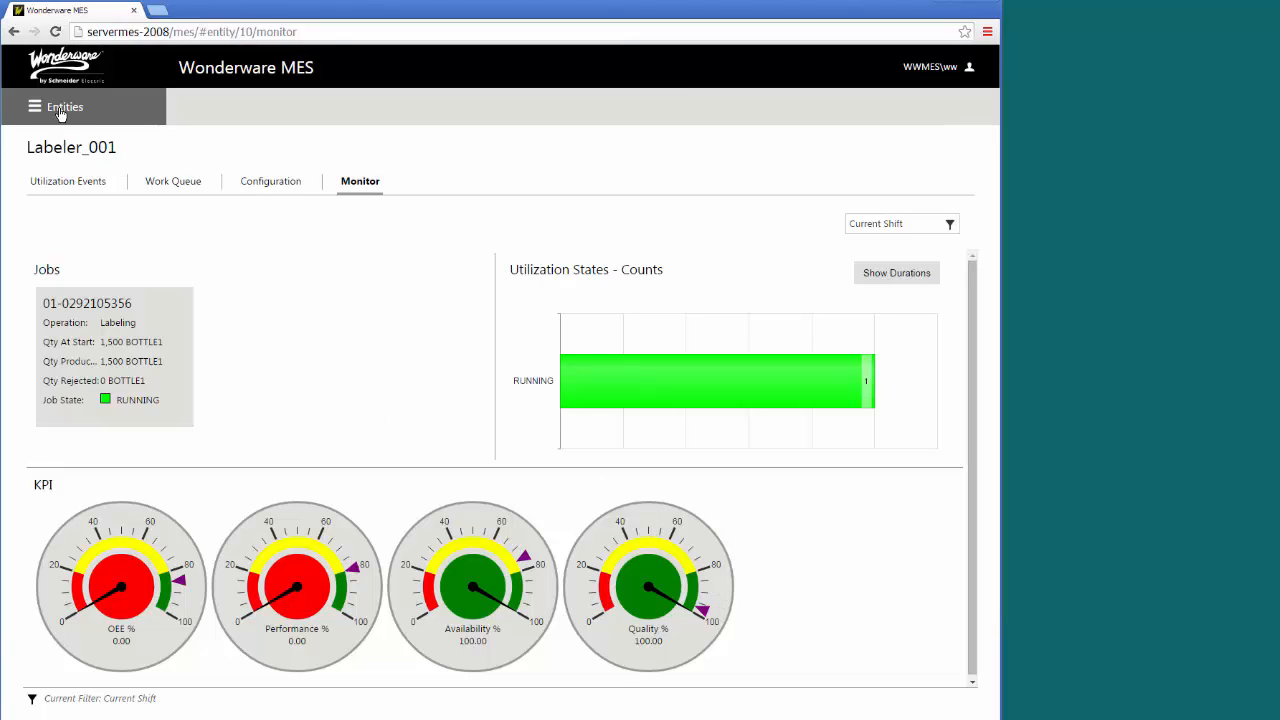
# Return to the entity list and show Filler3_002's utilization events, in DEMAND state for No Orders.
pyautogui.click(36, 106)
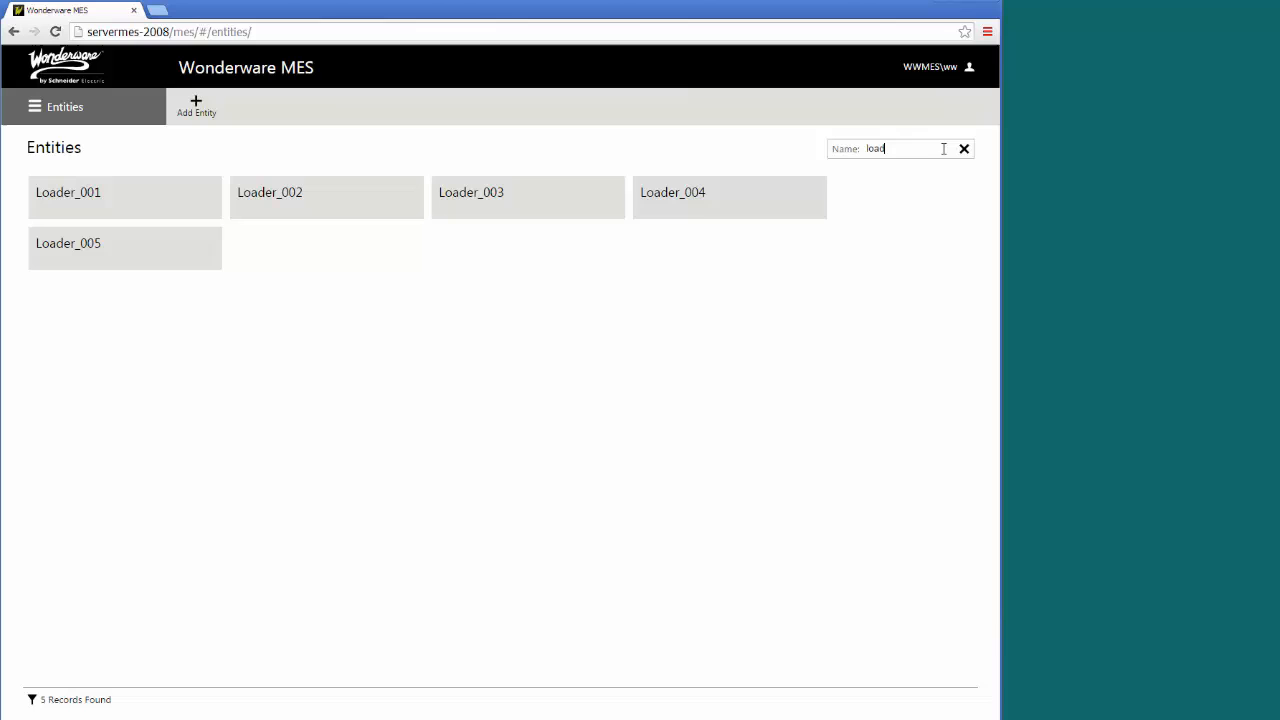
pyautogui.click(964, 148)
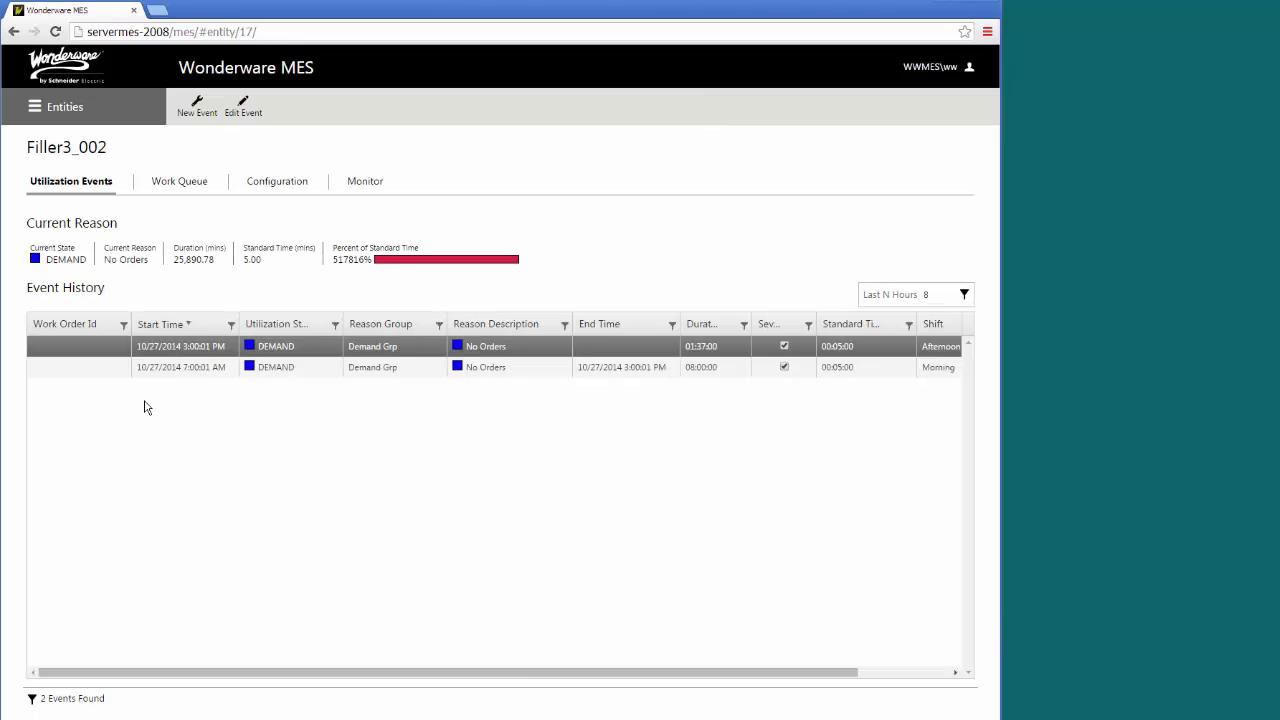
pyautogui.moveTo(136, 418)
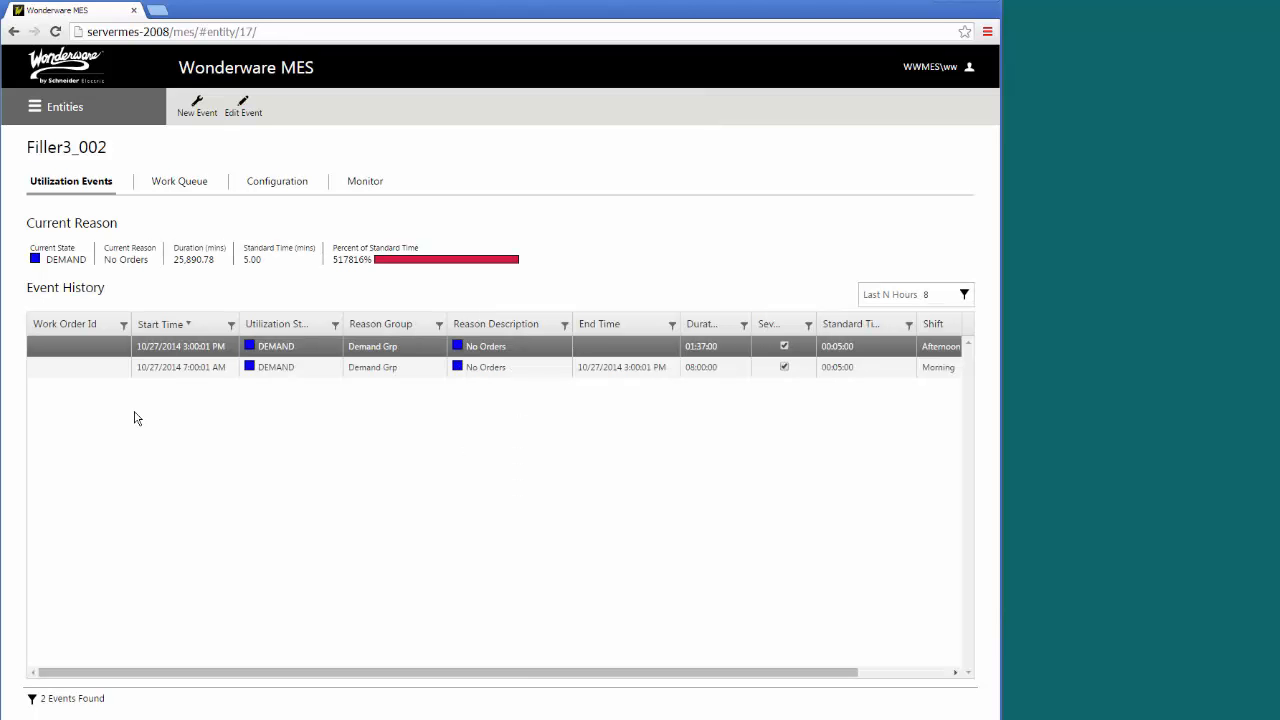
pyautogui.moveTo(72, 196)
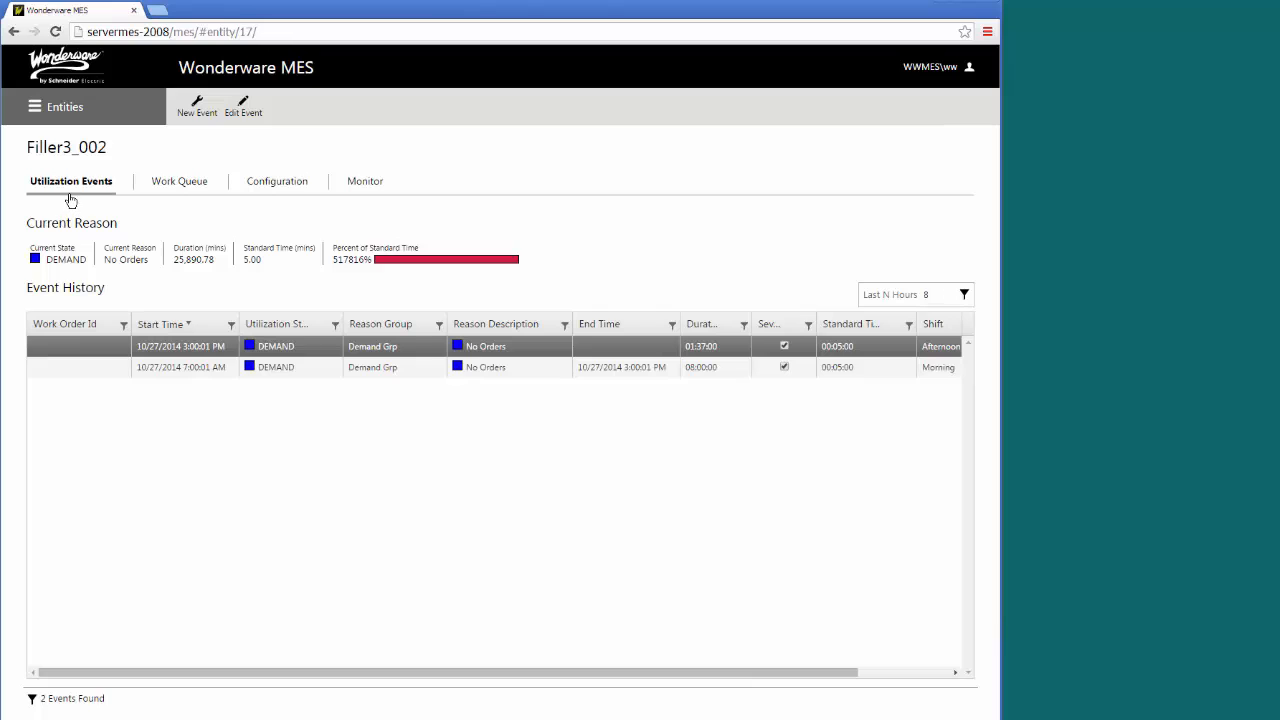
pyautogui.moveTo(276, 194)
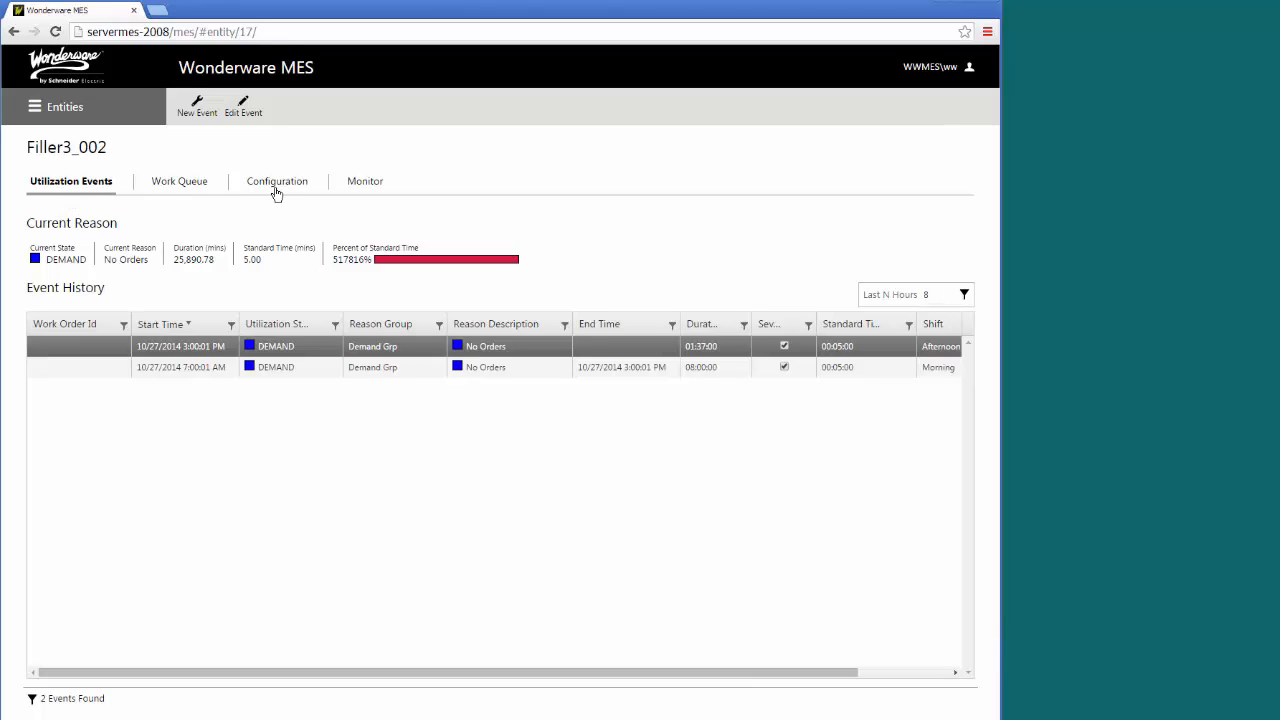
pyautogui.moveTo(108, 408)
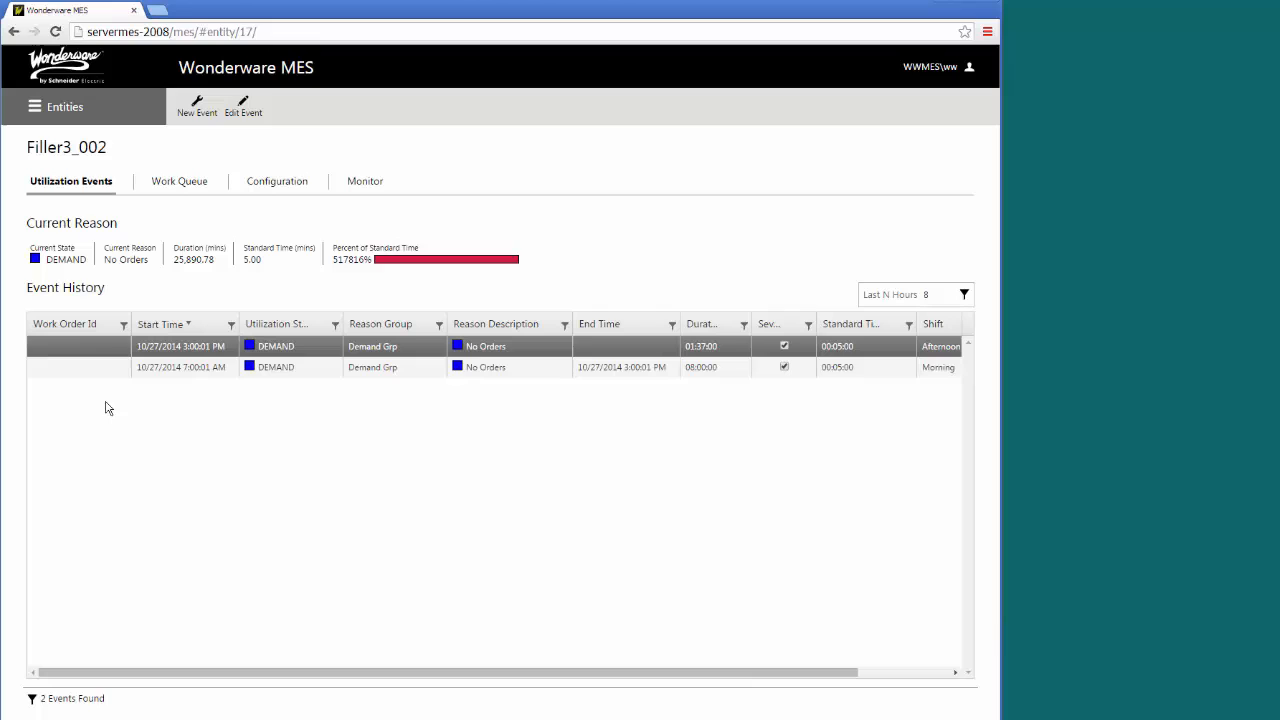
pyautogui.moveTo(84, 210)
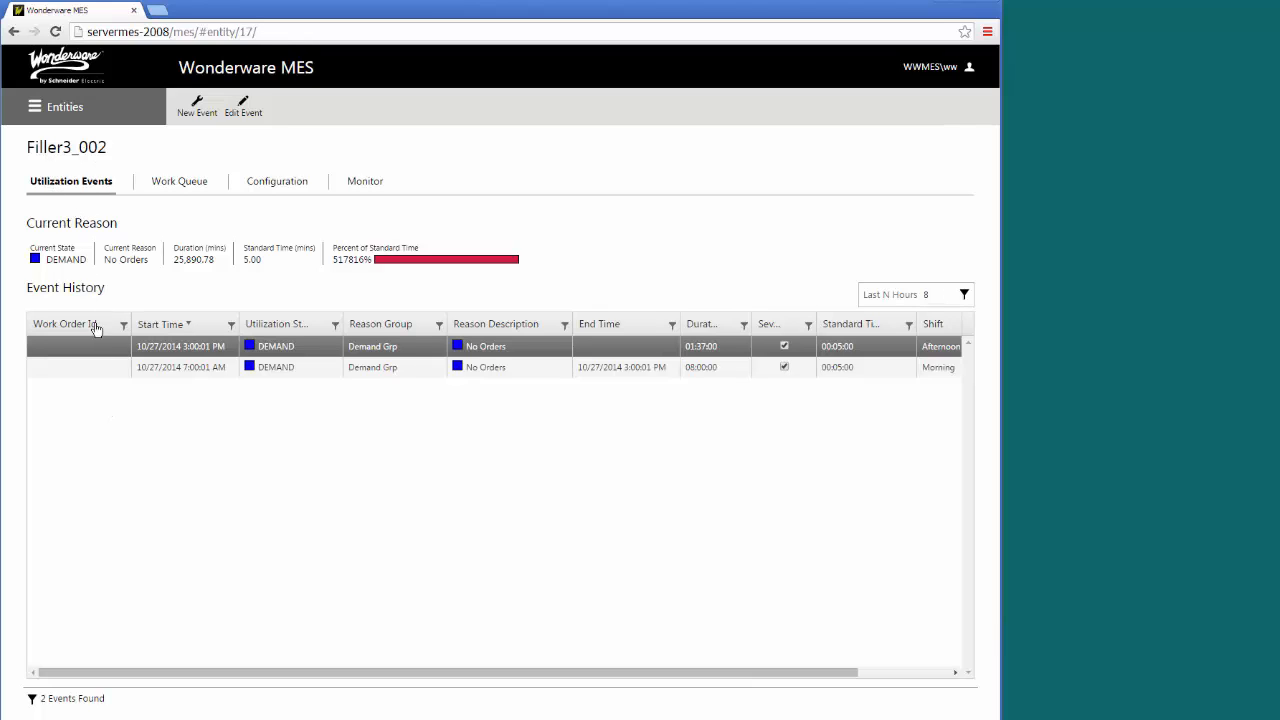
pyautogui.moveTo(356, 356)
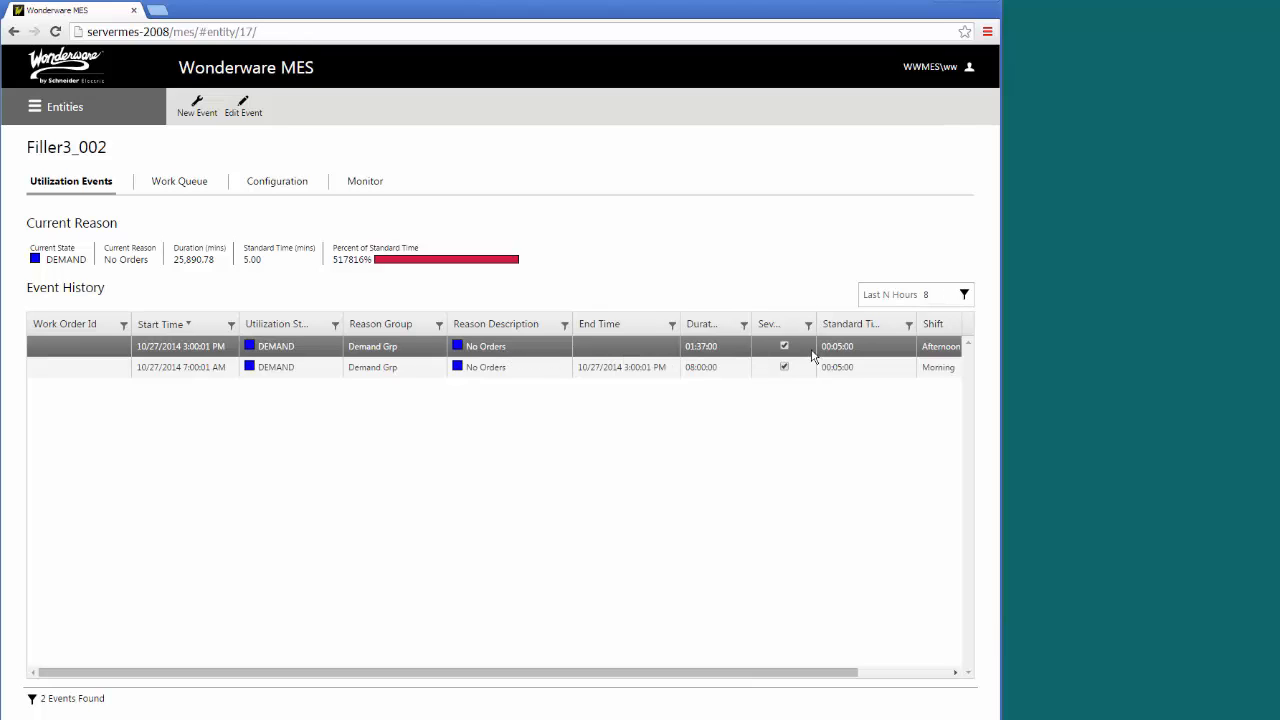
pyautogui.moveTo(476, 356)
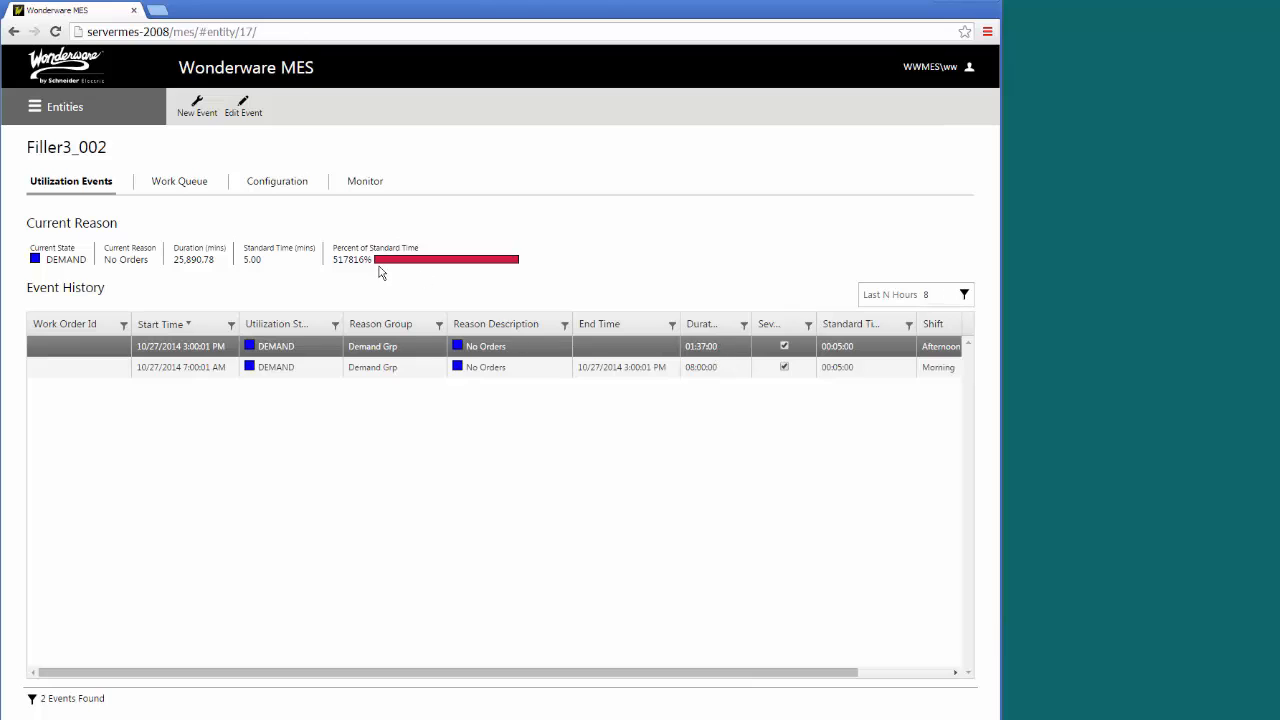
pyautogui.moveTo(312, 288)
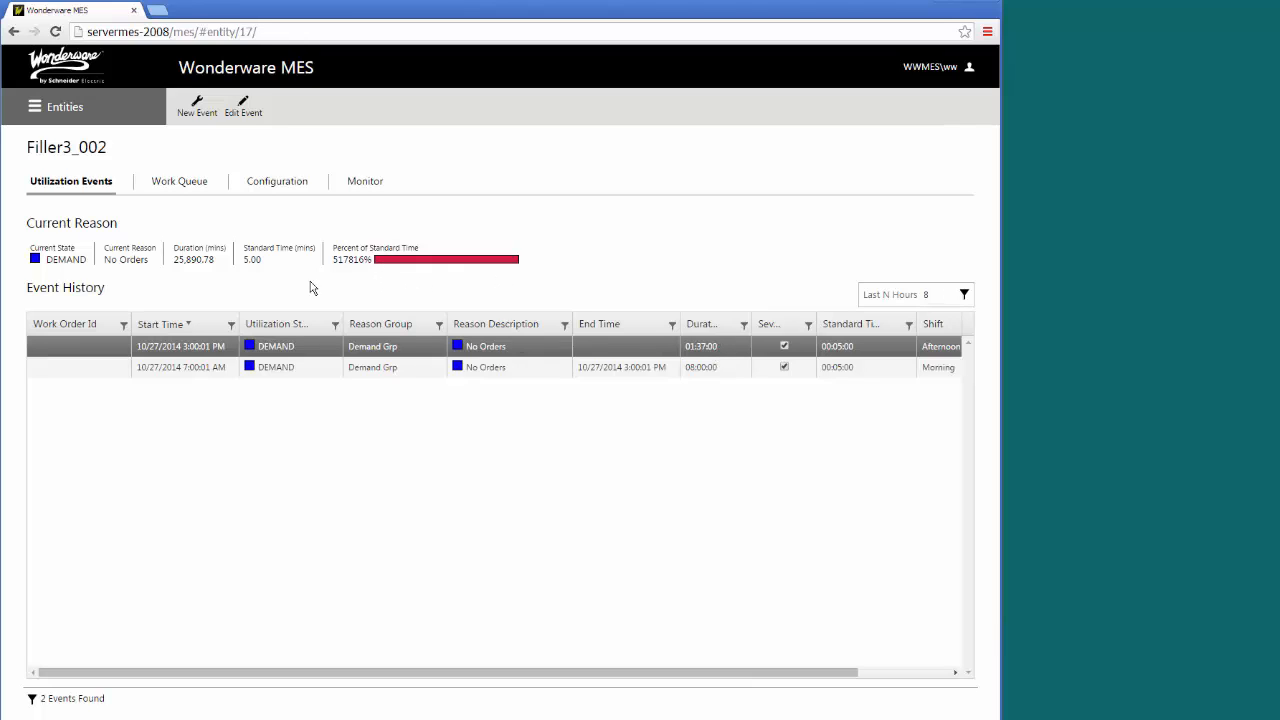
pyautogui.moveTo(296, 290)
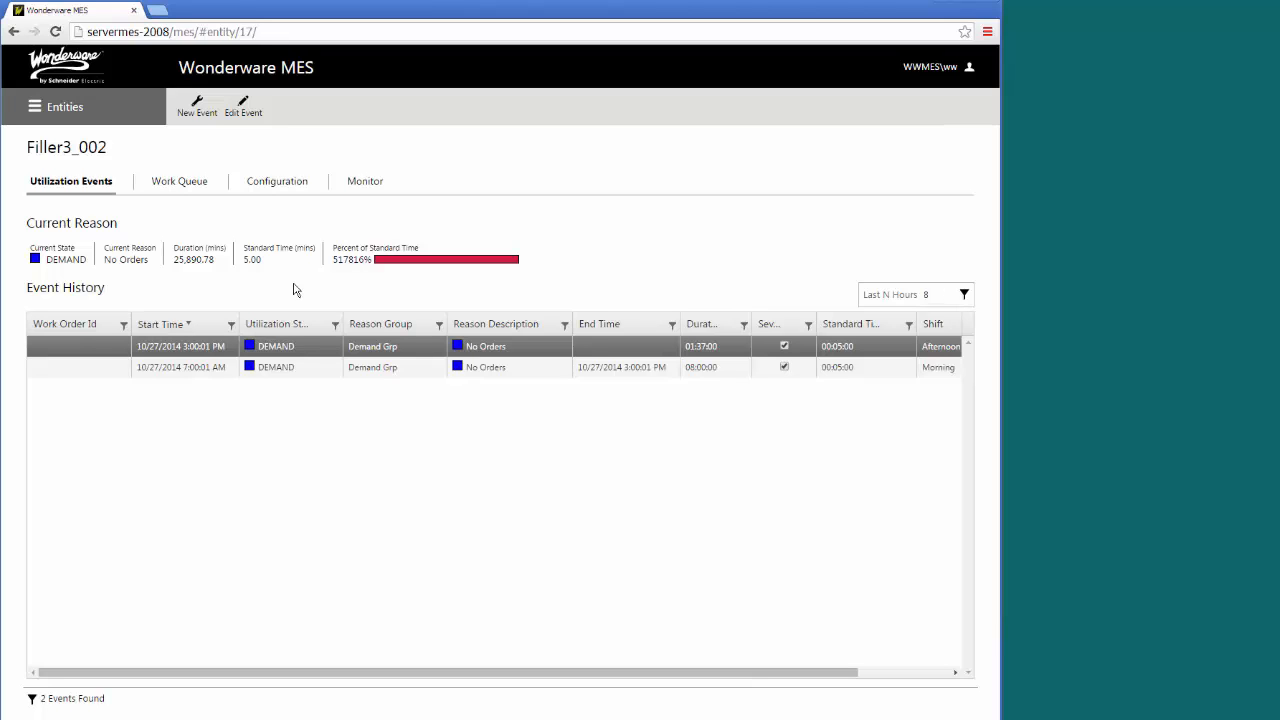
pyautogui.click(364, 180)
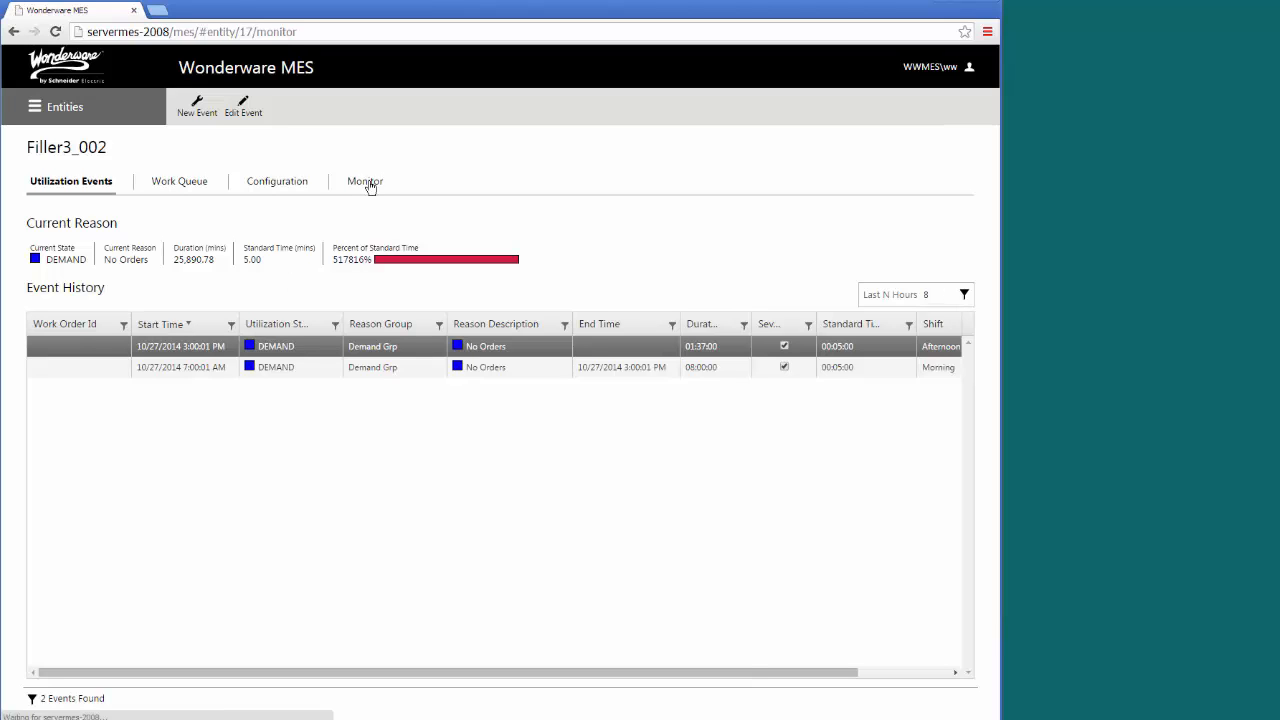
# Show Filler3_002's monitor view with no job running, a DEMAND count and four KPI gauges.
pyautogui.click(364, 180)
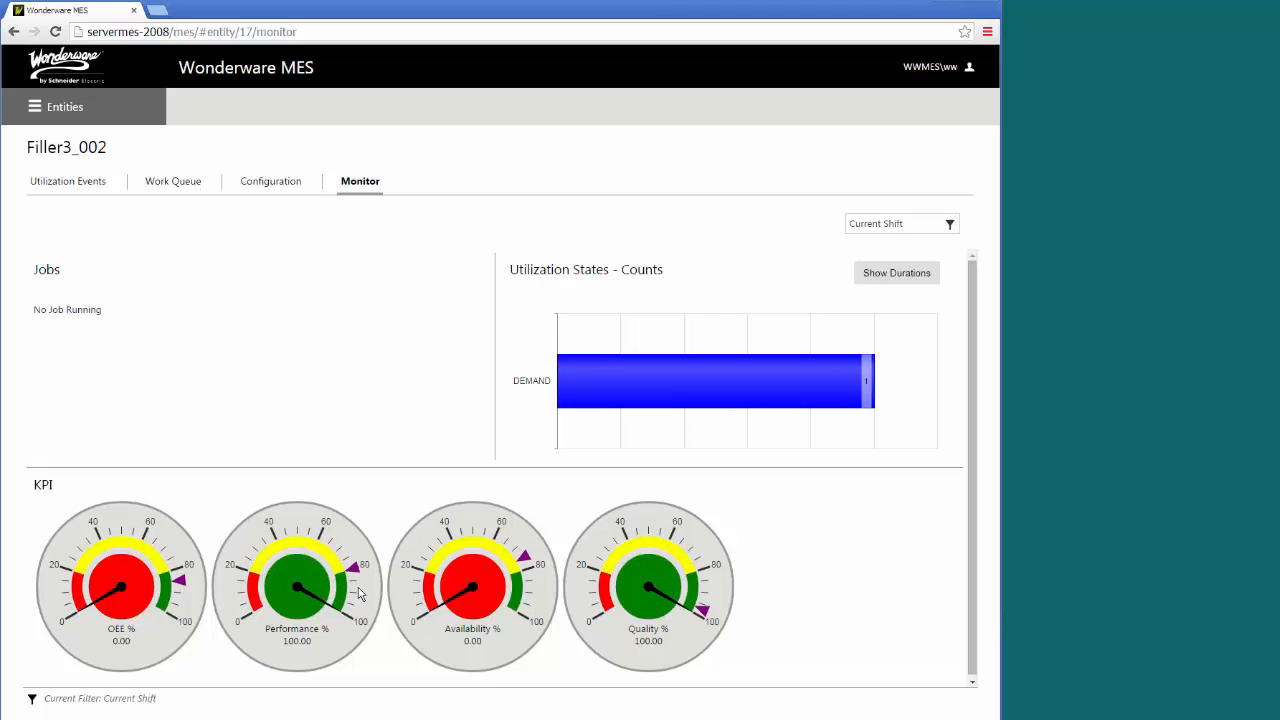
pyautogui.moveTo(592, 390)
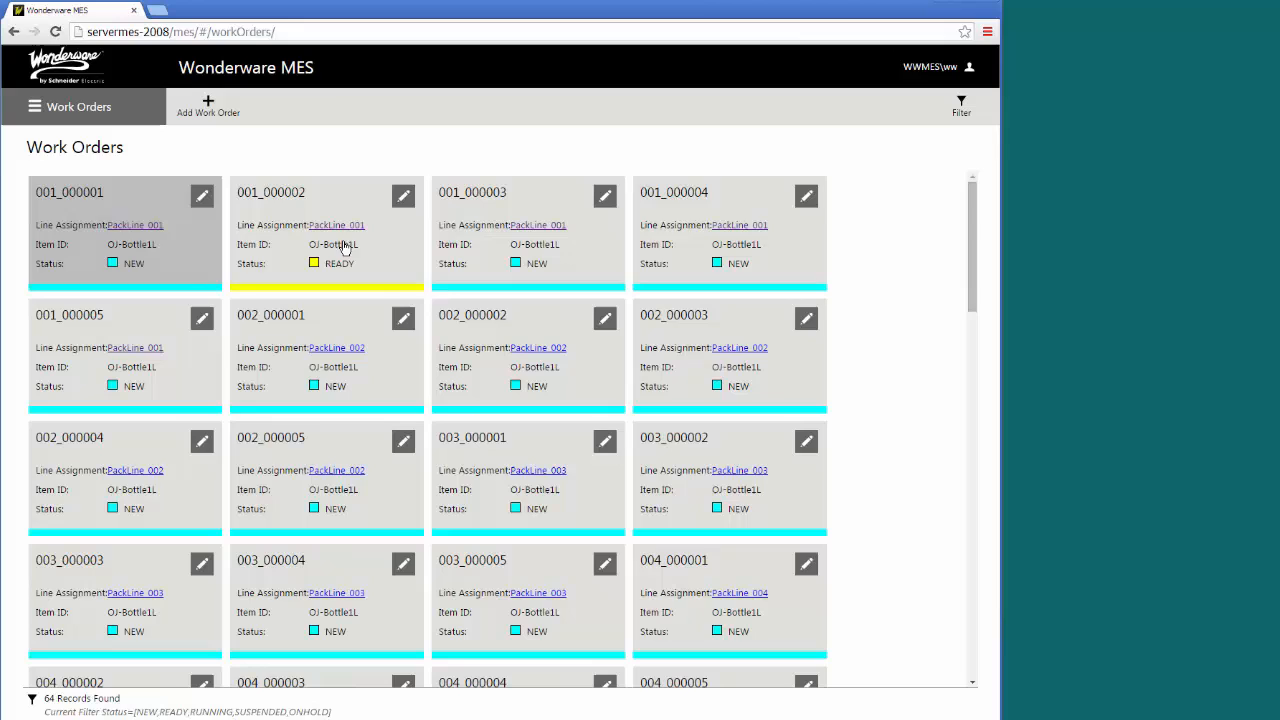
# Filter the work order list to exclude READY status, leaving 11 running or suspended orders.
pyautogui.click(960, 104)
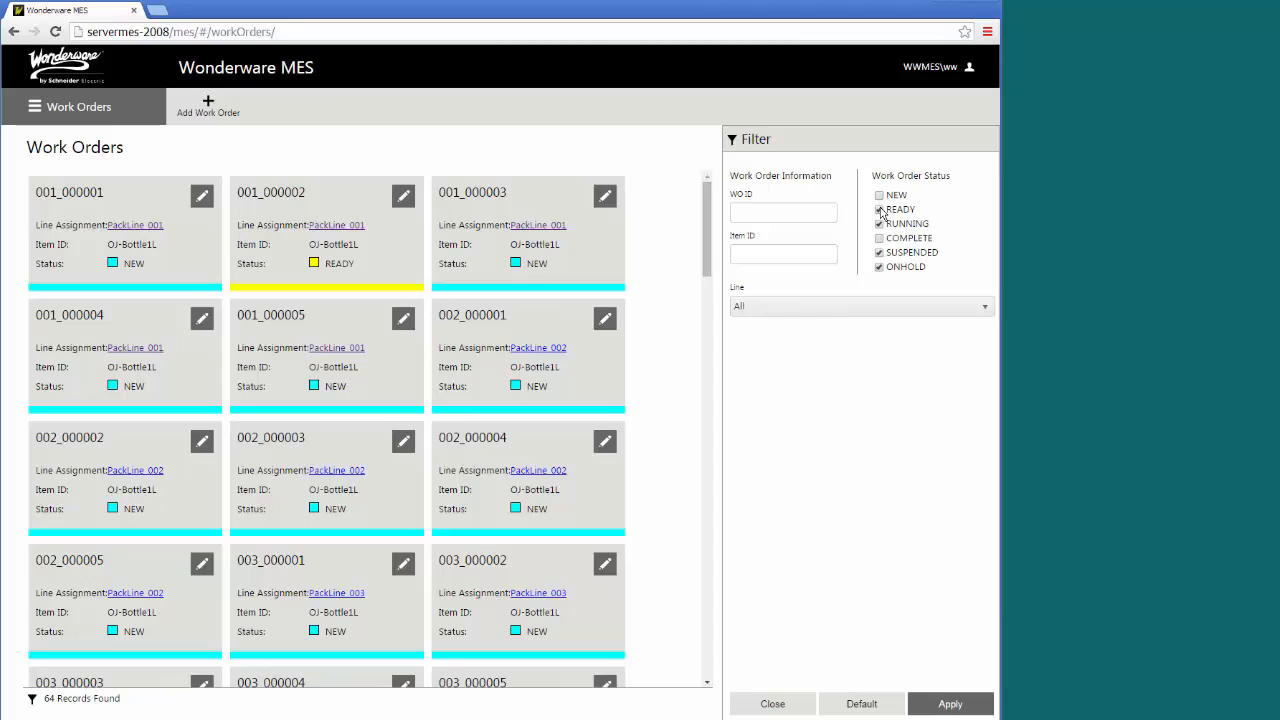
pyautogui.click(880, 210)
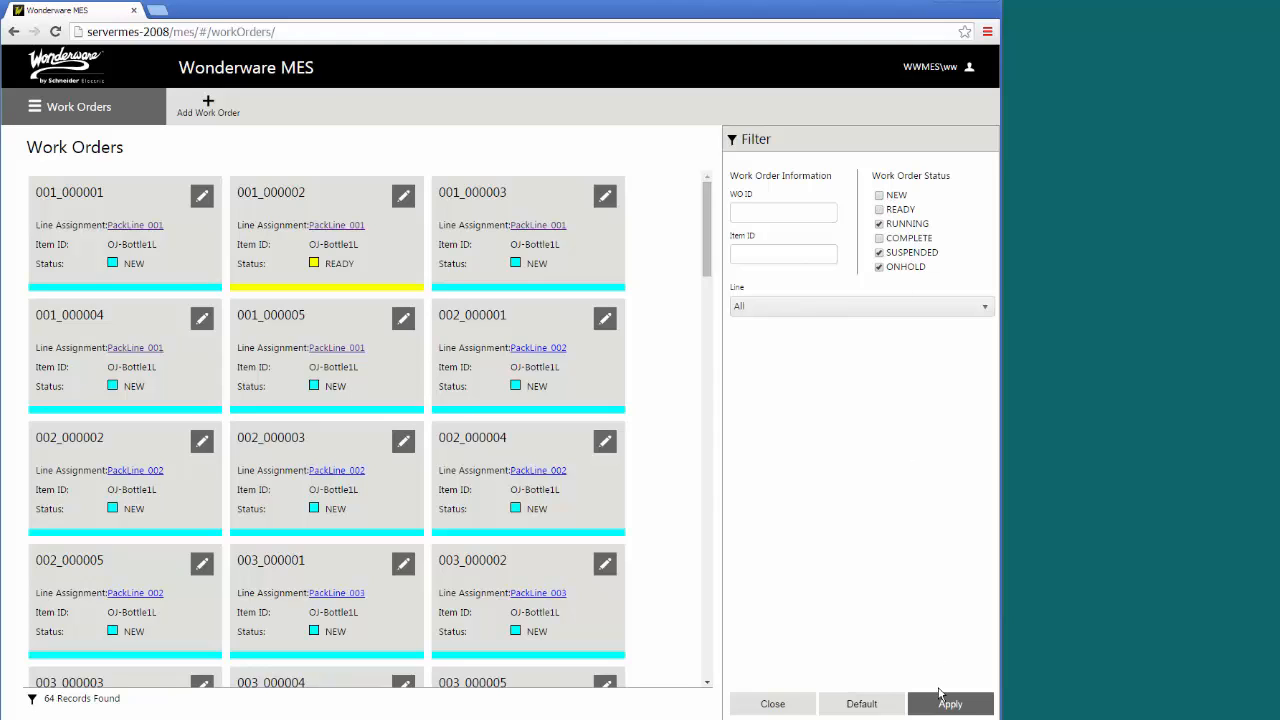
pyautogui.click(948, 704)
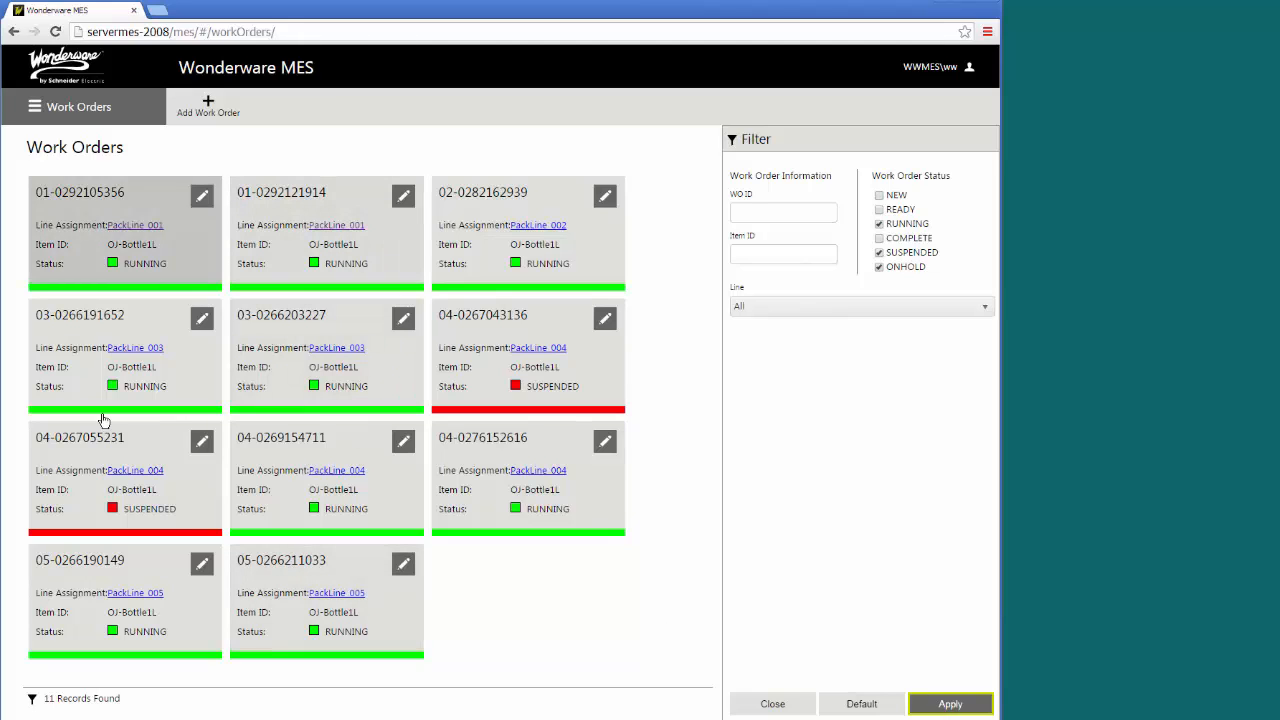
pyautogui.moveTo(168, 390)
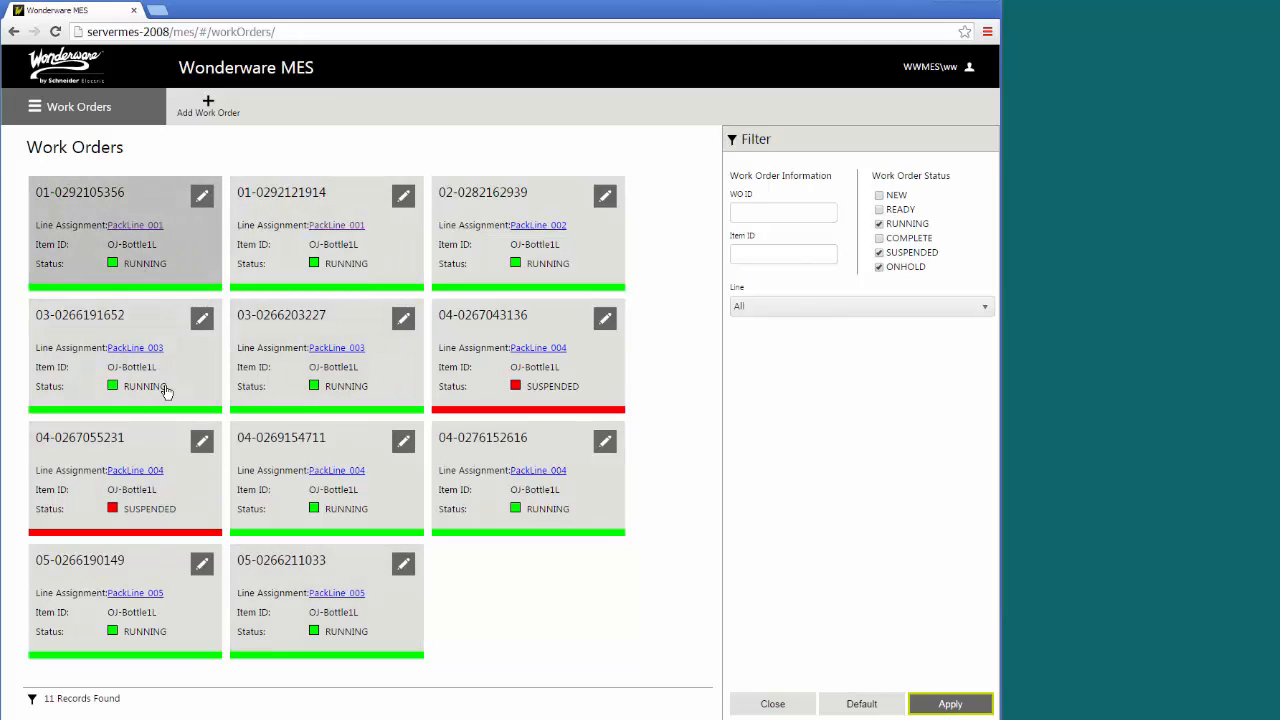
pyautogui.moveTo(292, 388)
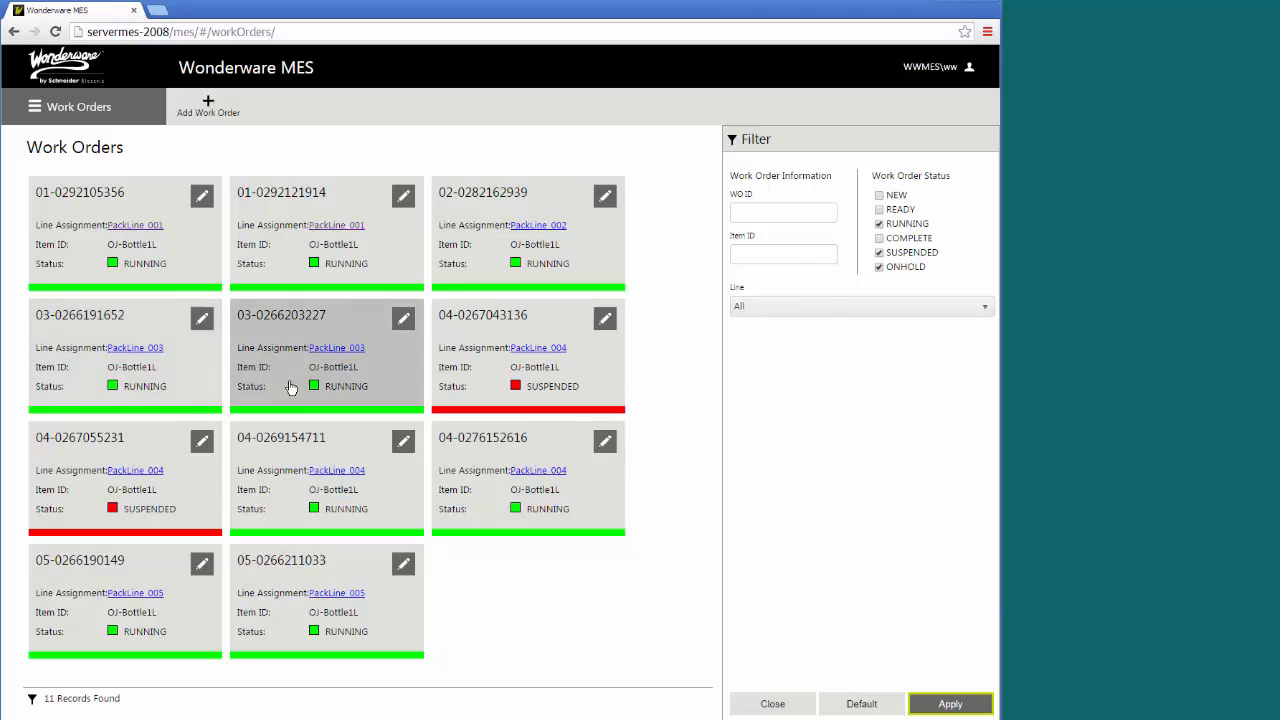
pyautogui.moveTo(436, 492)
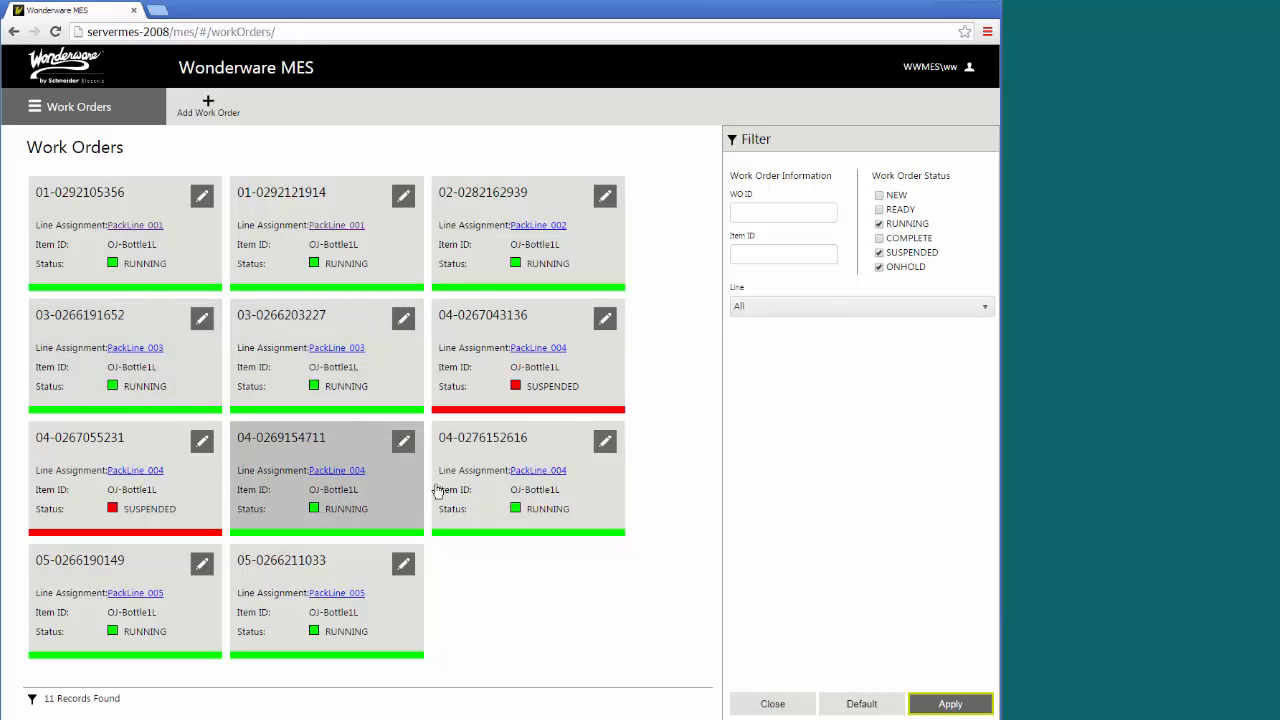
pyautogui.moveTo(472, 490)
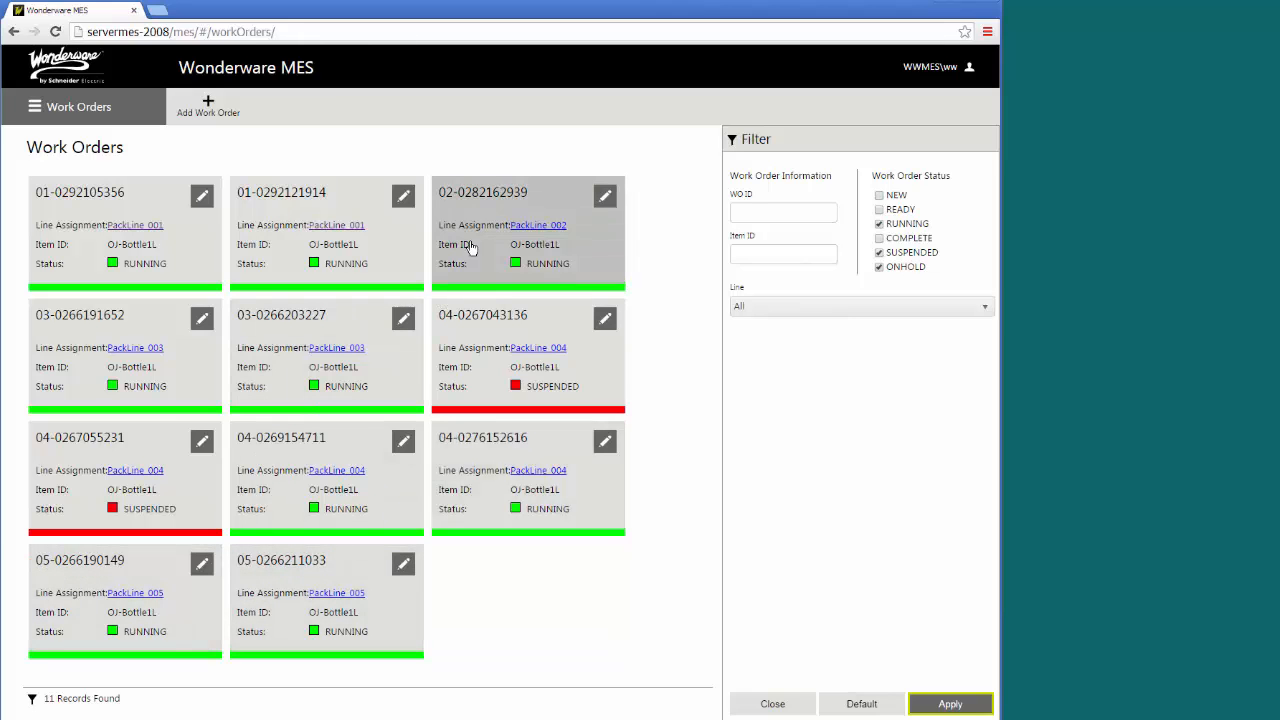
pyautogui.click(484, 192)
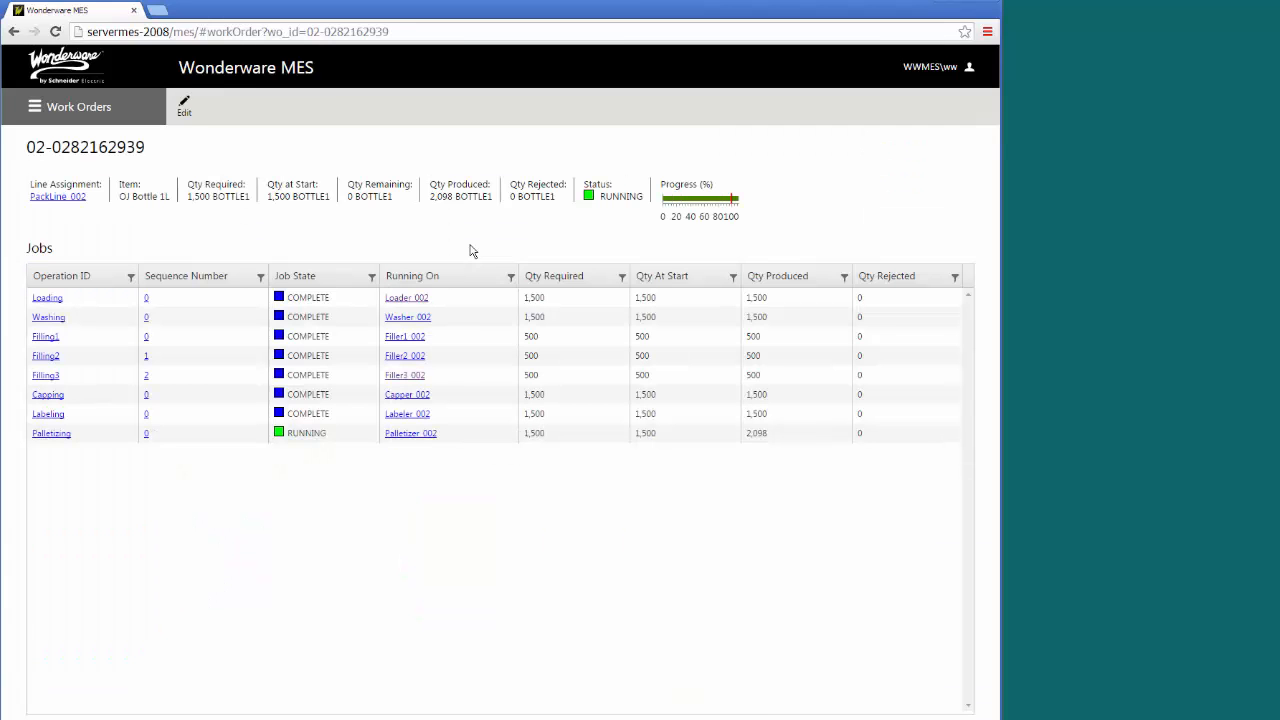
pyautogui.moveTo(290, 312)
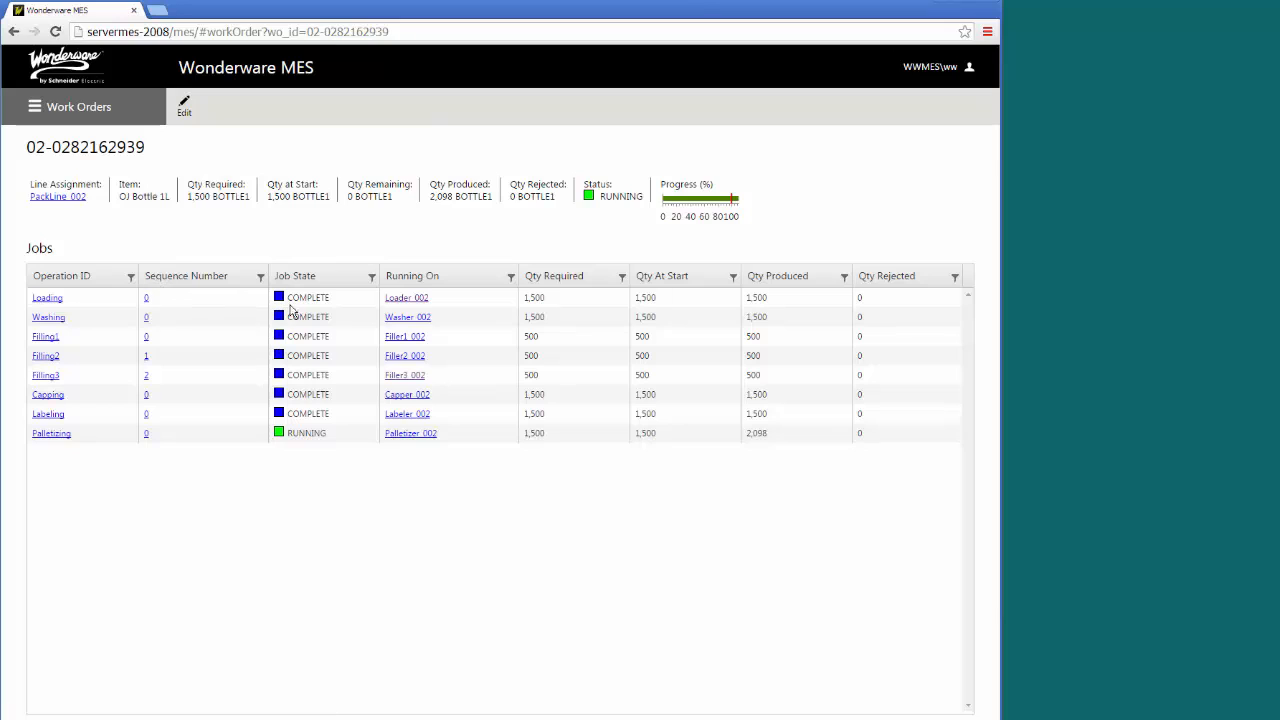
pyautogui.moveTo(424, 316)
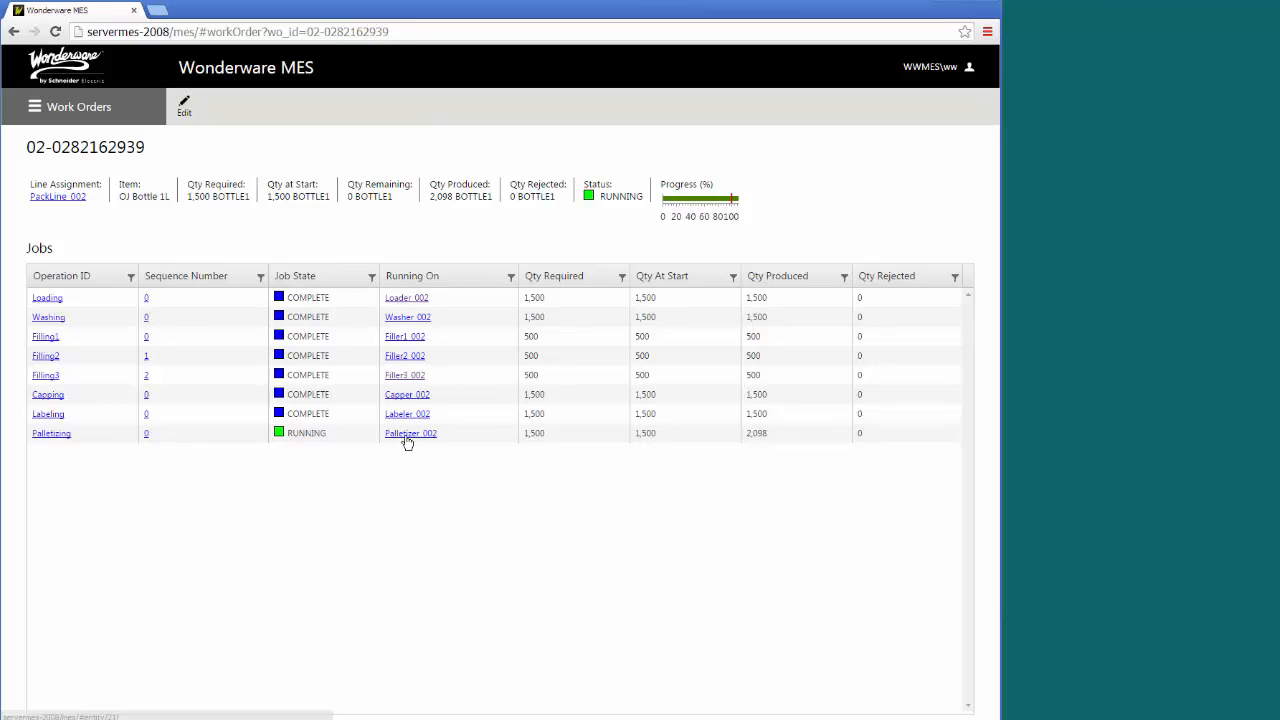
pyautogui.click(410, 432)
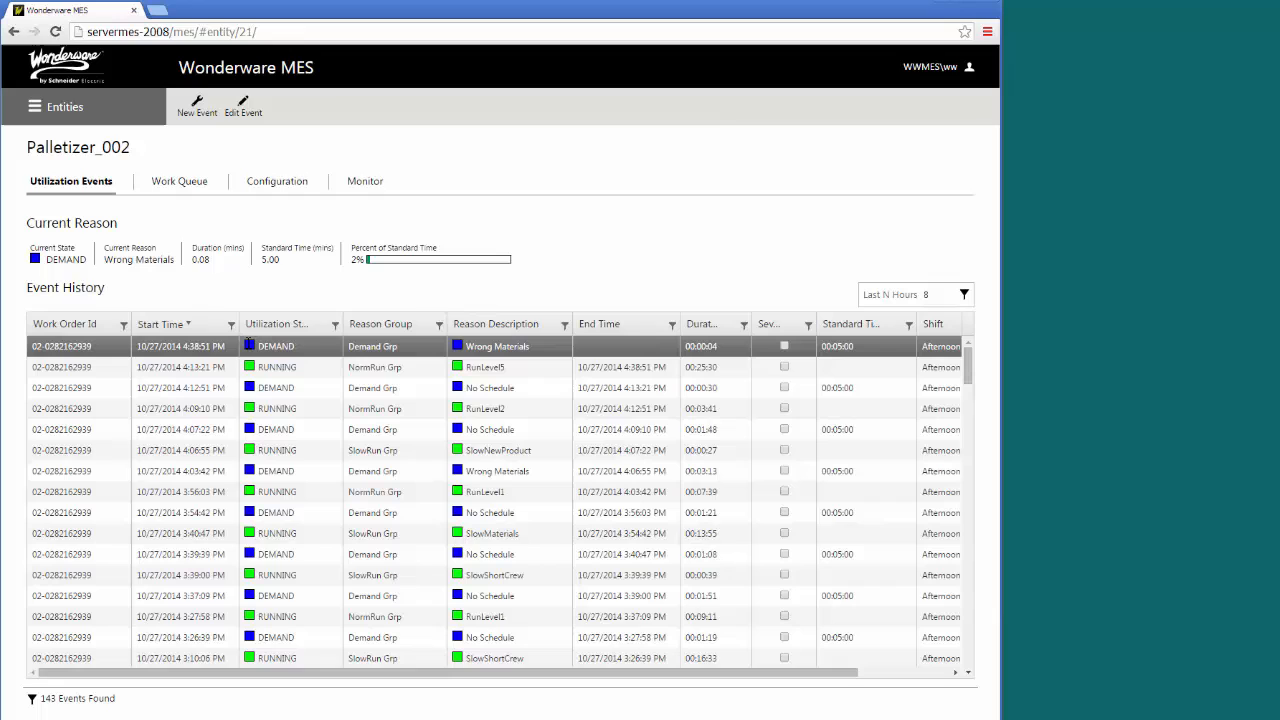
pyautogui.moveTo(388, 504)
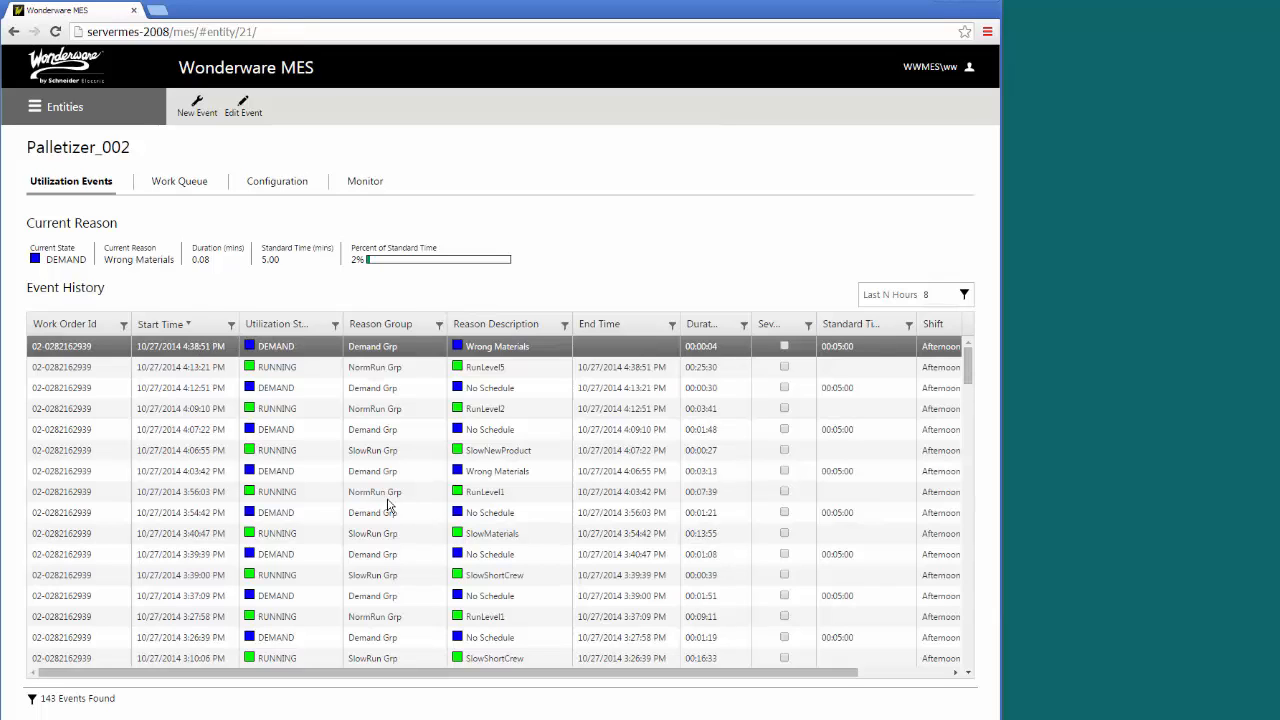
pyautogui.moveTo(390, 504)
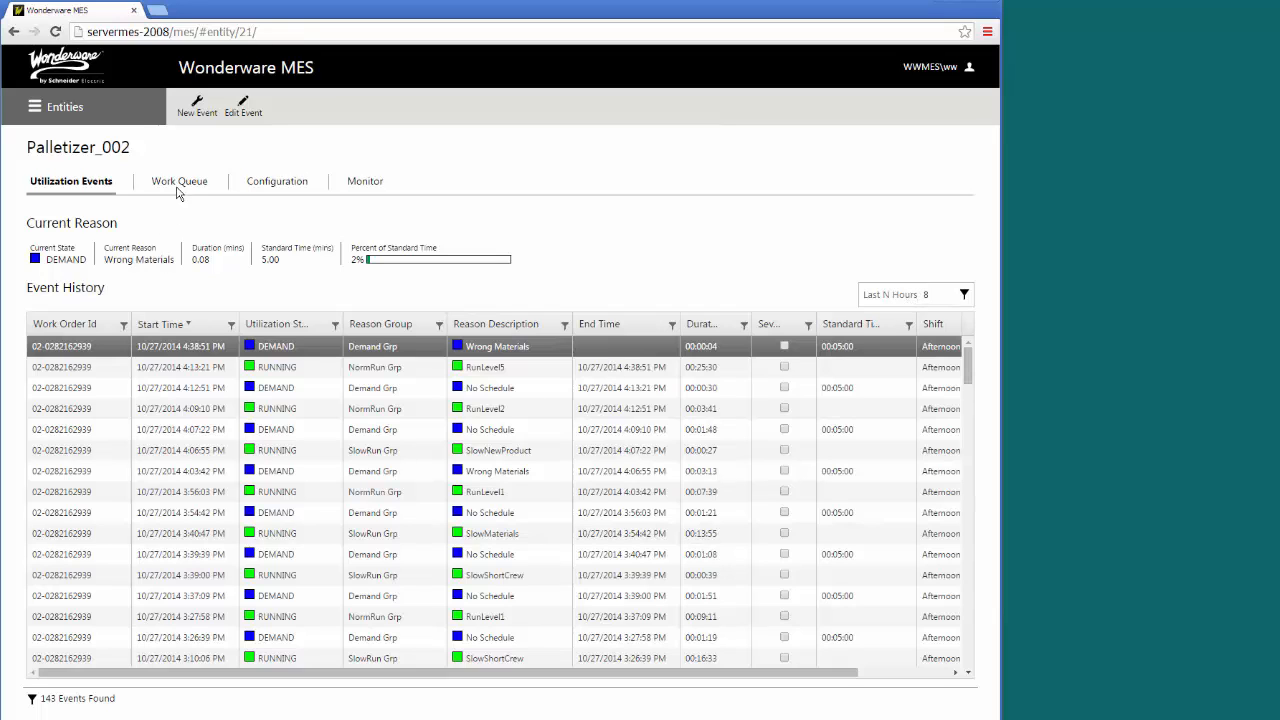
pyautogui.click(180, 180)
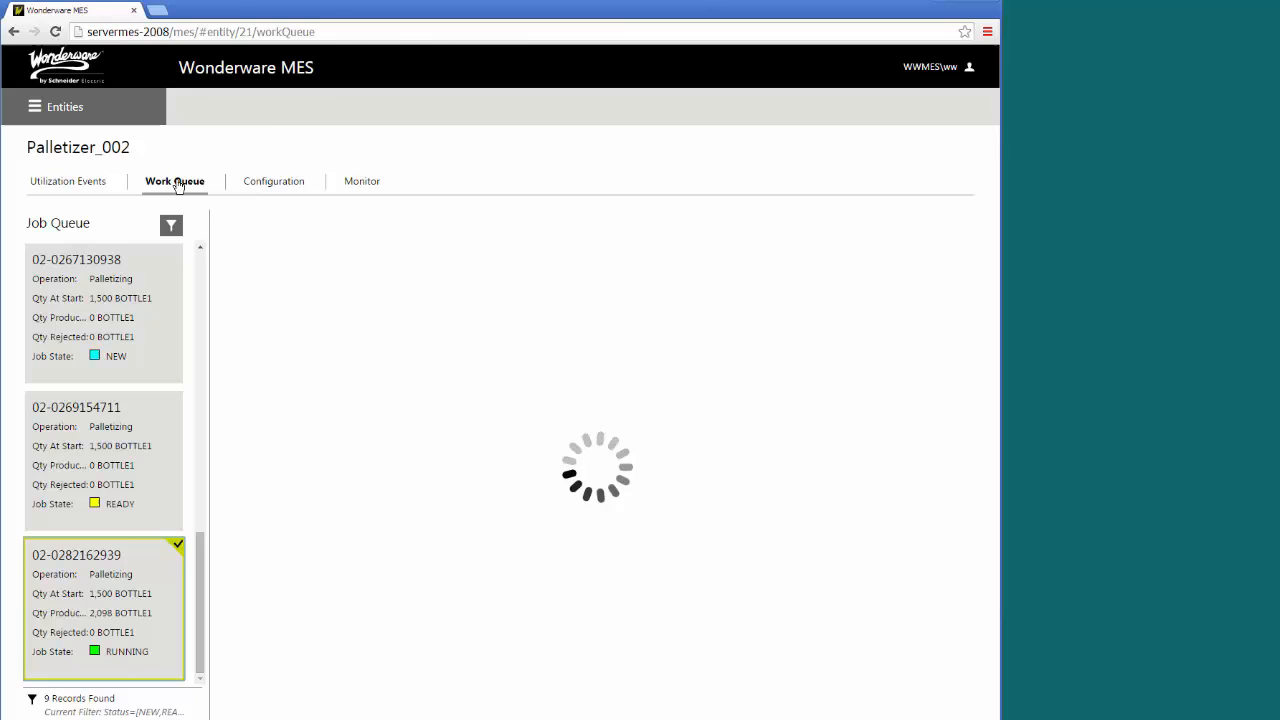
pyautogui.click(104, 556)
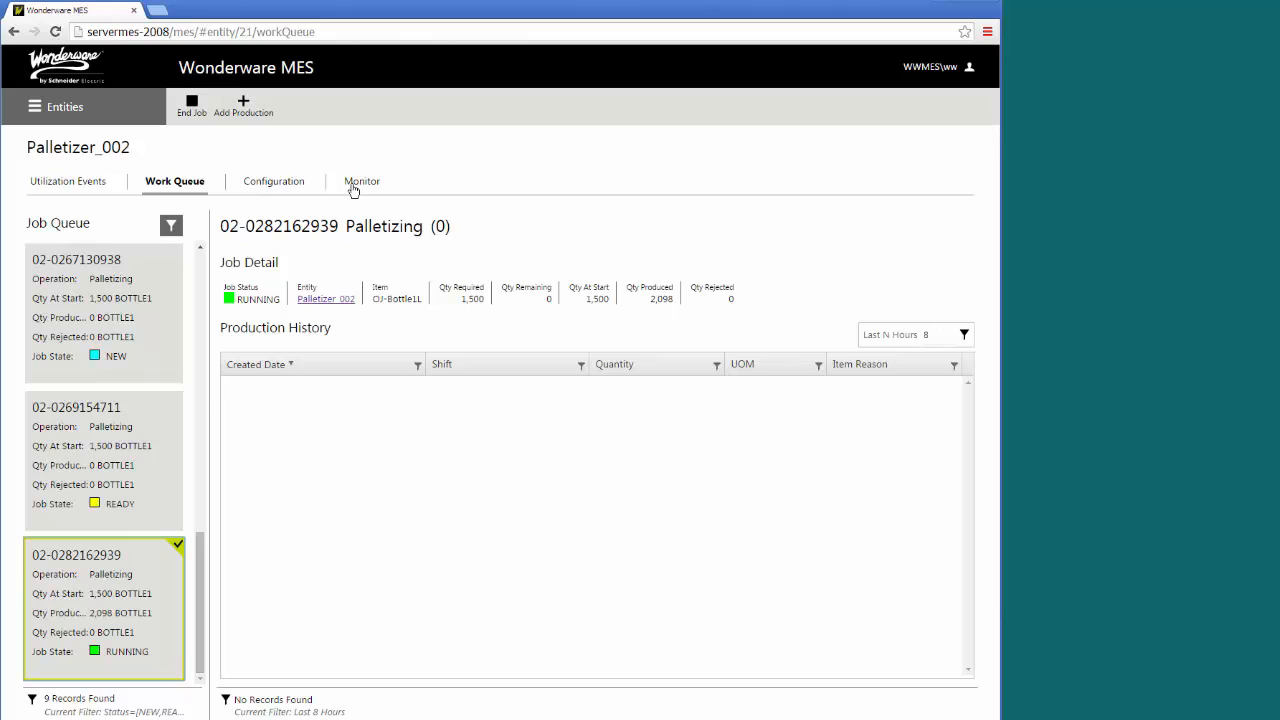
pyautogui.click(360, 180)
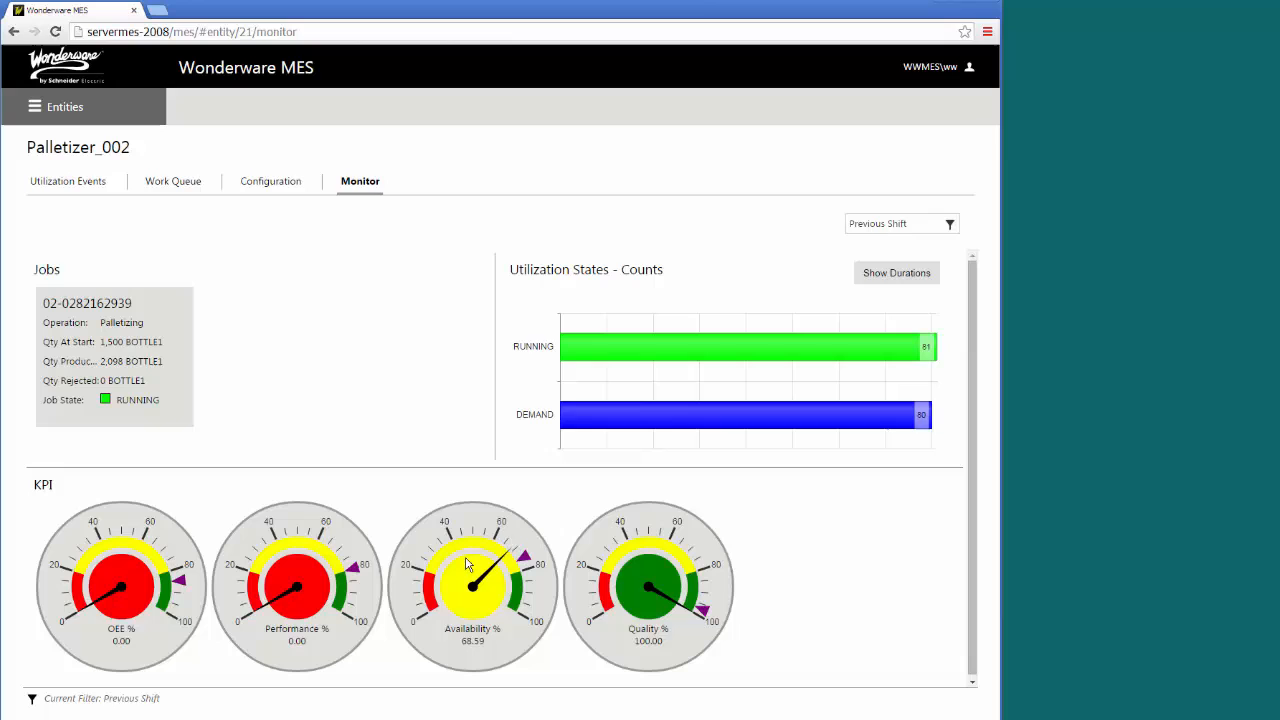
pyautogui.moveTo(722, 420)
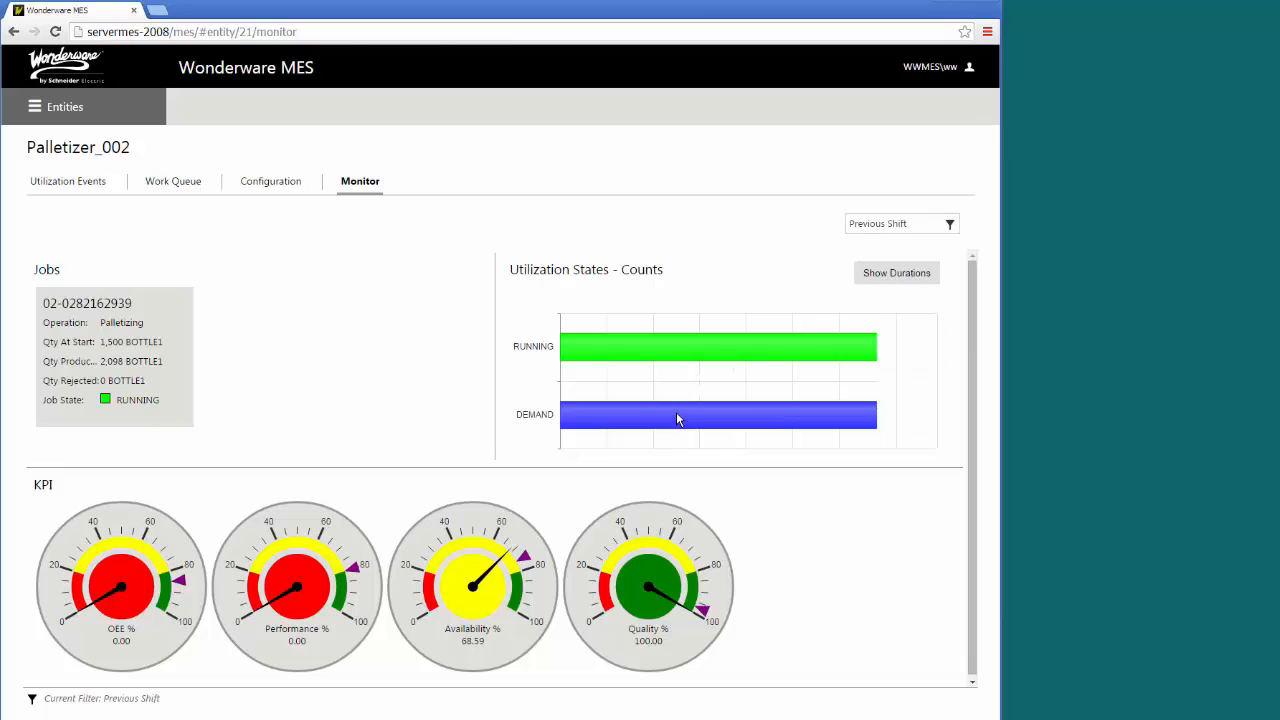
# Drill the DEMAND chart down through Demand Grp to individual reason durations.
pyautogui.click(716, 414)
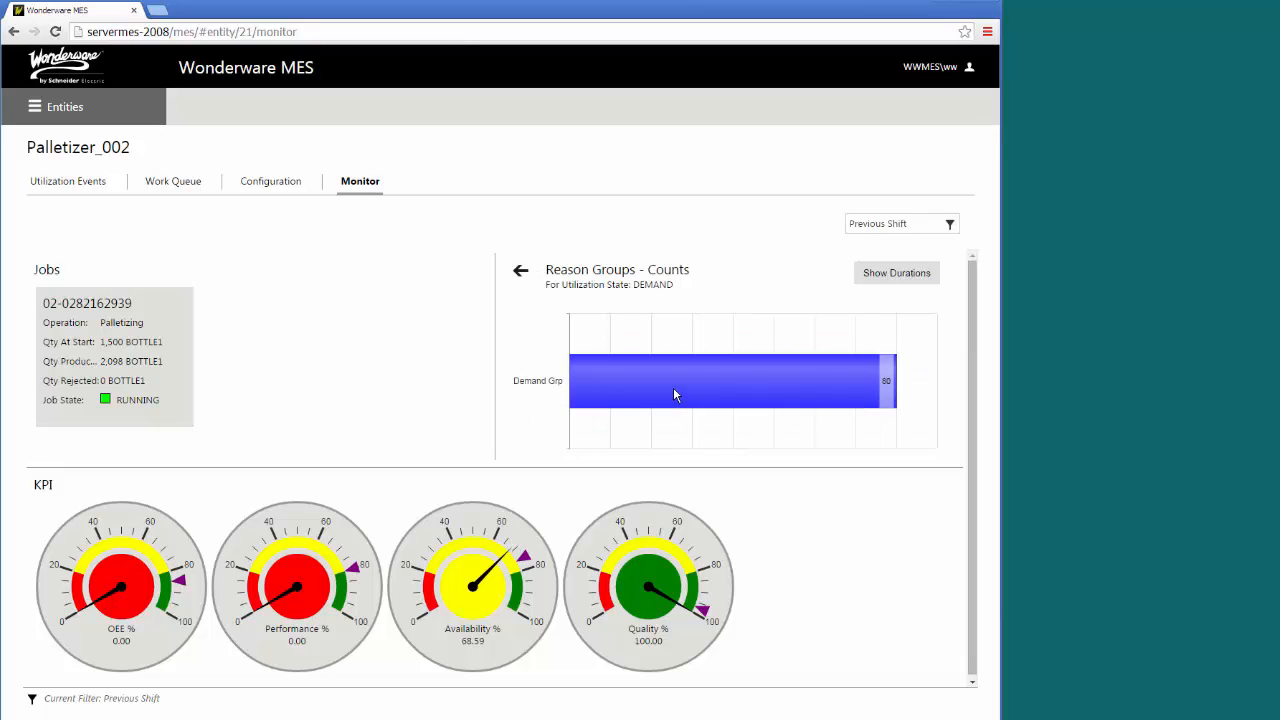
pyautogui.click(730, 380)
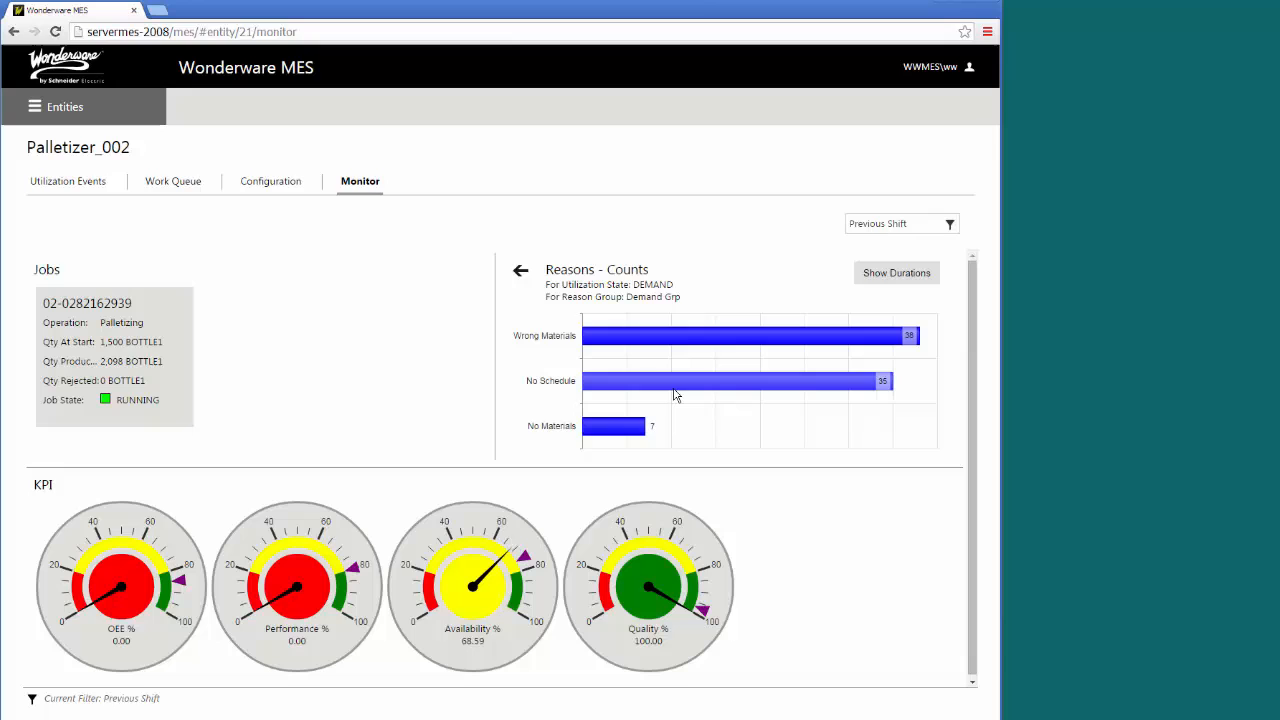
pyautogui.moveTo(684, 394)
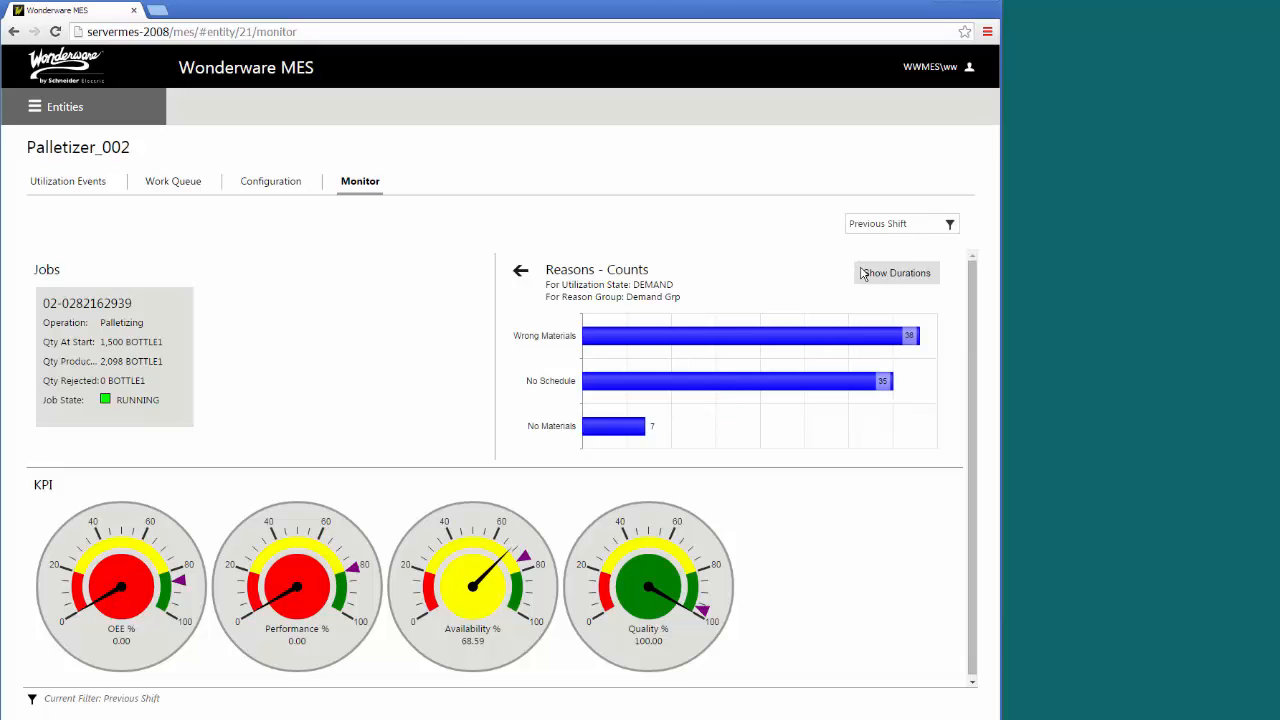
pyautogui.click(896, 272)
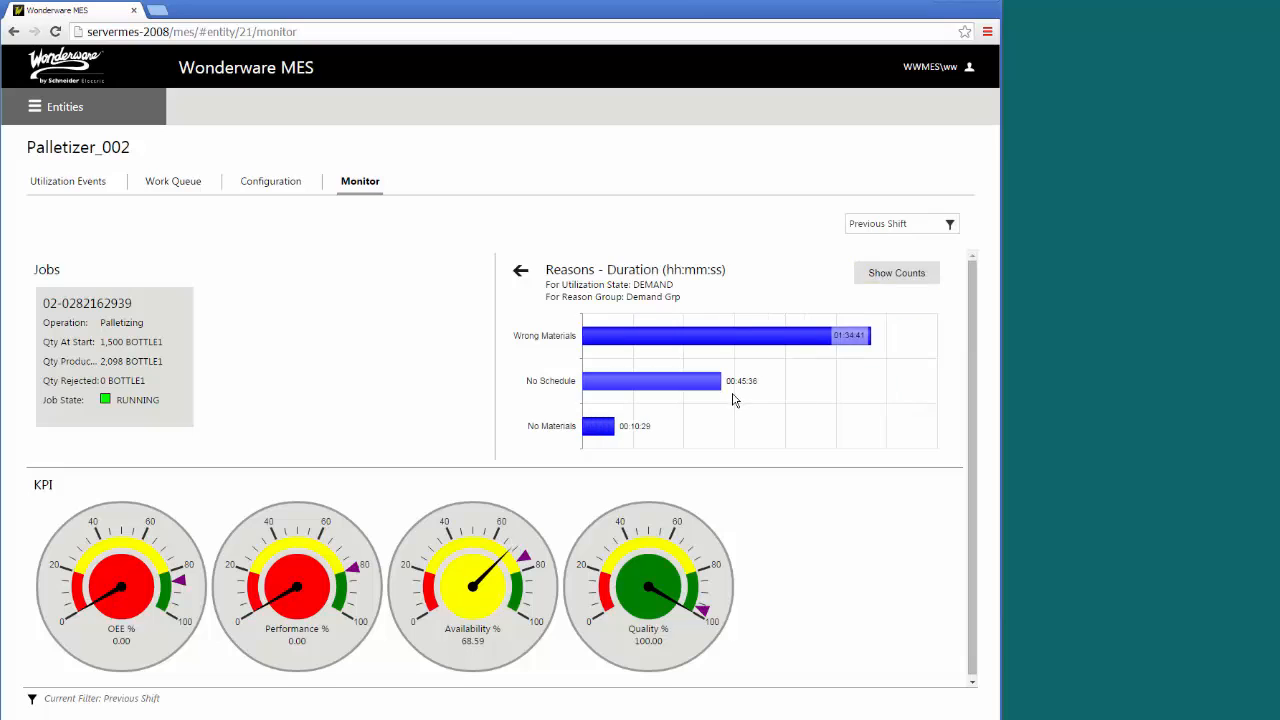
pyautogui.moveTo(628, 410)
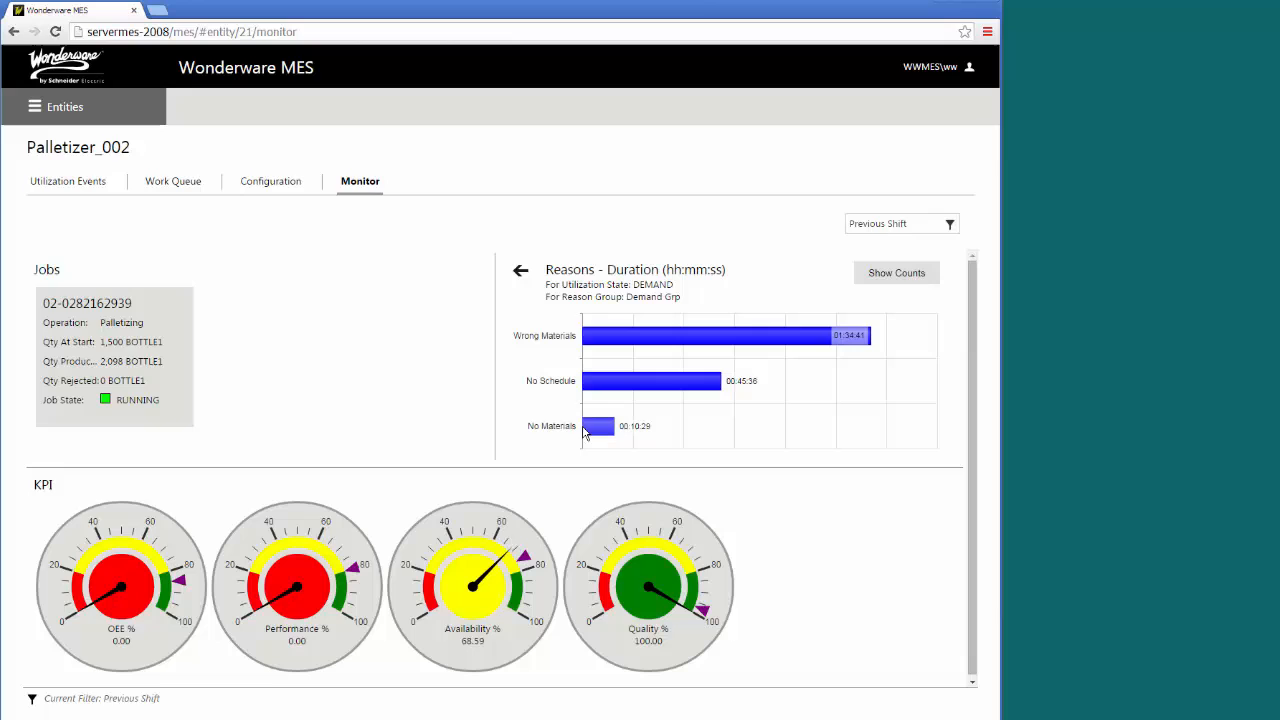
pyautogui.click(34, 108)
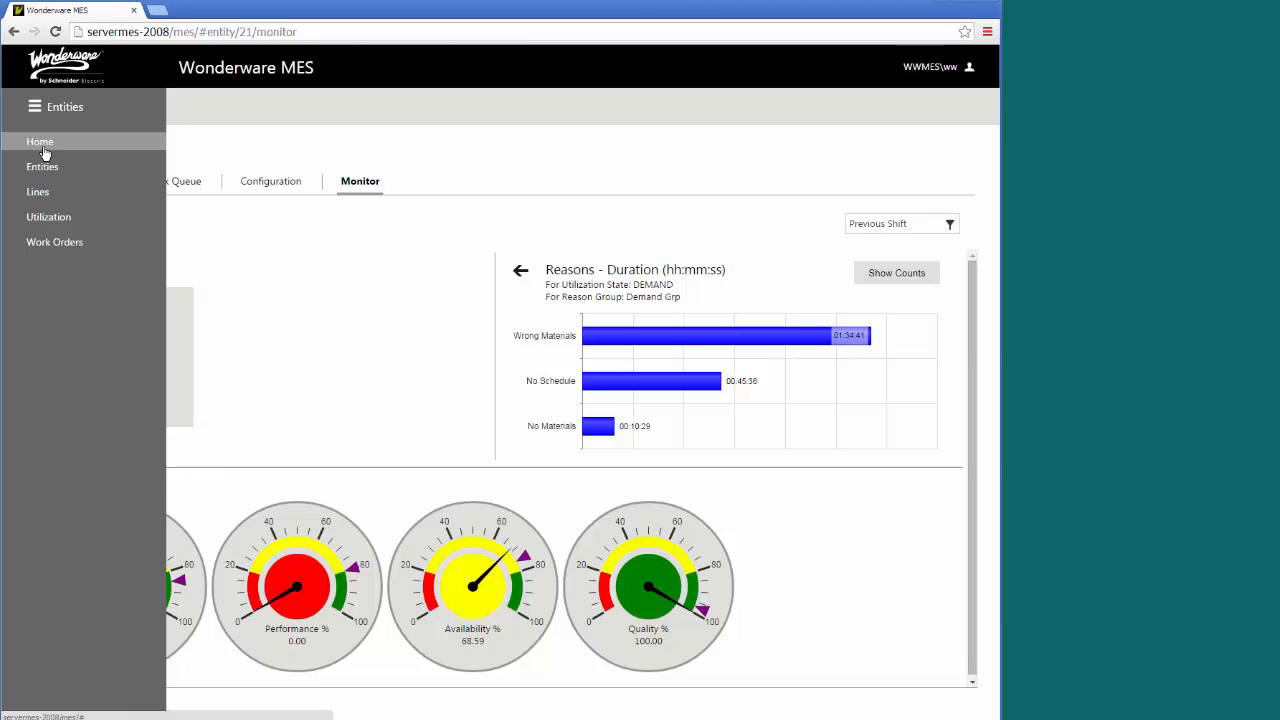
# Navigate home to the entities list, select Capper_001 and go to its configuration.
pyautogui.click(40, 140)
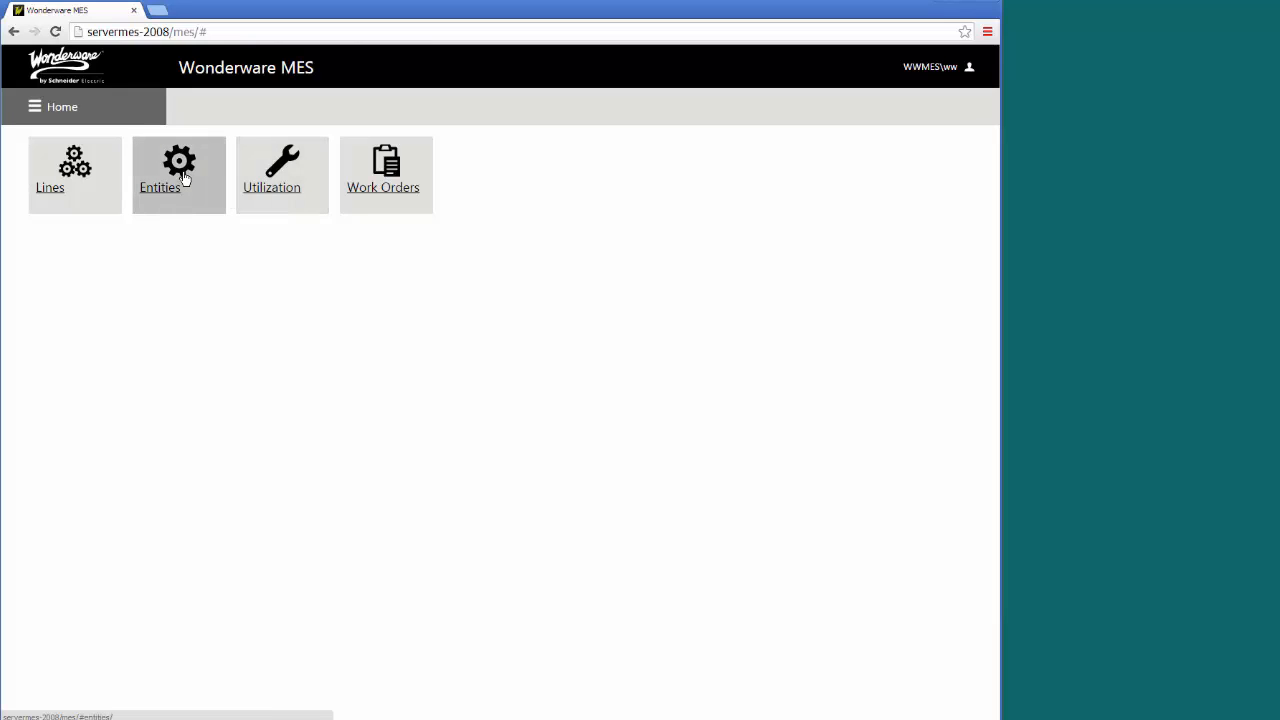
pyautogui.click(178, 176)
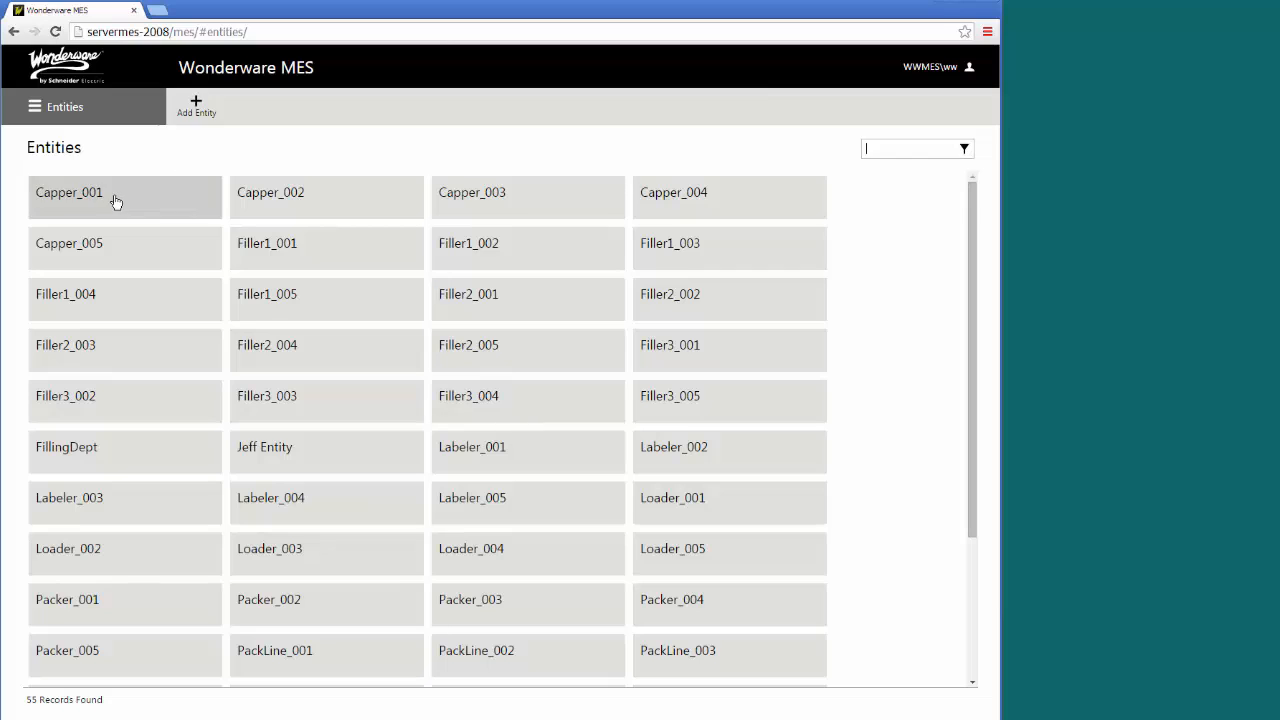
pyautogui.click(68, 192)
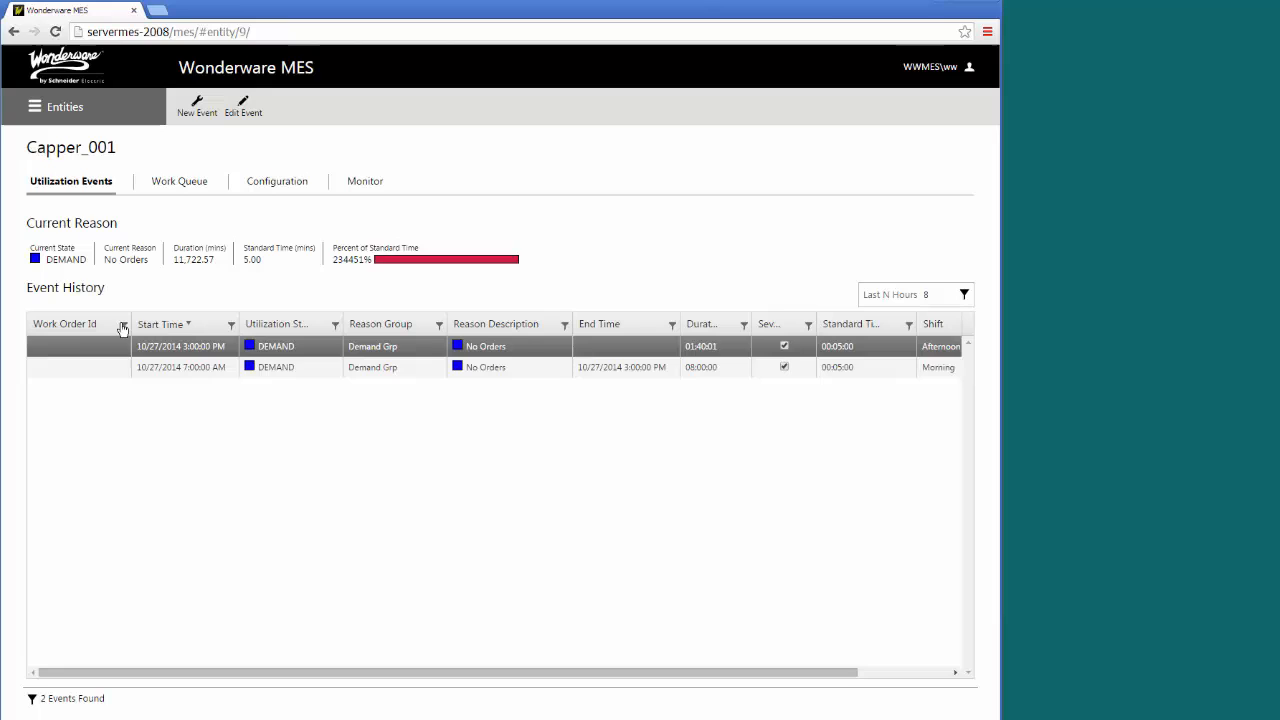
pyautogui.moveTo(250, 188)
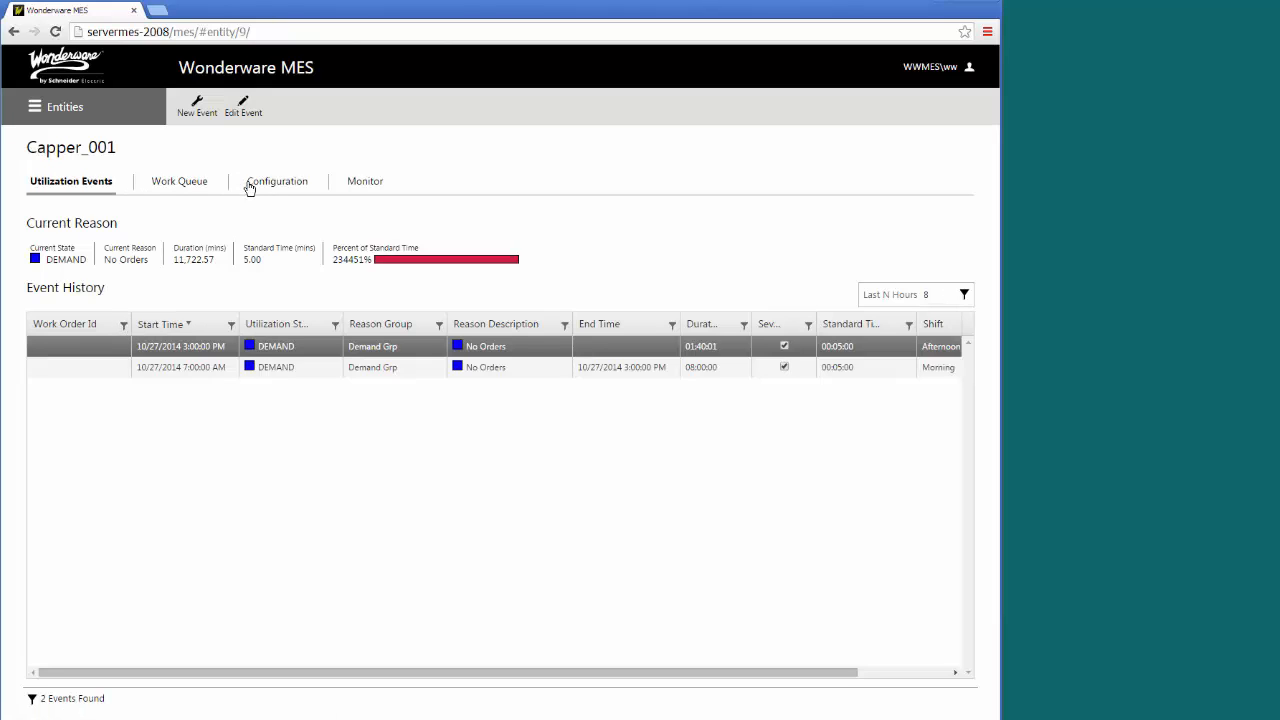
pyautogui.moveTo(268, 188)
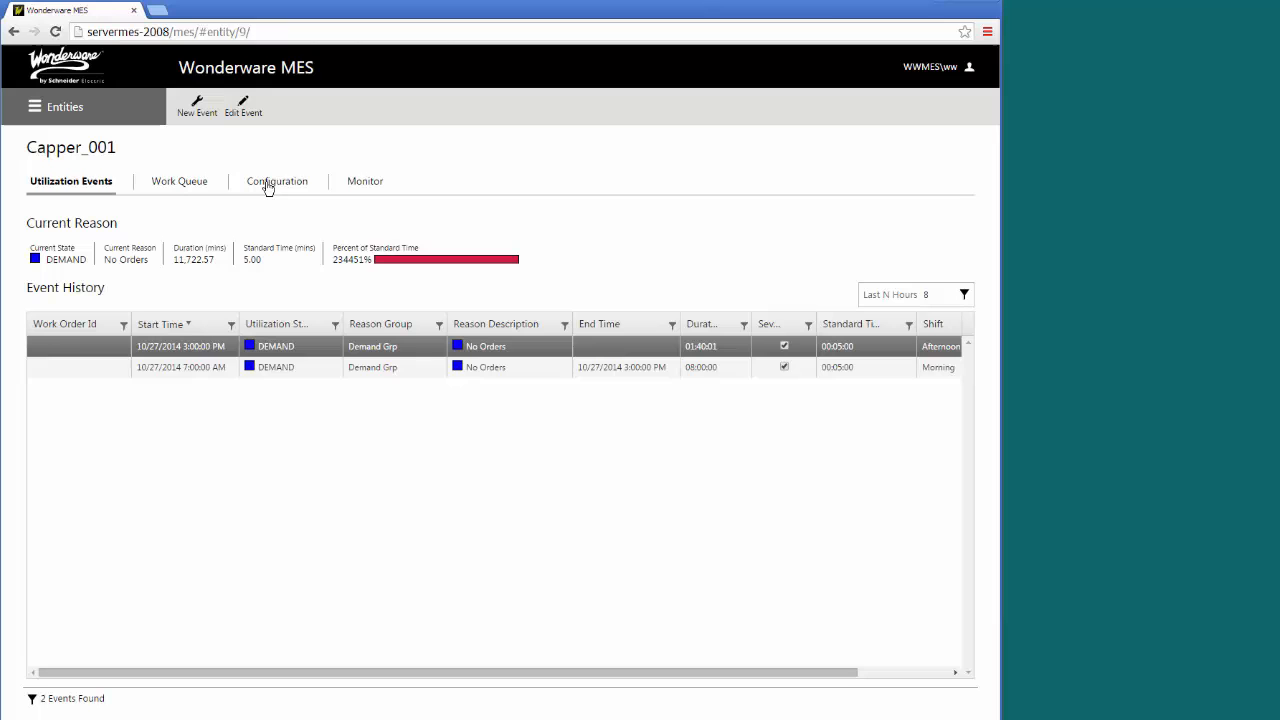
pyautogui.click(276, 180)
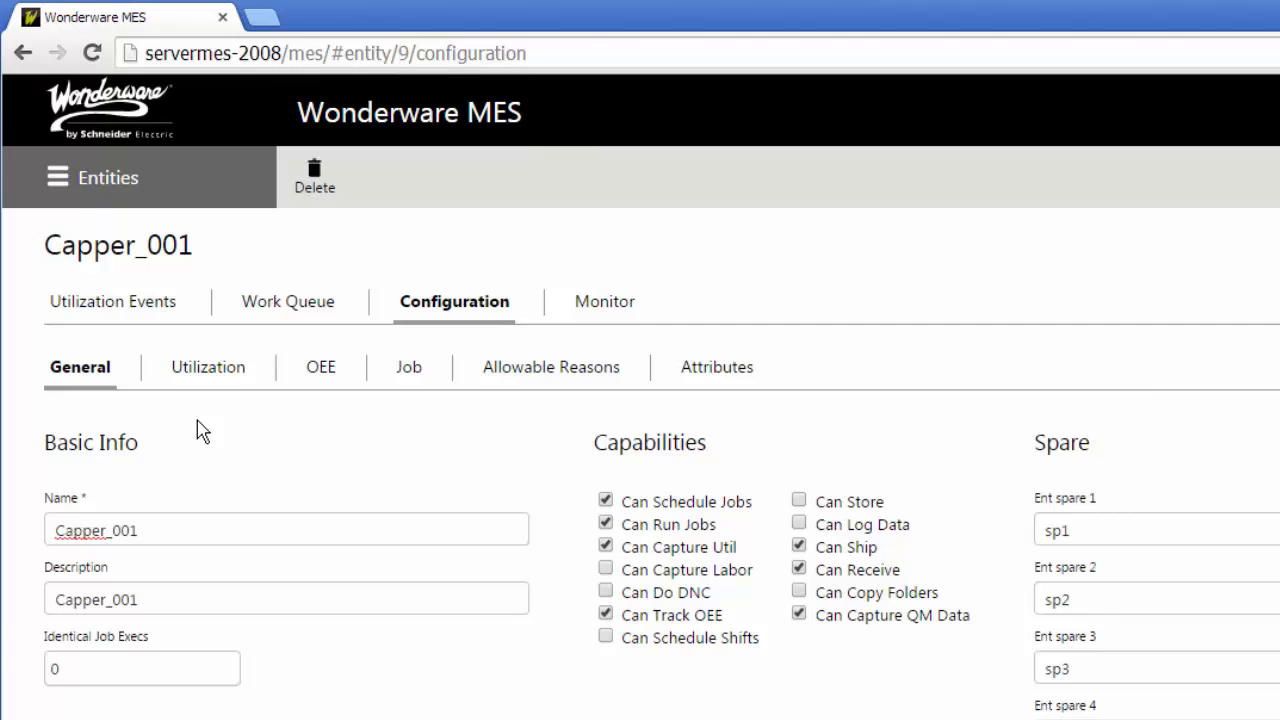
# Review Capper_001's Utilization, OEE and Job configuration settings in turn.
pyautogui.click(208, 368)
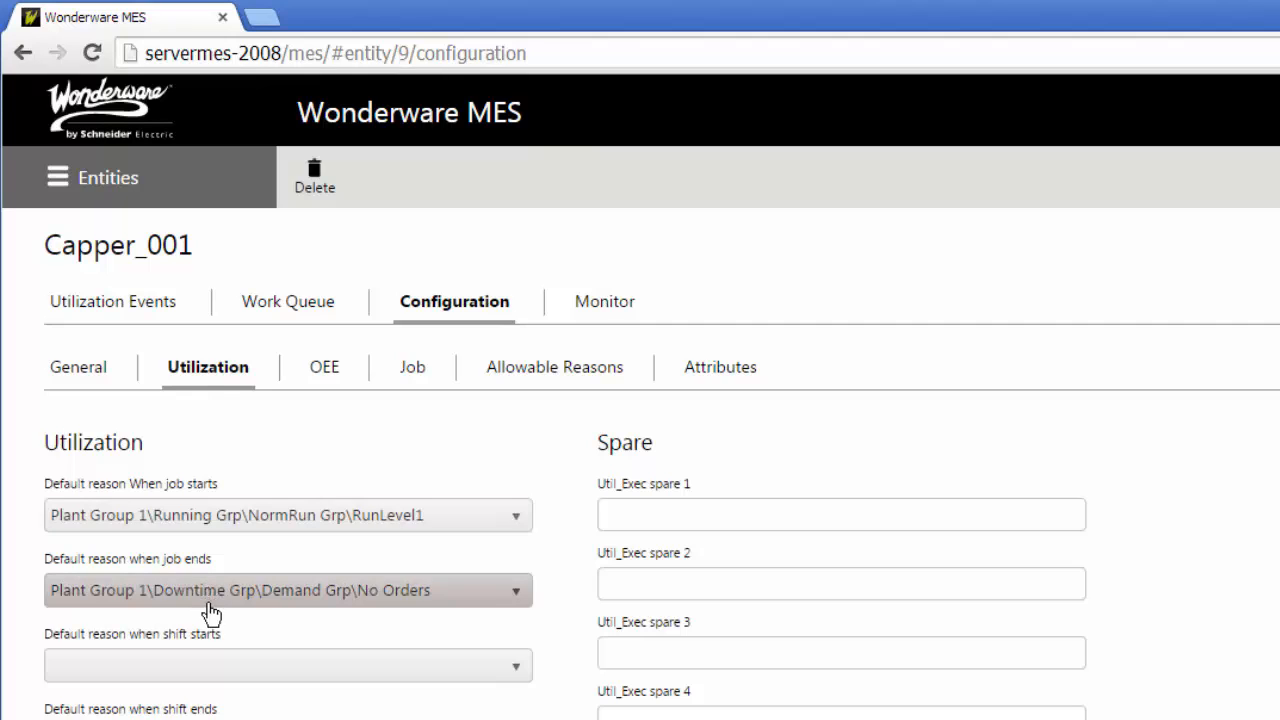
pyautogui.click(324, 368)
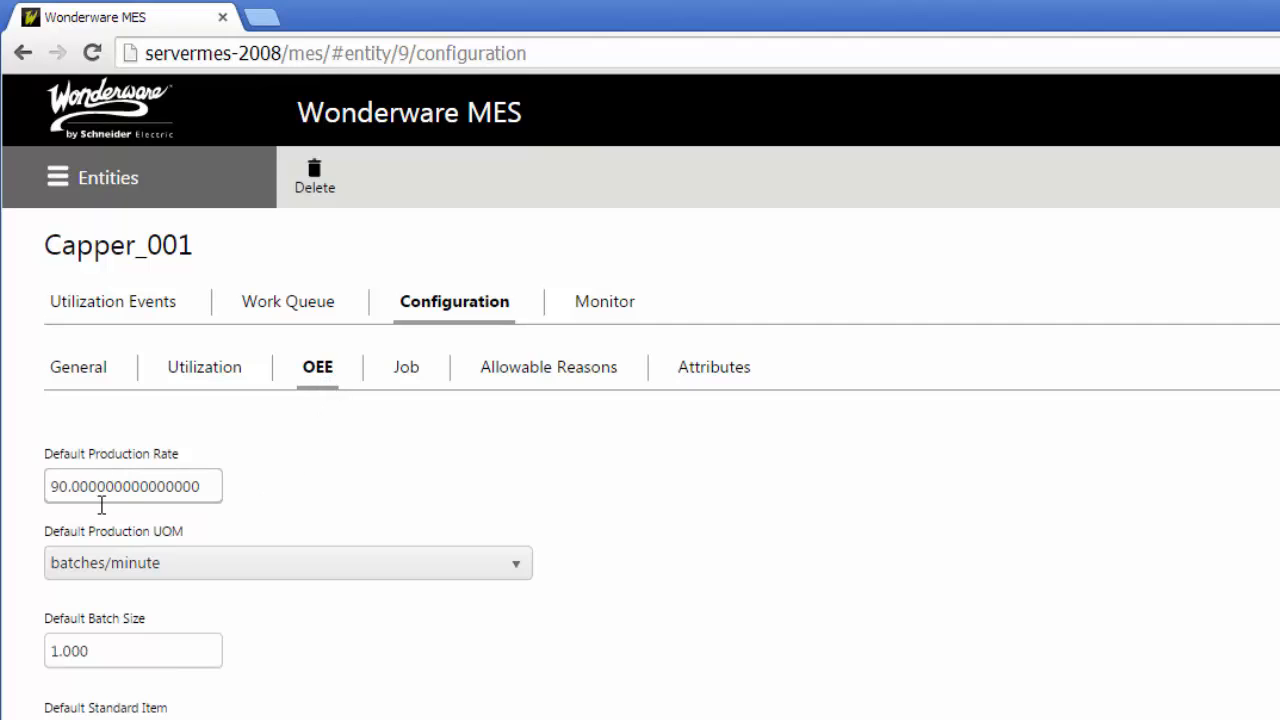
pyautogui.moveTo(406, 368)
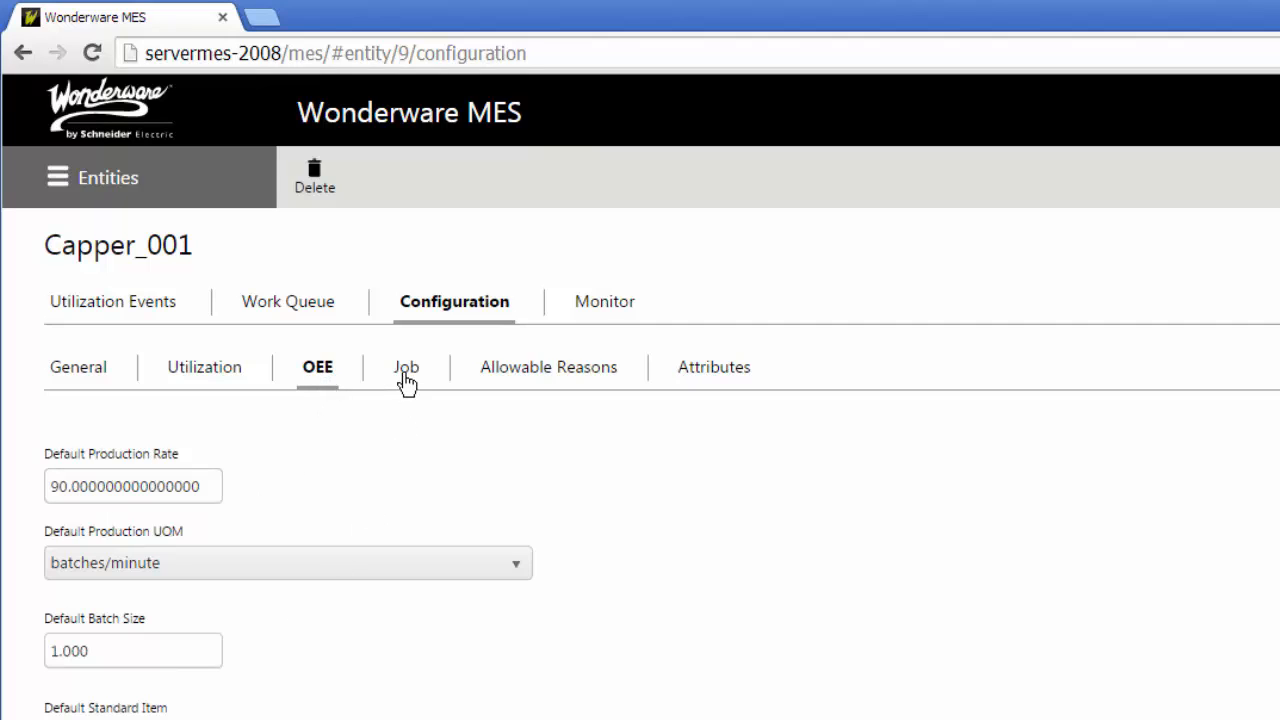
pyautogui.click(406, 368)
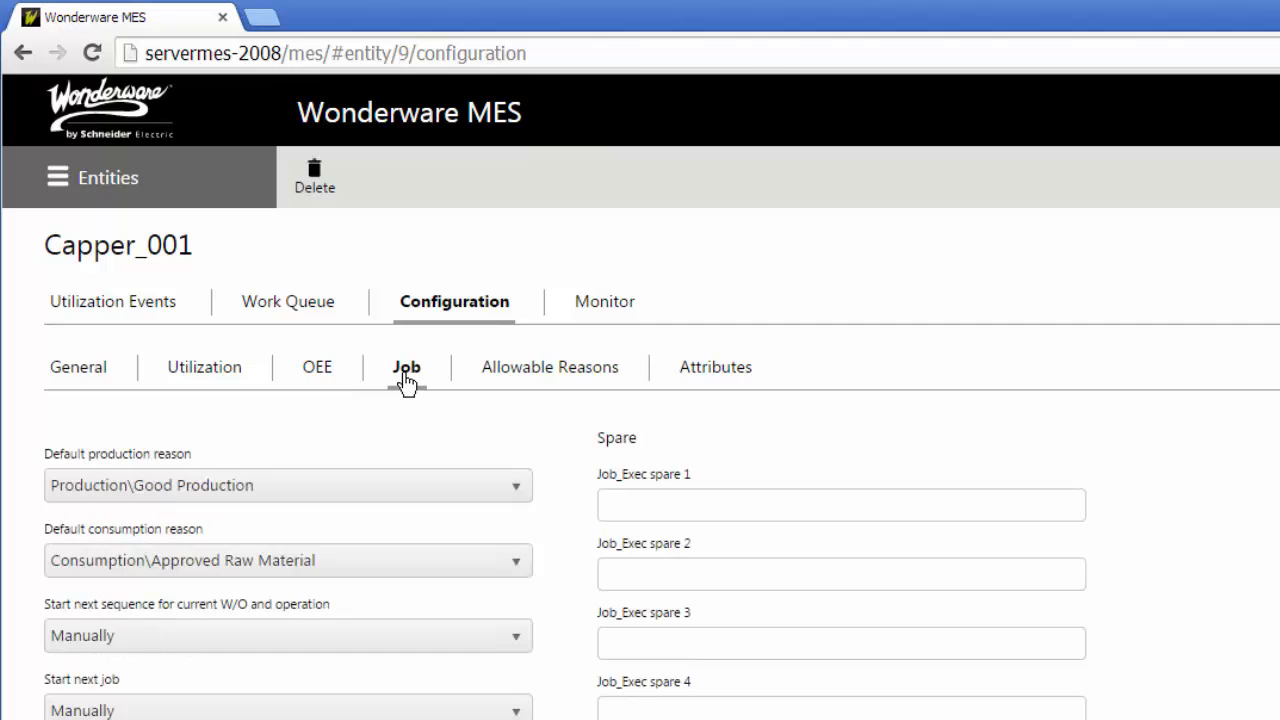
pyautogui.moveTo(324, 436)
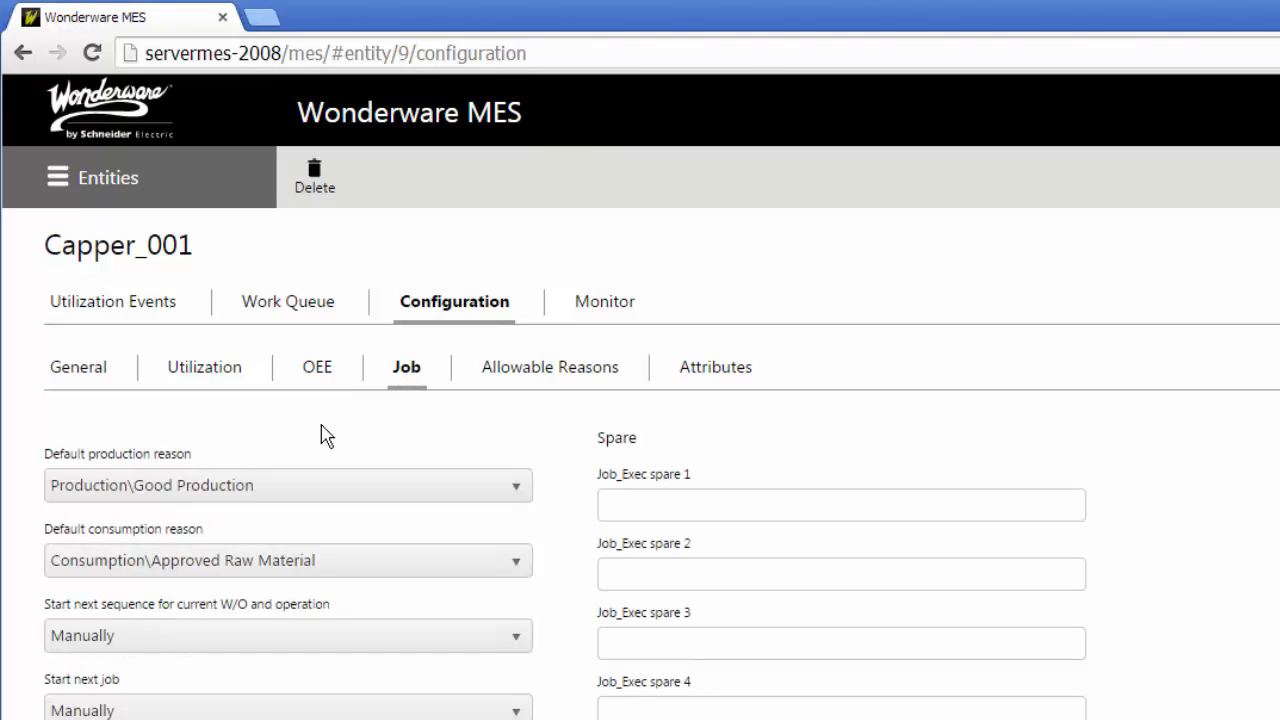
pyautogui.moveTo(170, 470)
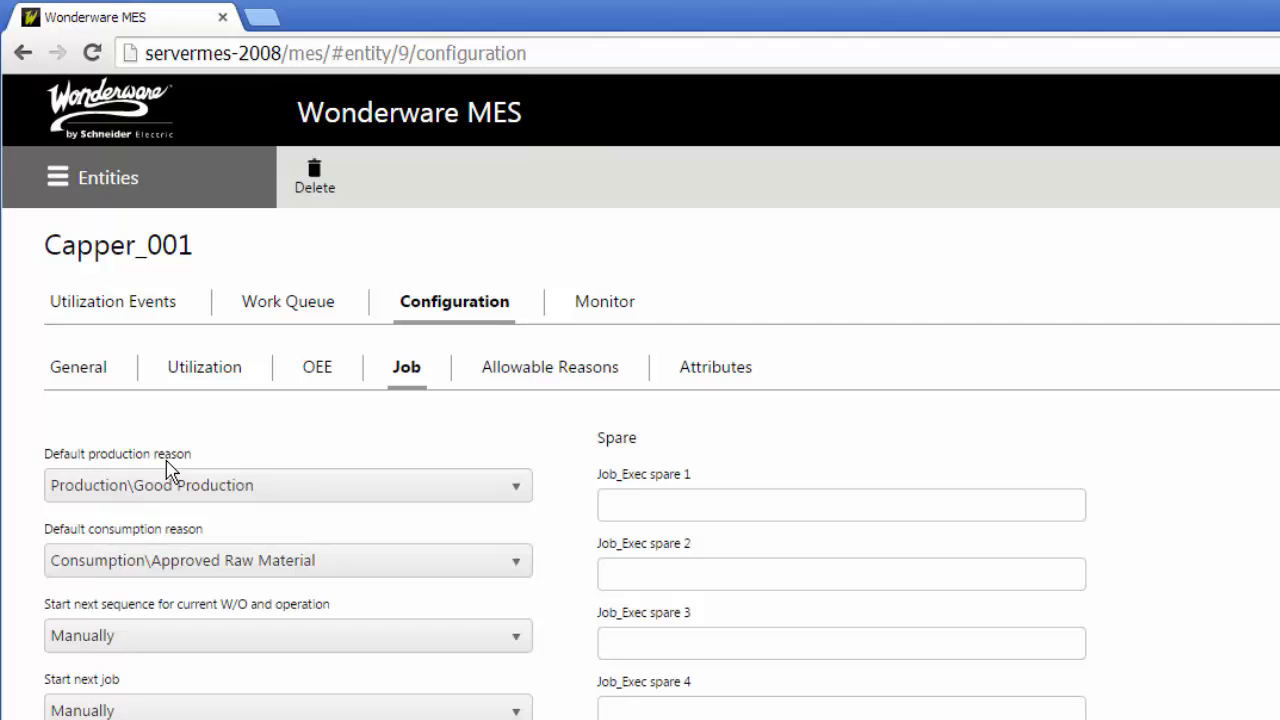
pyautogui.moveTo(424, 528)
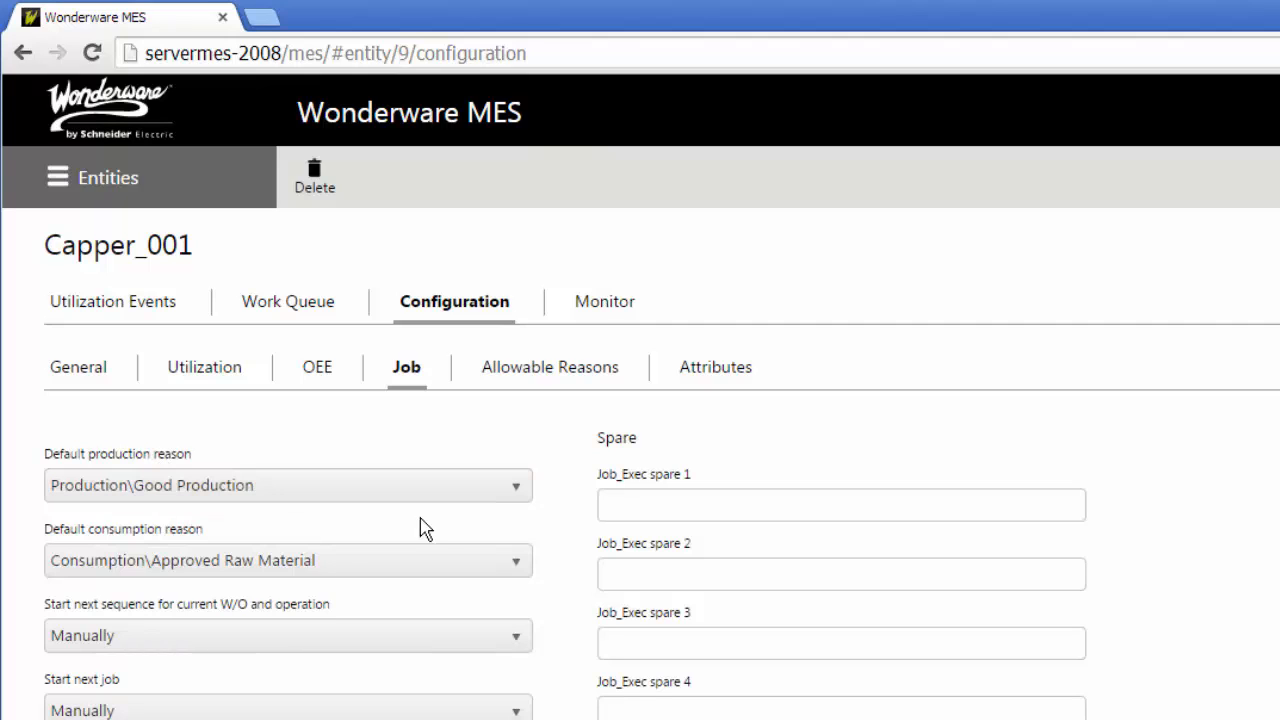
pyautogui.moveTo(398, 570)
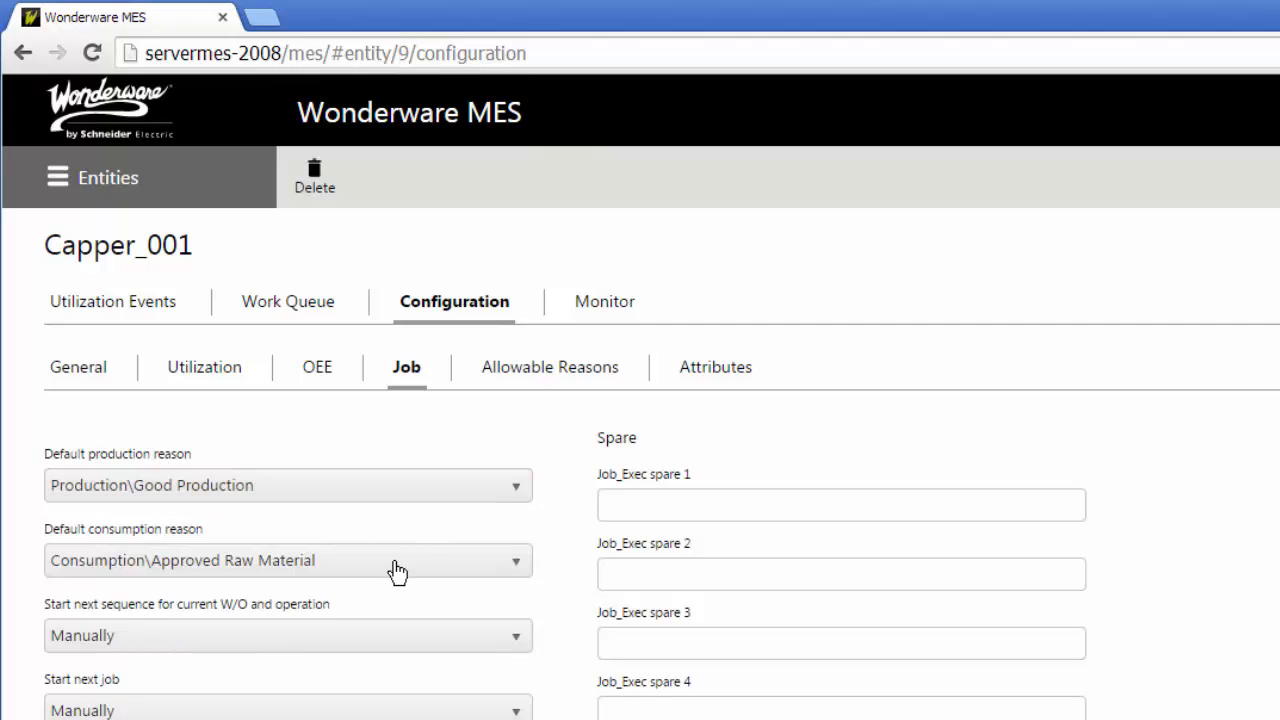
pyautogui.moveTo(508, 432)
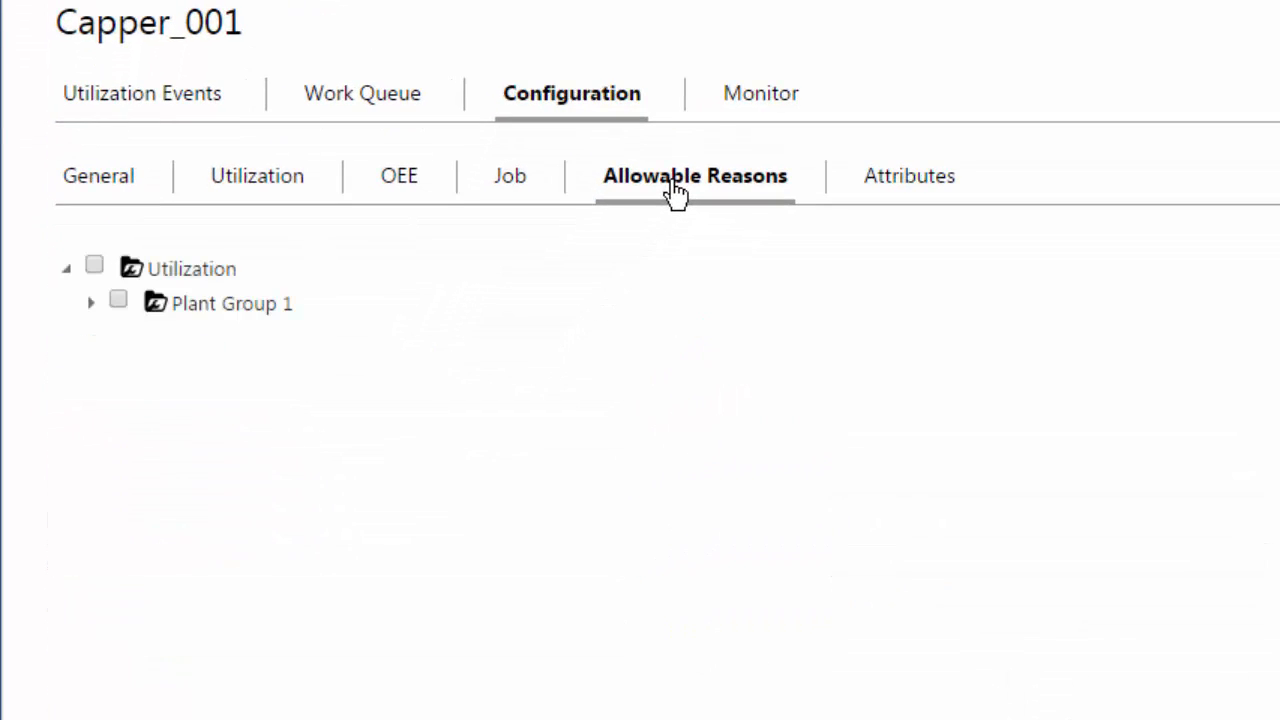
pyautogui.moveTo(82, 356)
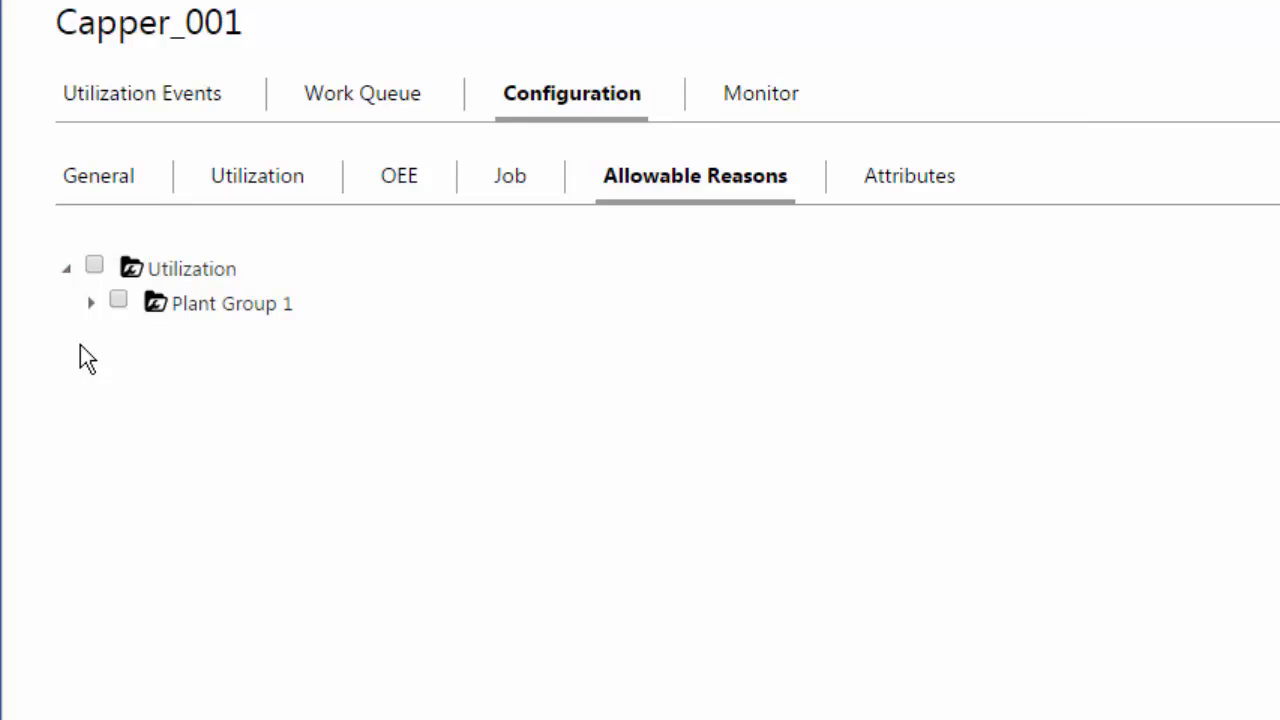
# Allow every Mechanical Grp reason under Plant Group 1 > Downtime Grp for Capper_001.
pyautogui.click(90, 302)
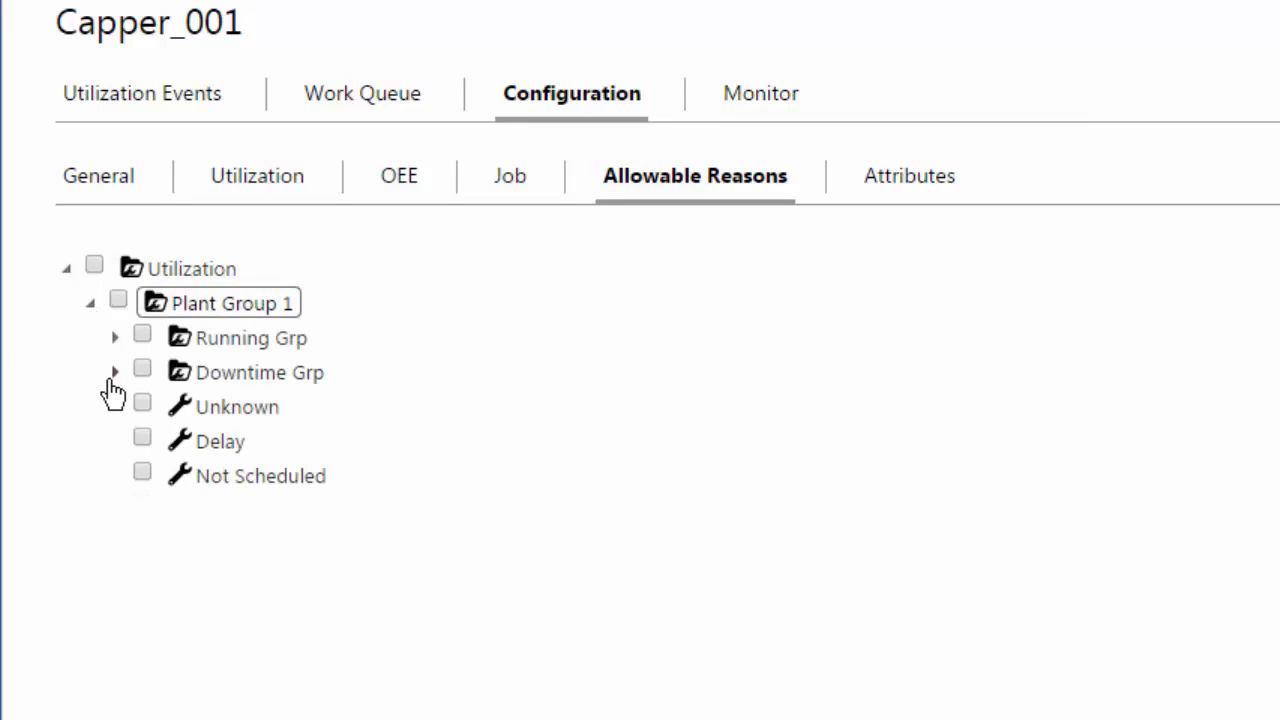
pyautogui.click(114, 370)
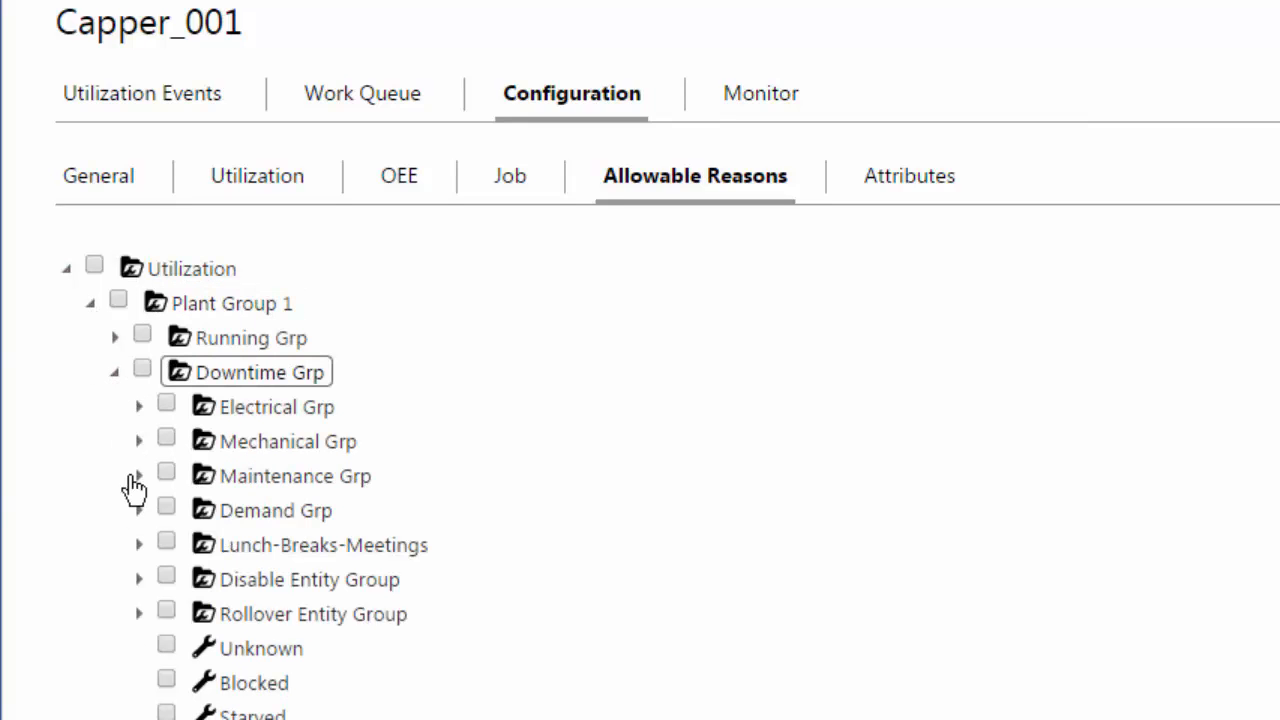
pyautogui.click(140, 440)
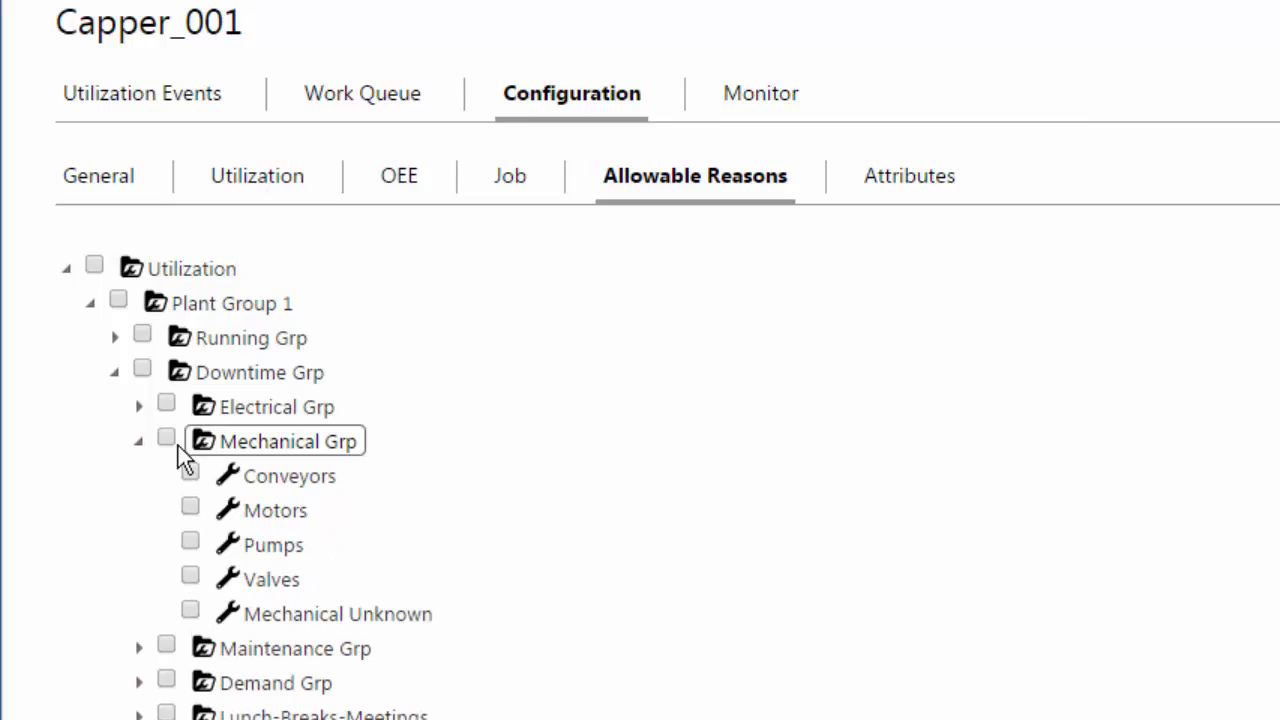
pyautogui.click(166, 436)
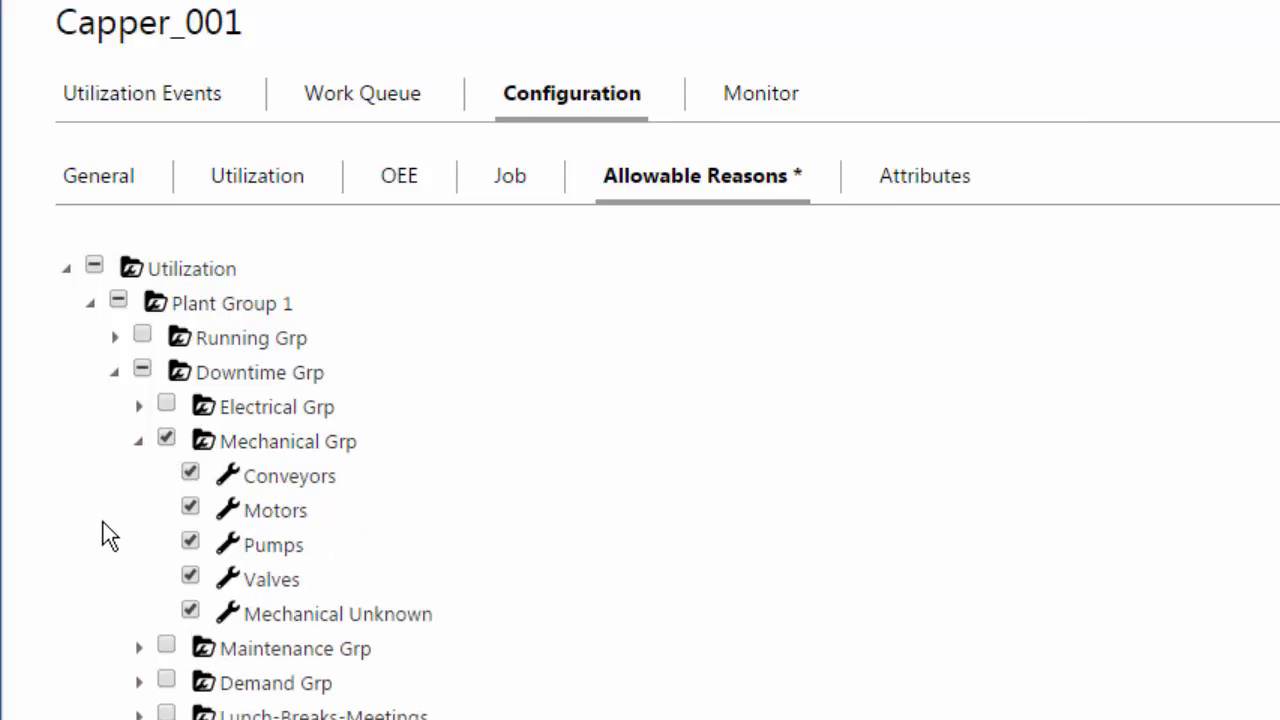
pyautogui.moveTo(574, 448)
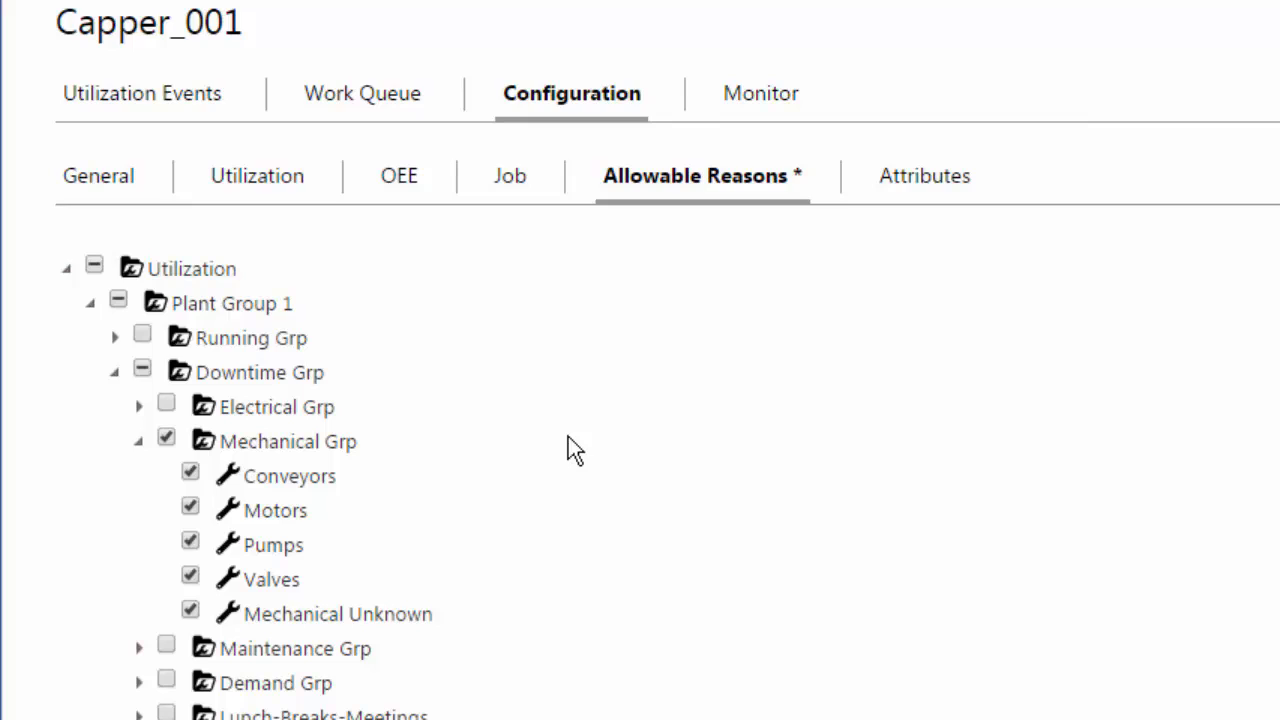
pyautogui.moveTo(916, 196)
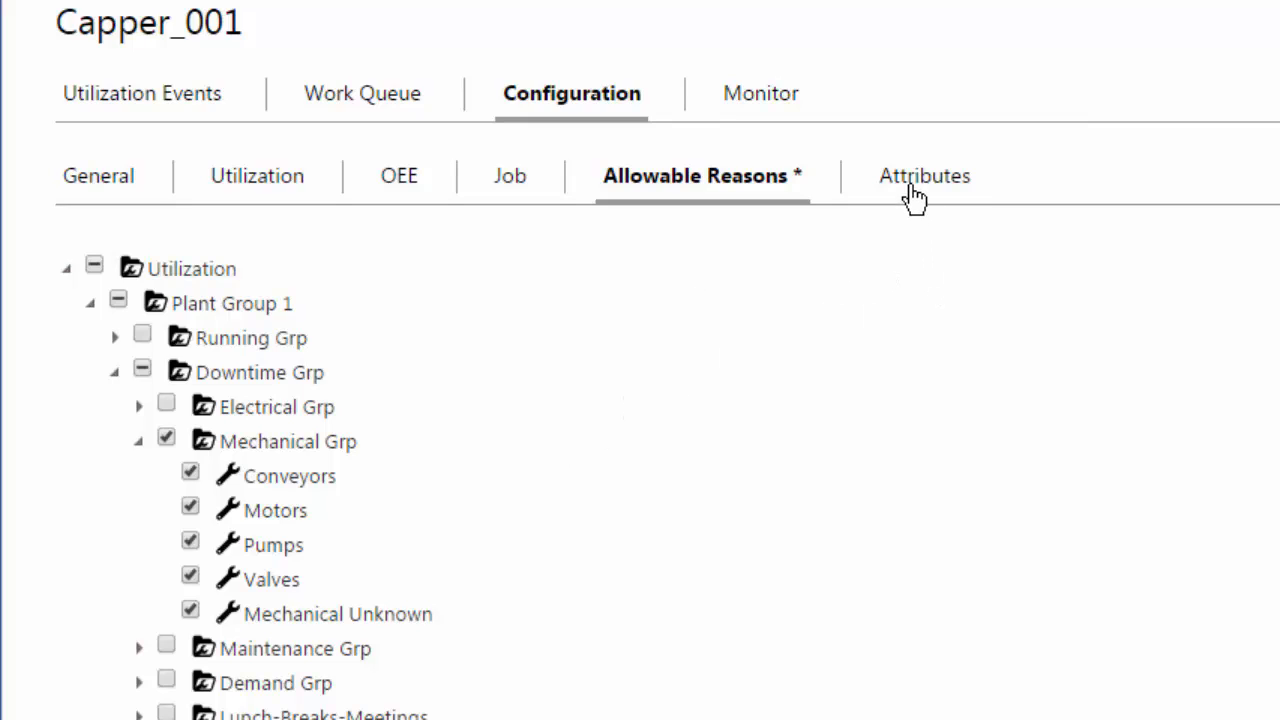
pyautogui.click(916, 176)
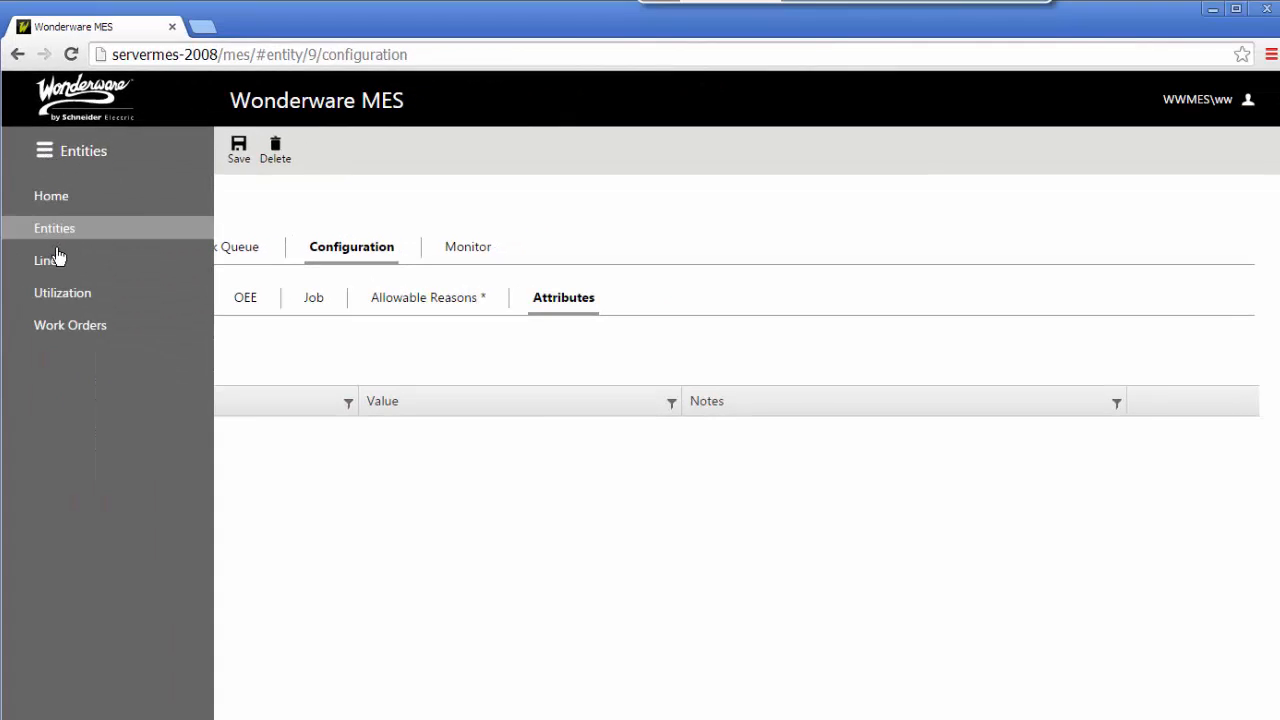
# Go to the Lines page and view PackLine_001's general configuration settings.
pyautogui.click(44, 260)
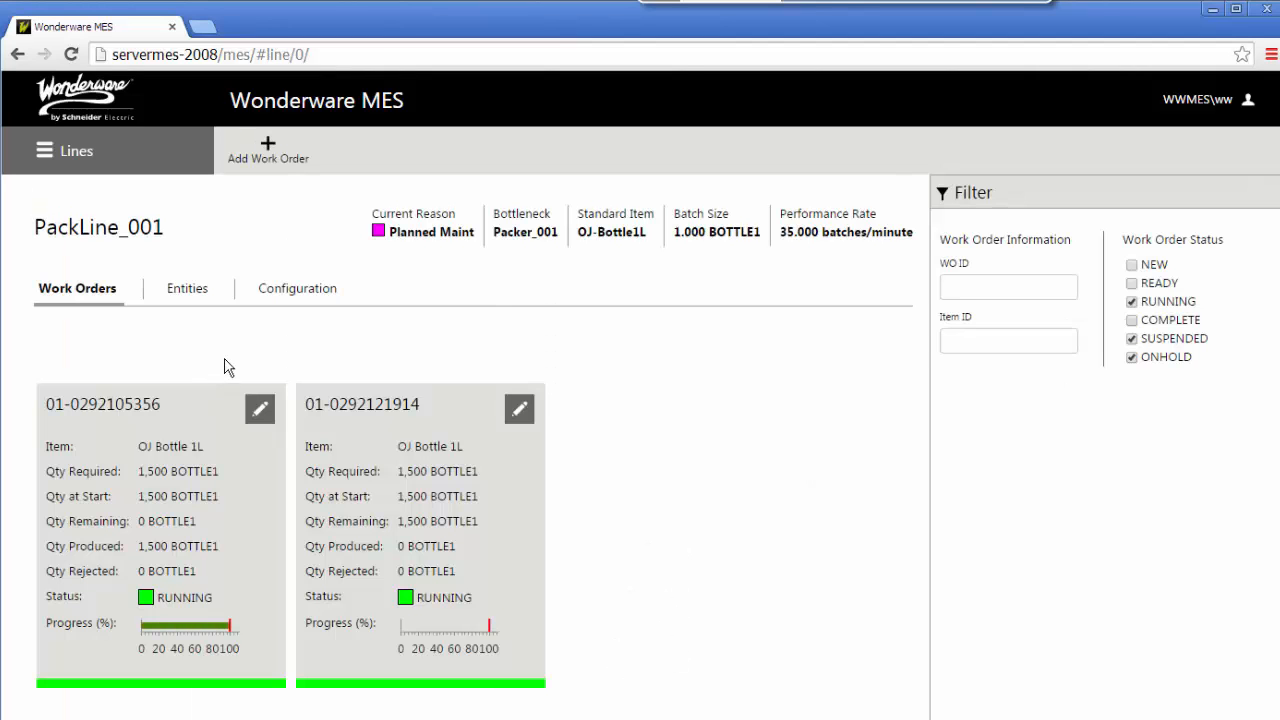
pyautogui.click(296, 288)
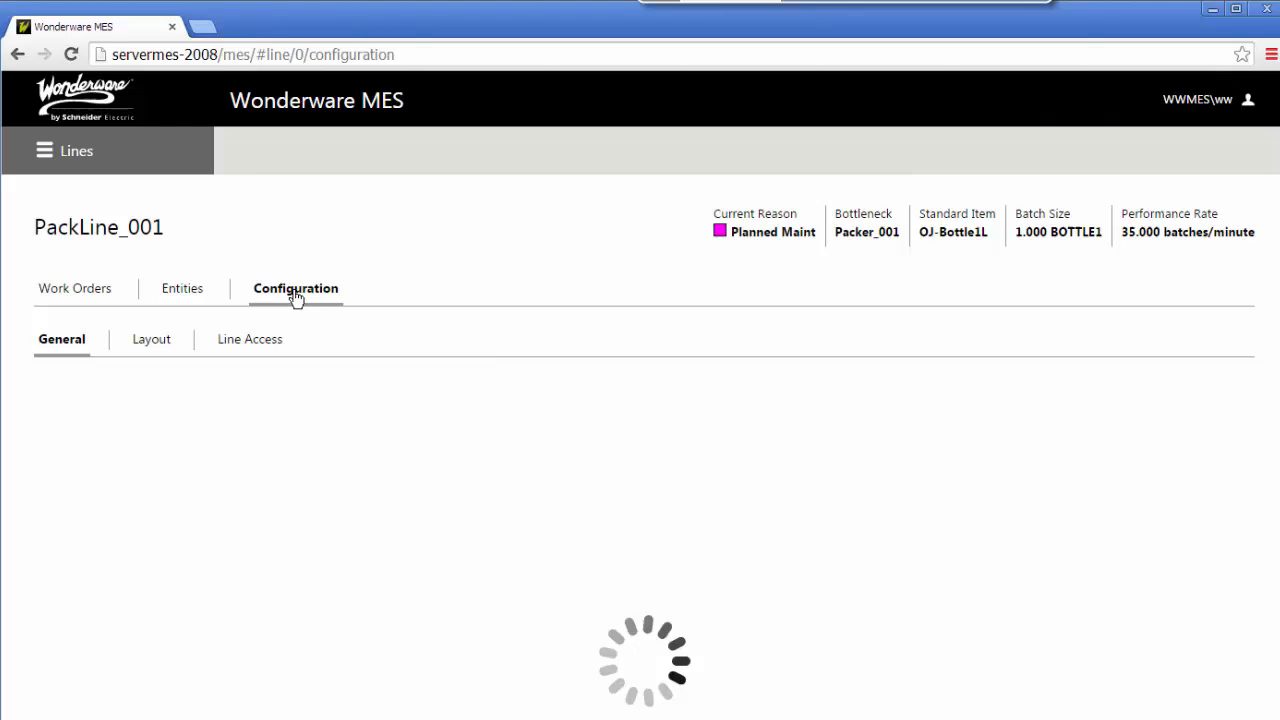
pyautogui.click(296, 288)
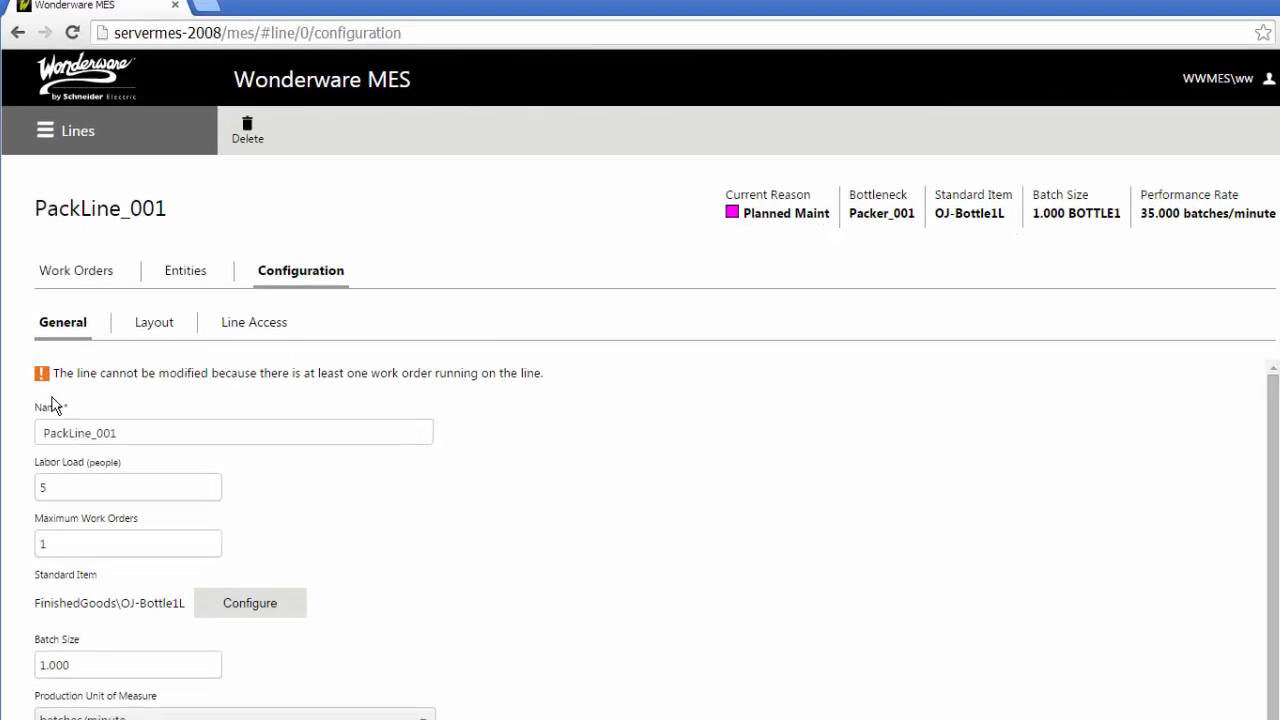
pyautogui.scroll(-3)
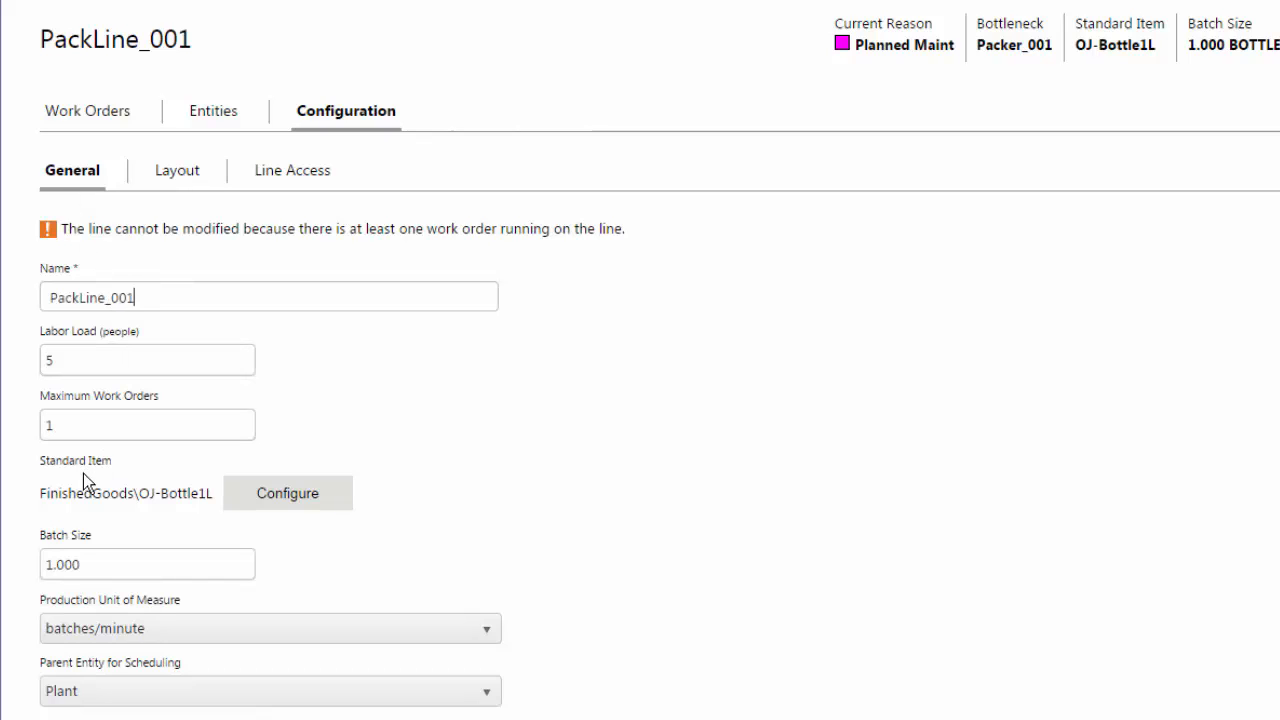
pyautogui.moveTo(110, 640)
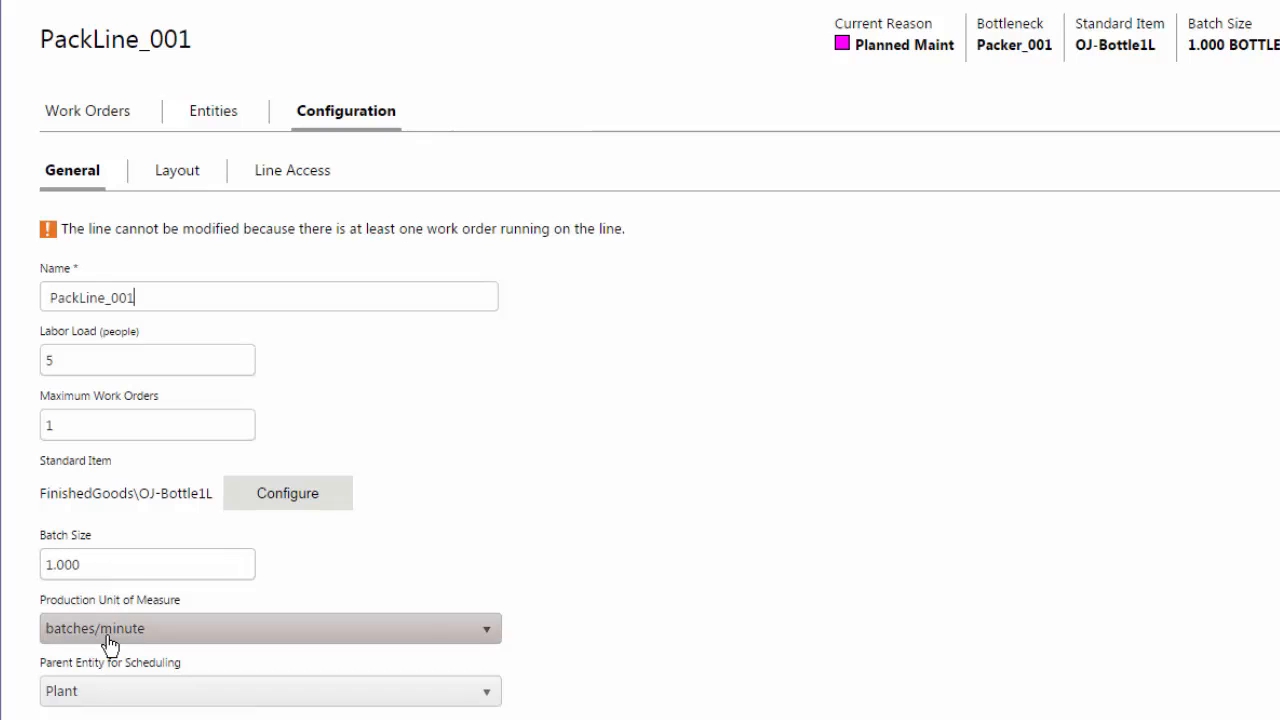
pyautogui.moveTo(168, 248)
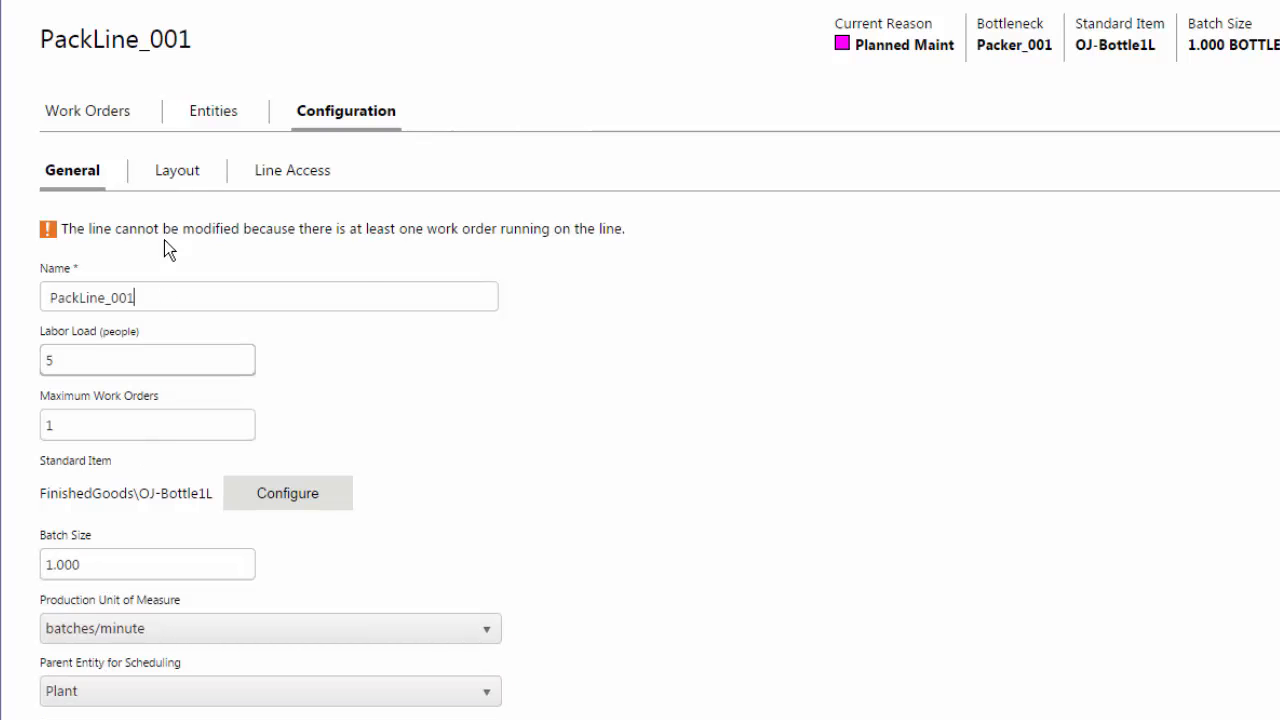
# Review PackLine_001's layout sequence from Loader_001 to Palletizer_001 with three parallel fillers.
pyautogui.click(176, 170)
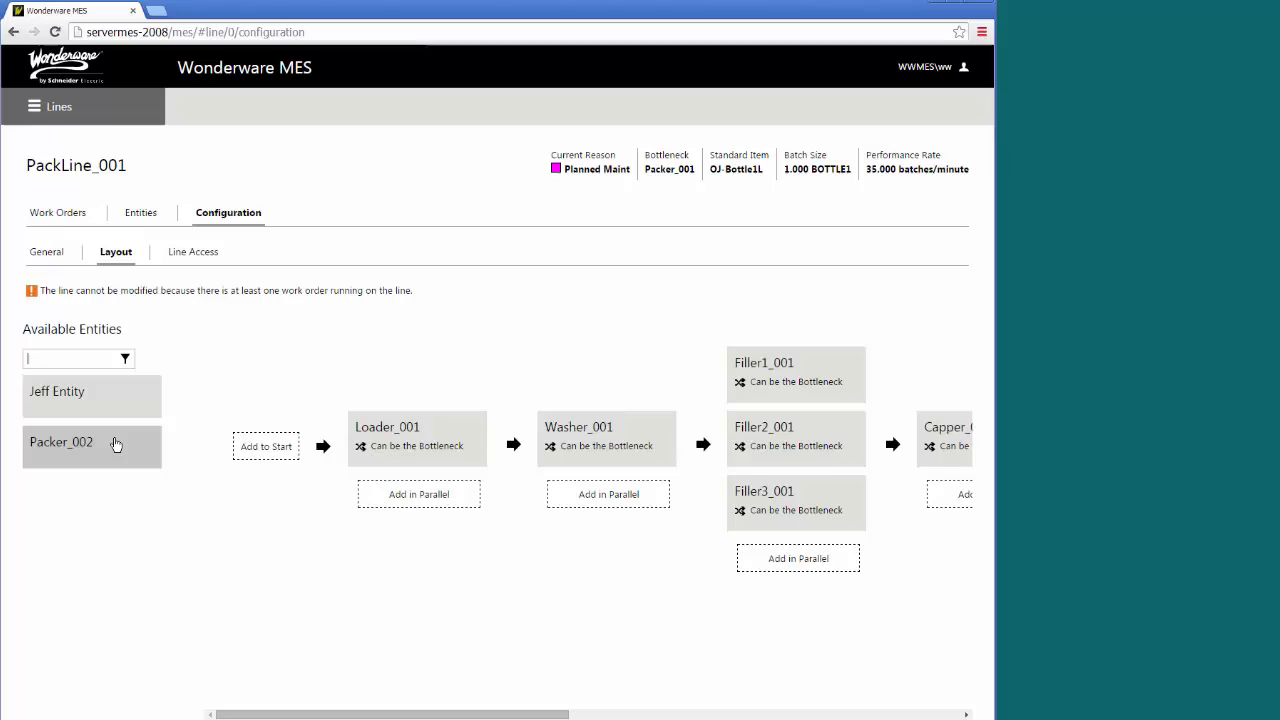
pyautogui.moveTo(210, 552)
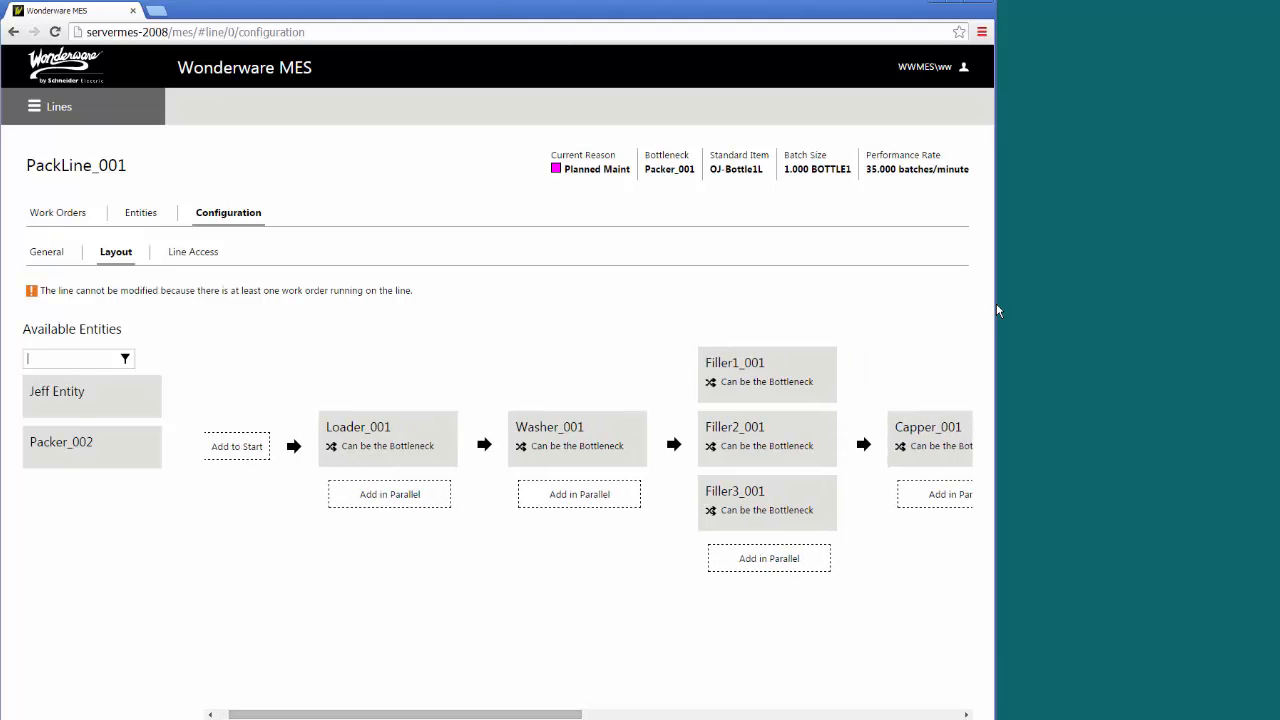
pyautogui.hscroll(3)
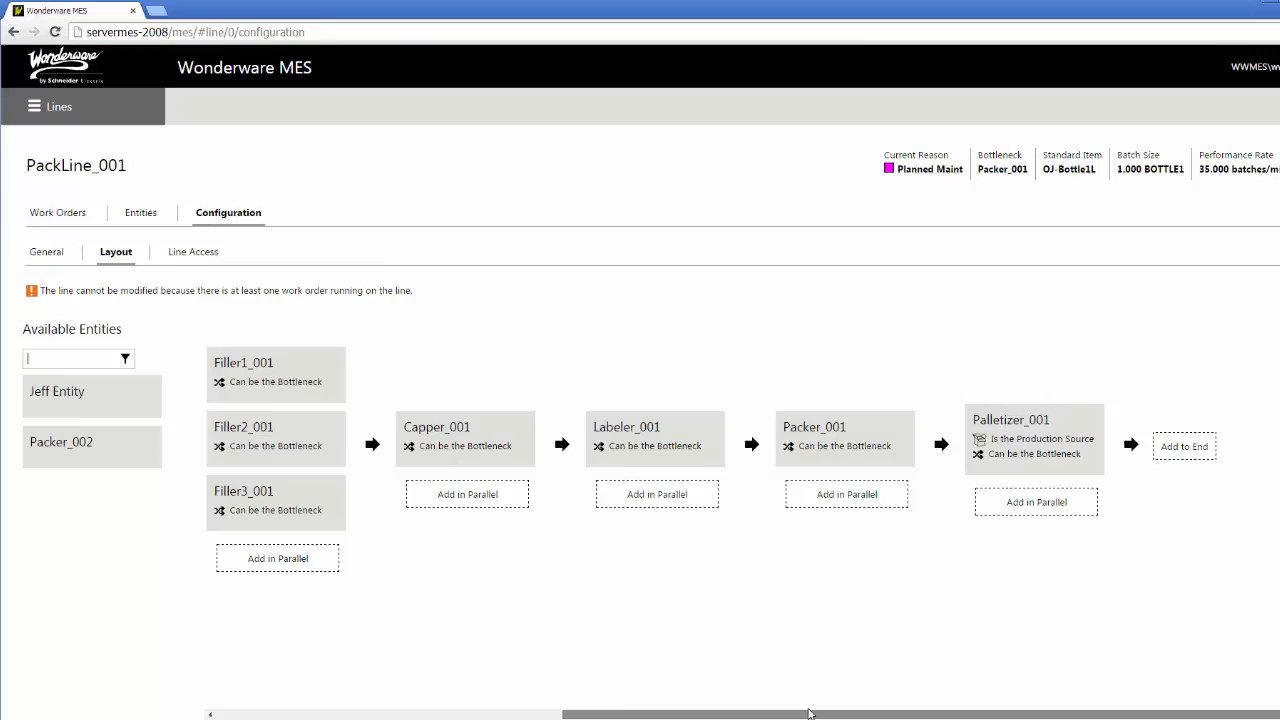
pyautogui.moveTo(640, 508)
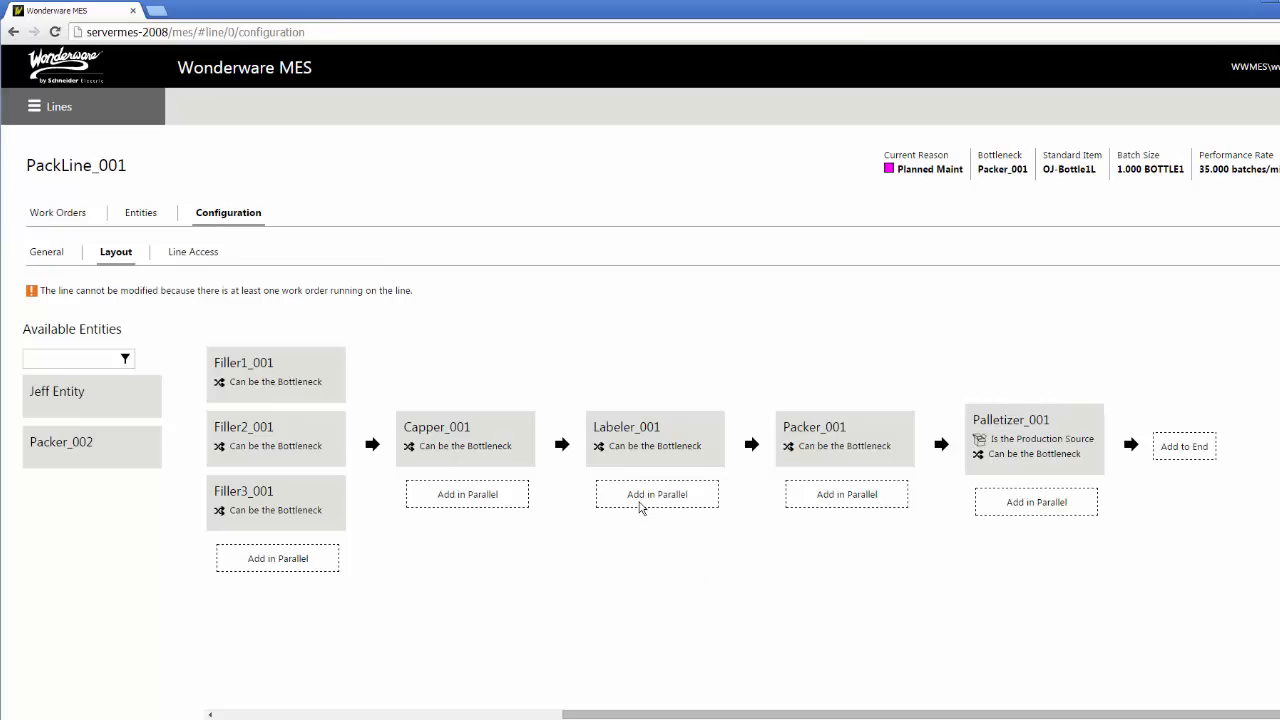
pyautogui.moveTo(654, 440)
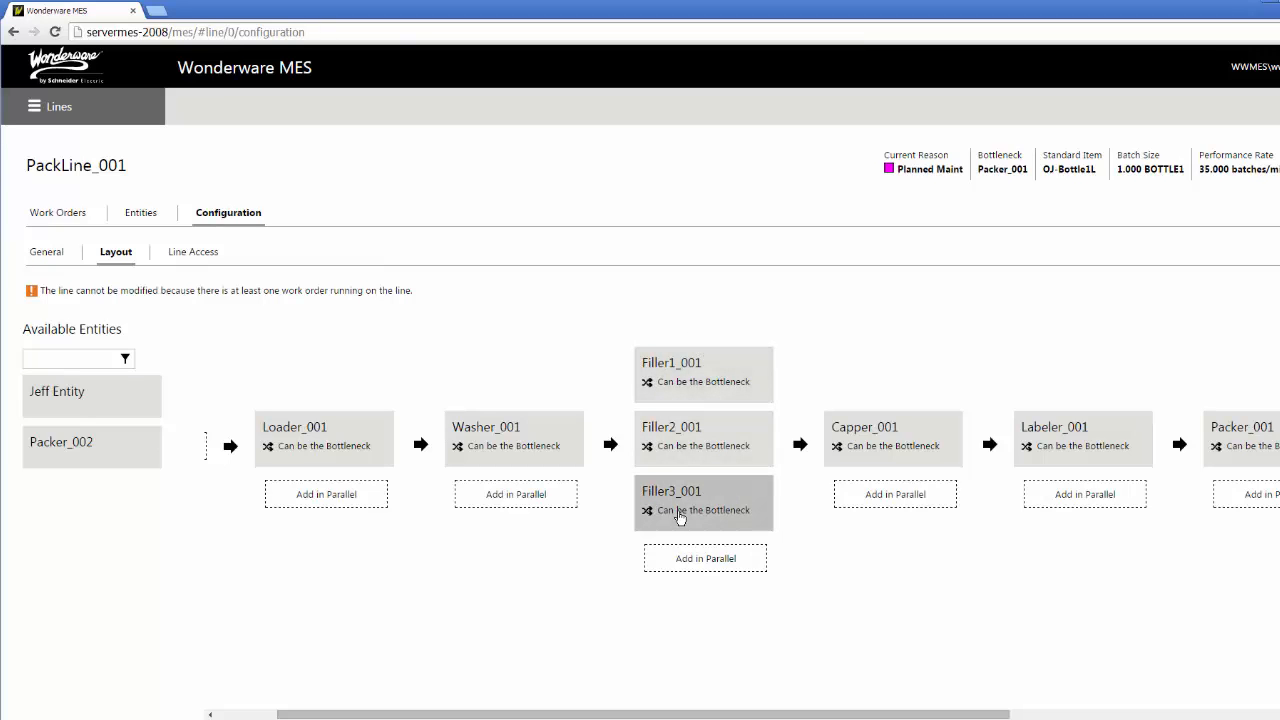
pyautogui.click(70, 358)
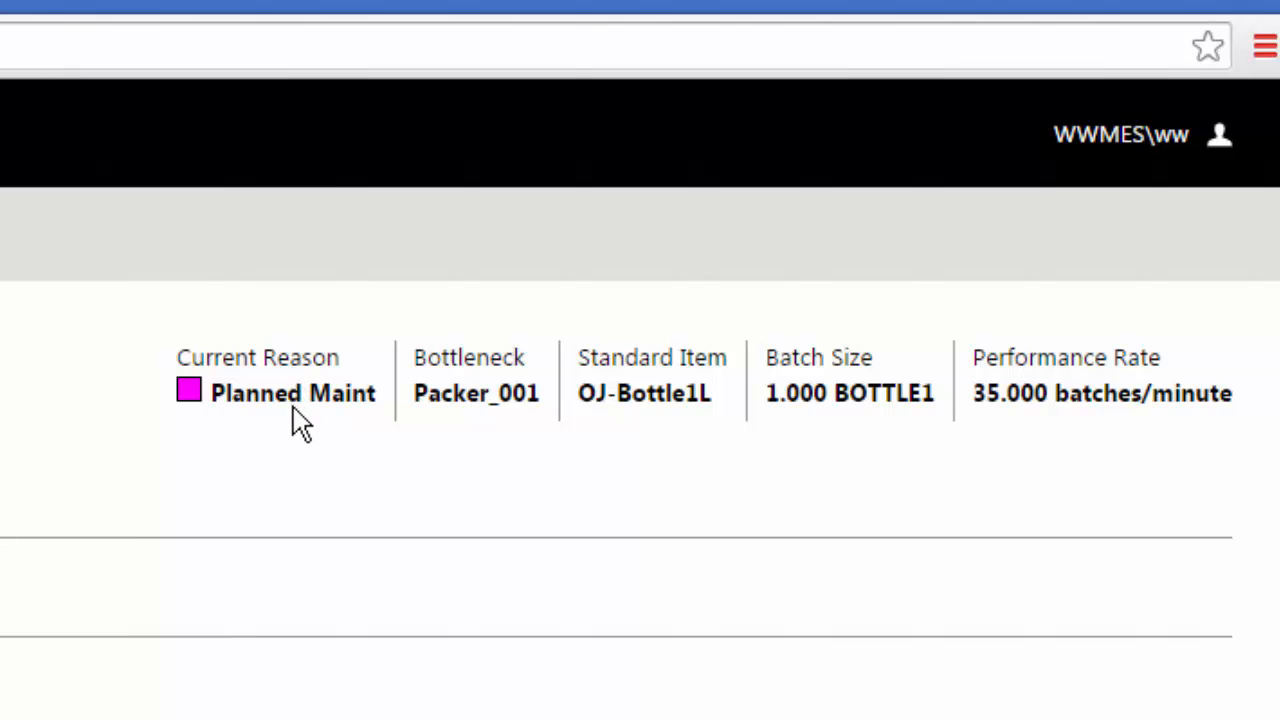
pyautogui.moveTo(348, 430)
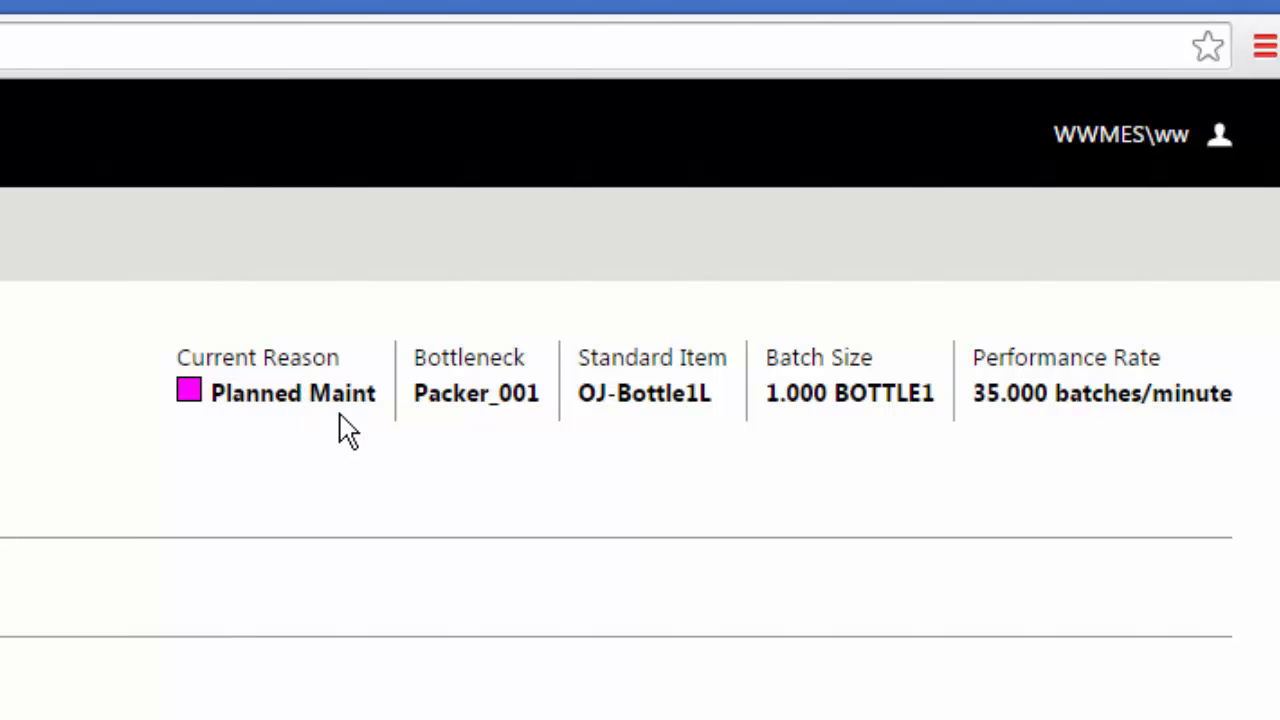
pyautogui.moveTo(536, 384)
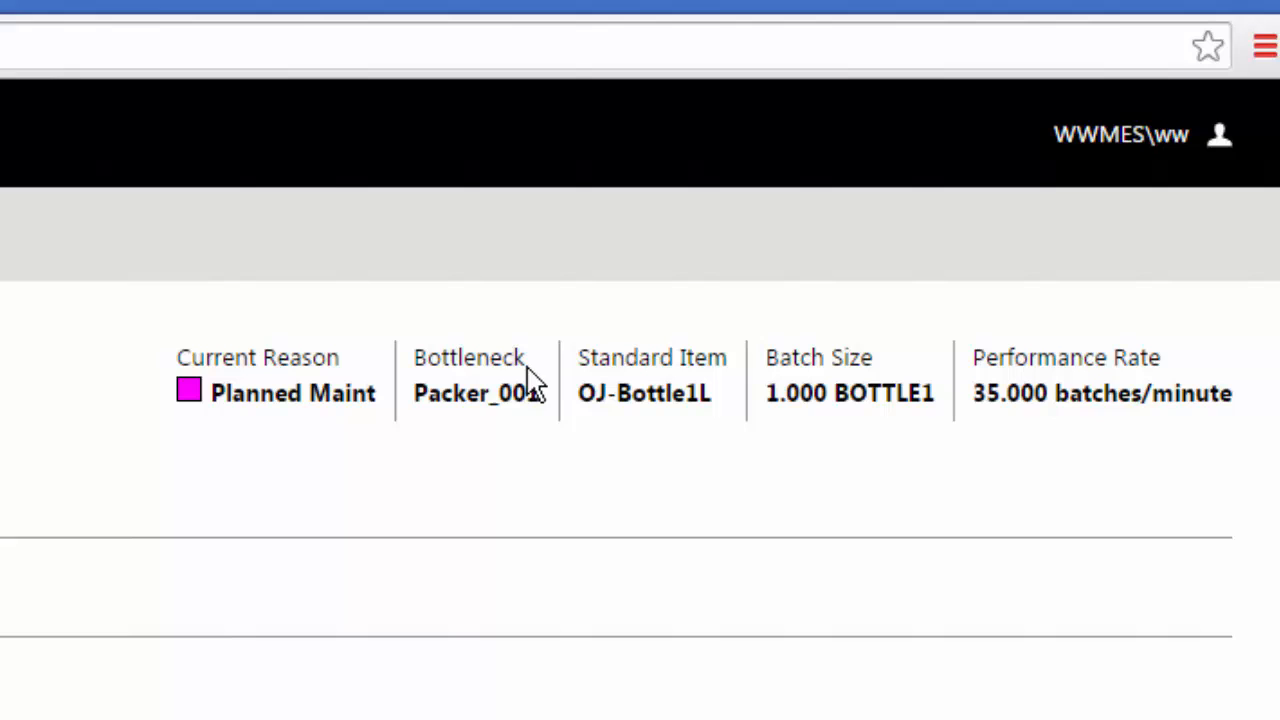
pyautogui.moveTo(536, 390)
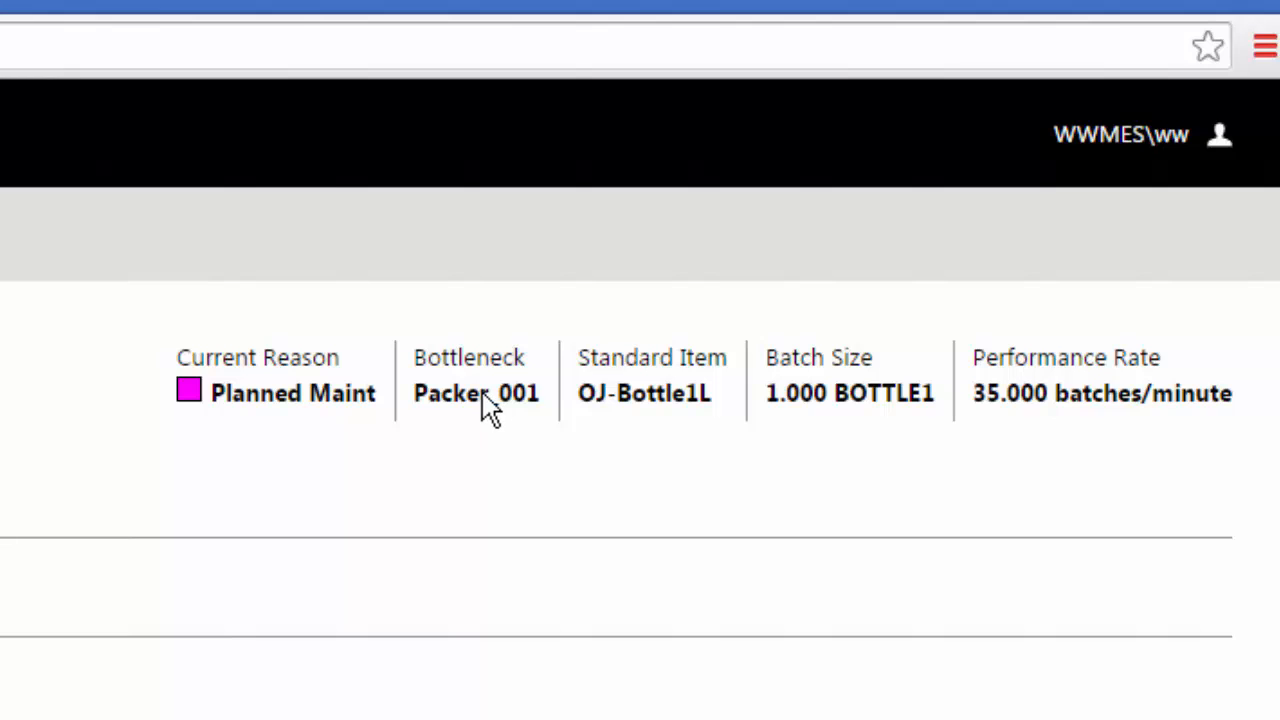
pyautogui.moveTo(256, 408)
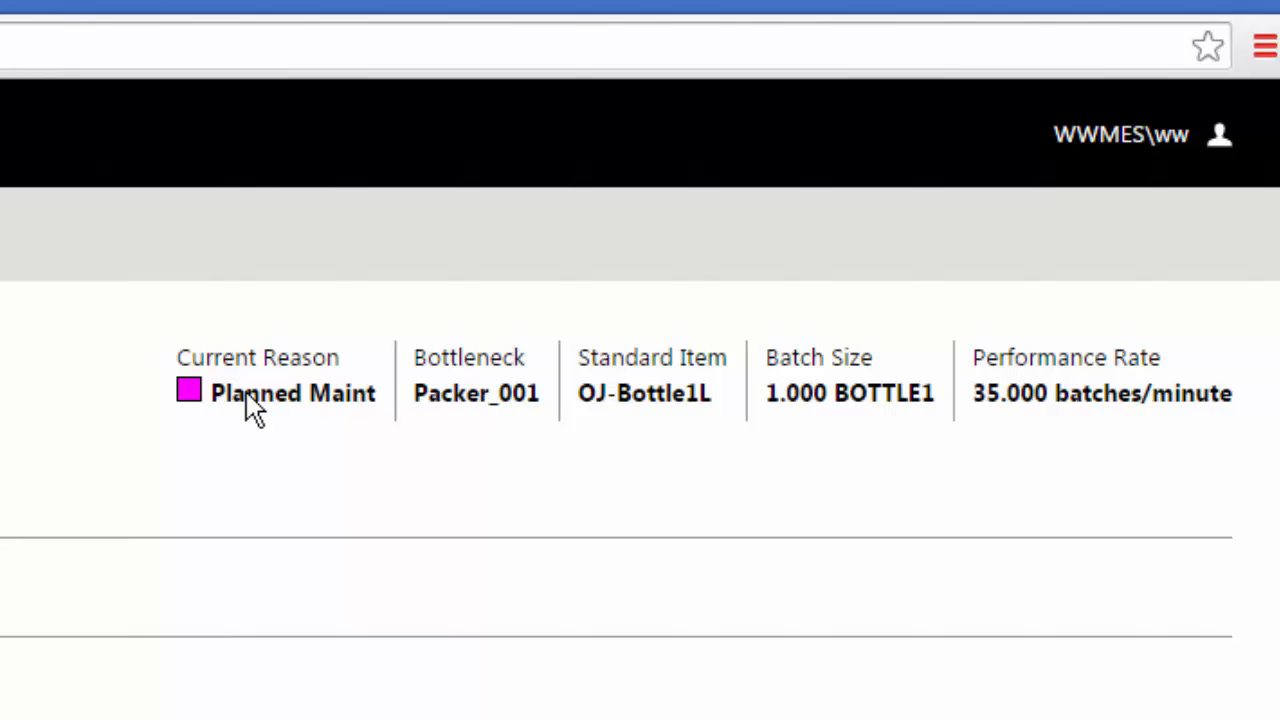
pyautogui.moveTo(258, 448)
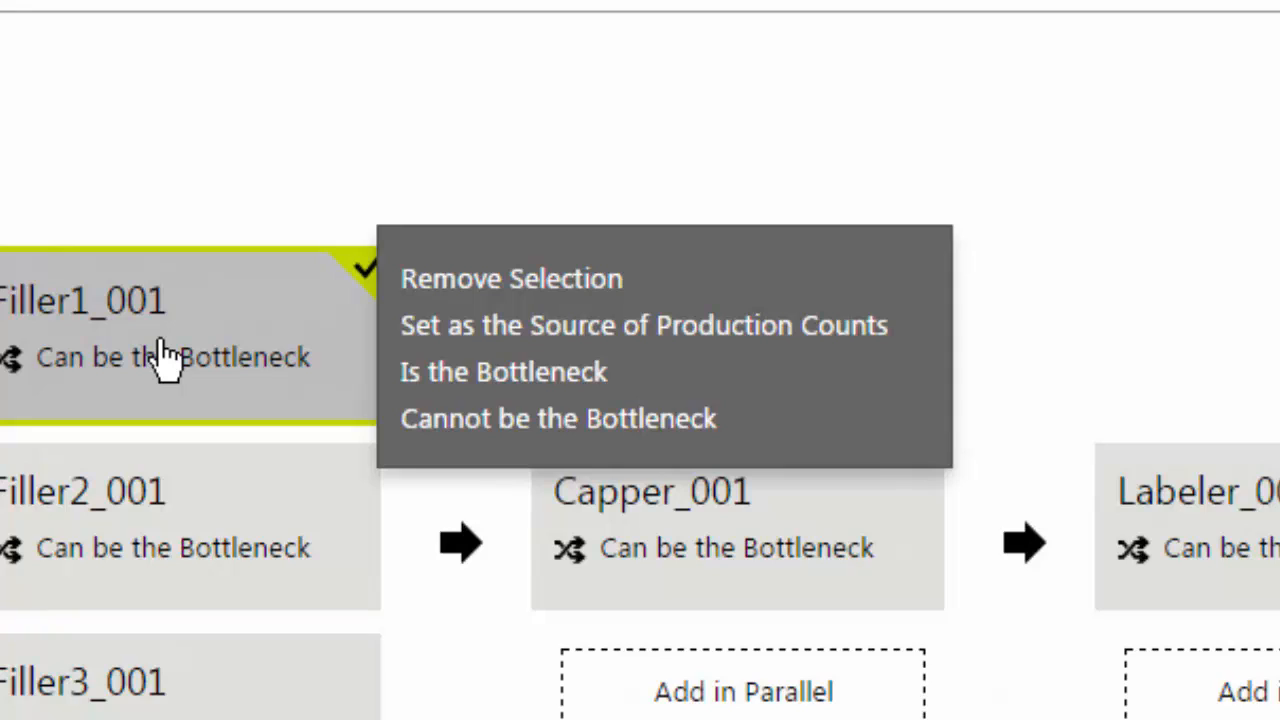
pyautogui.moveTo(340, 360)
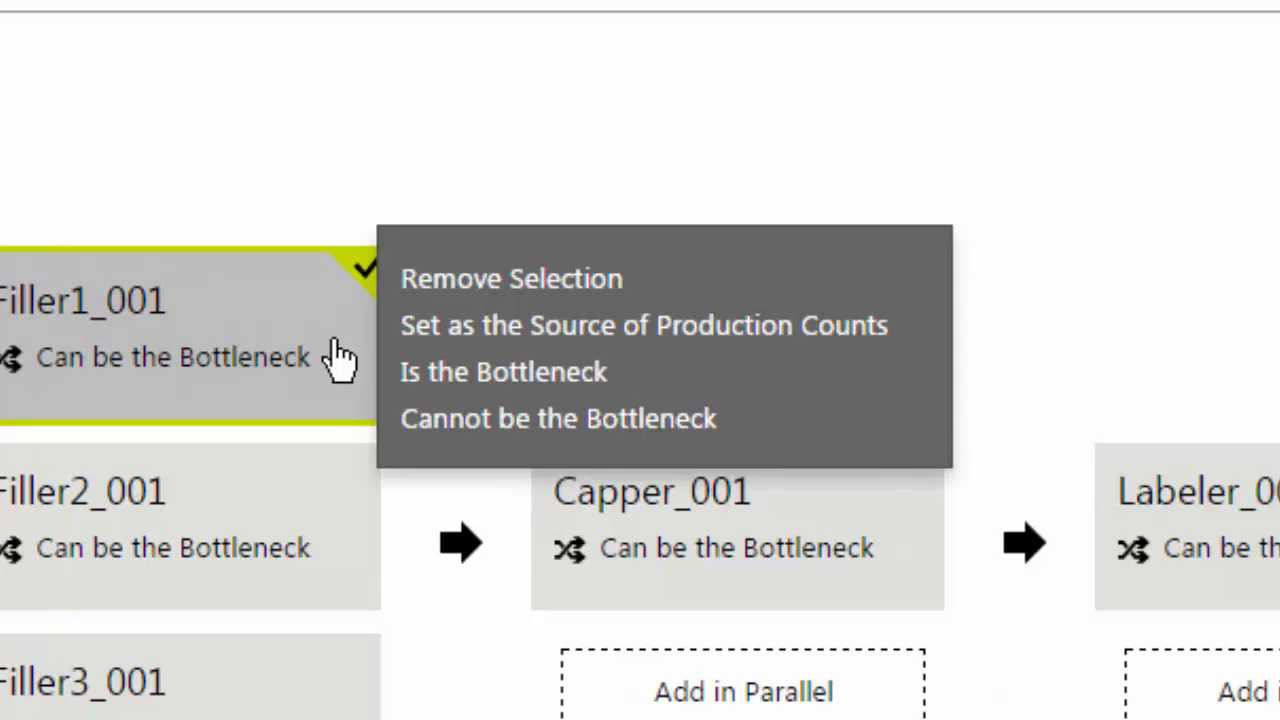
pyautogui.moveTo(40, 336)
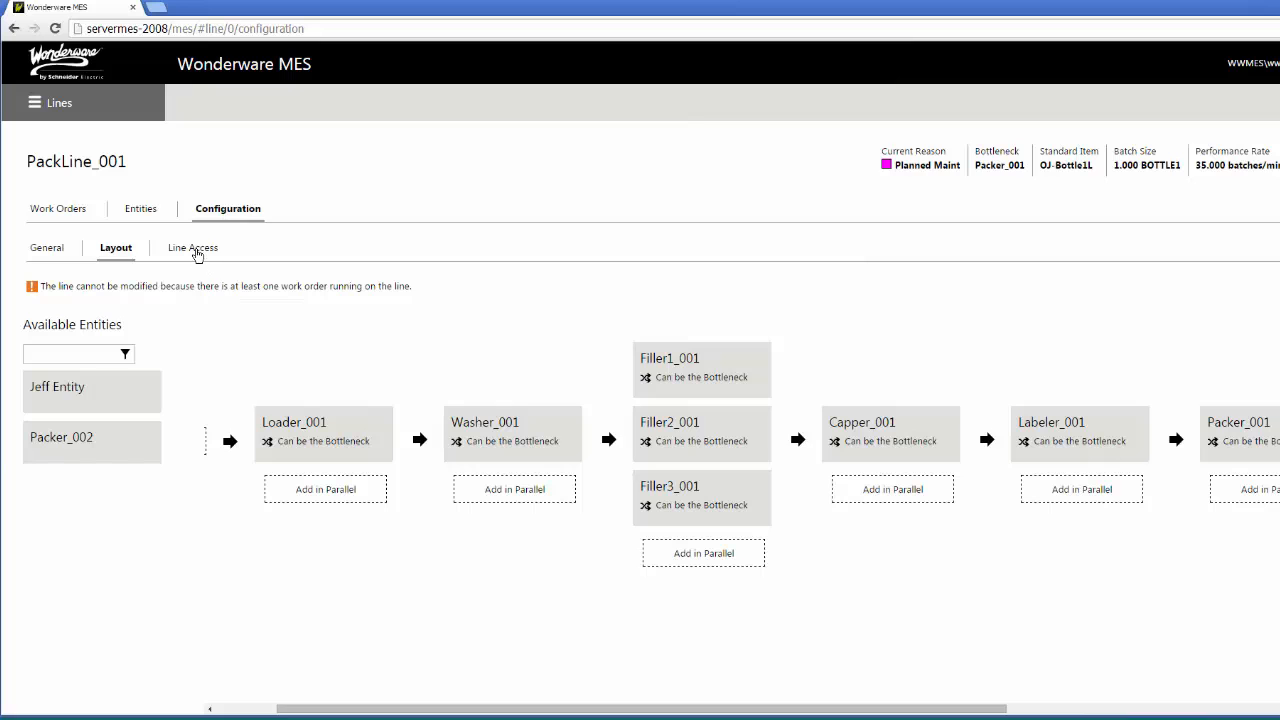
# Review PackLine_001's line access for the four user groups.
pyautogui.click(192, 248)
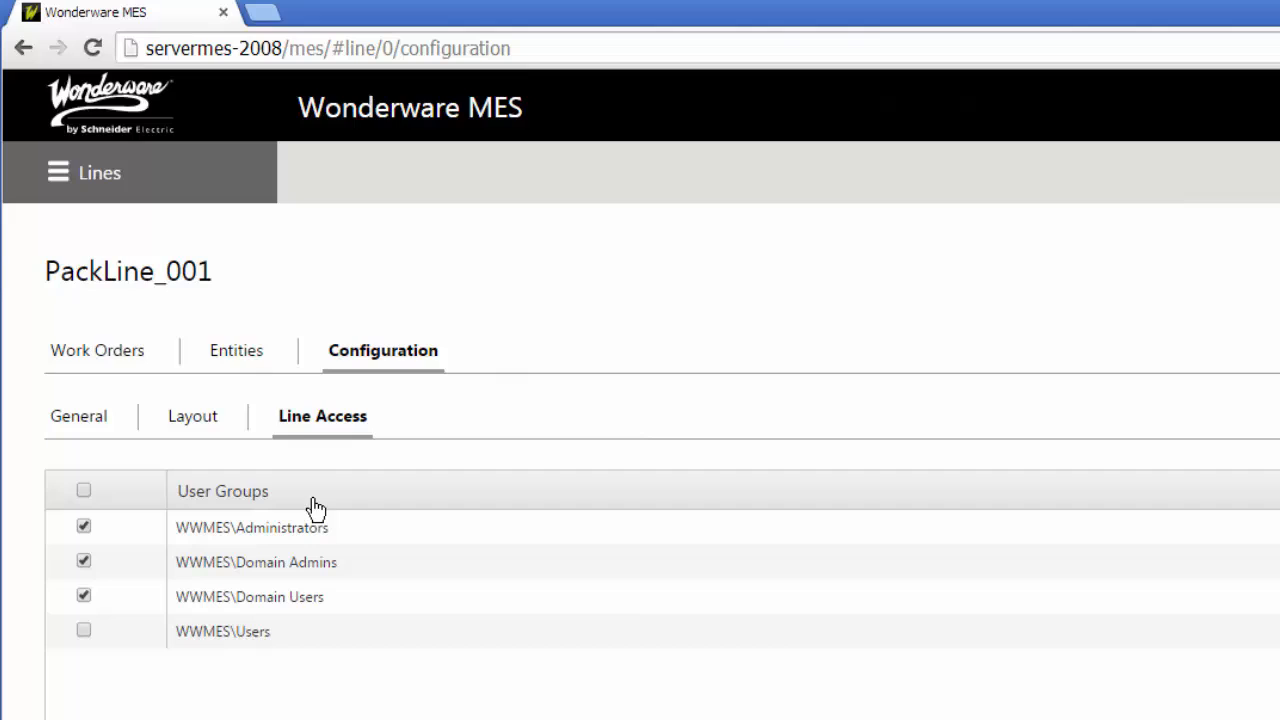
pyautogui.moveTo(254, 380)
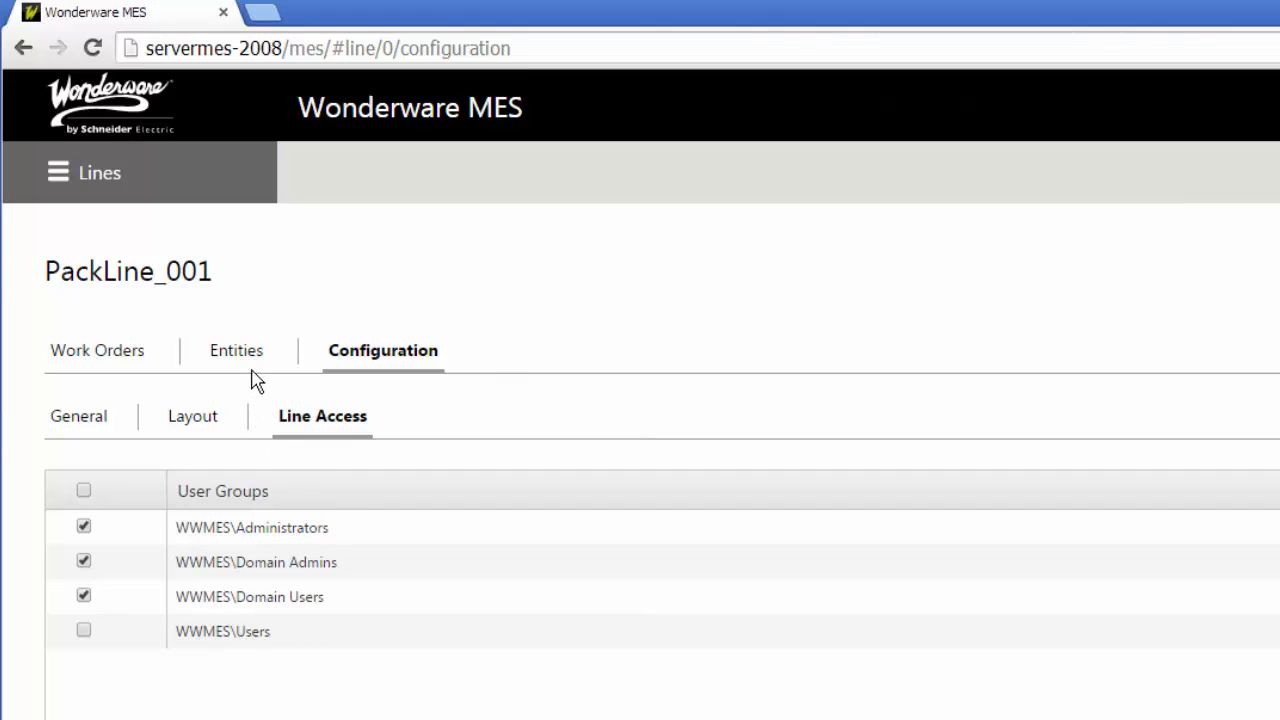
pyautogui.moveTo(260, 318)
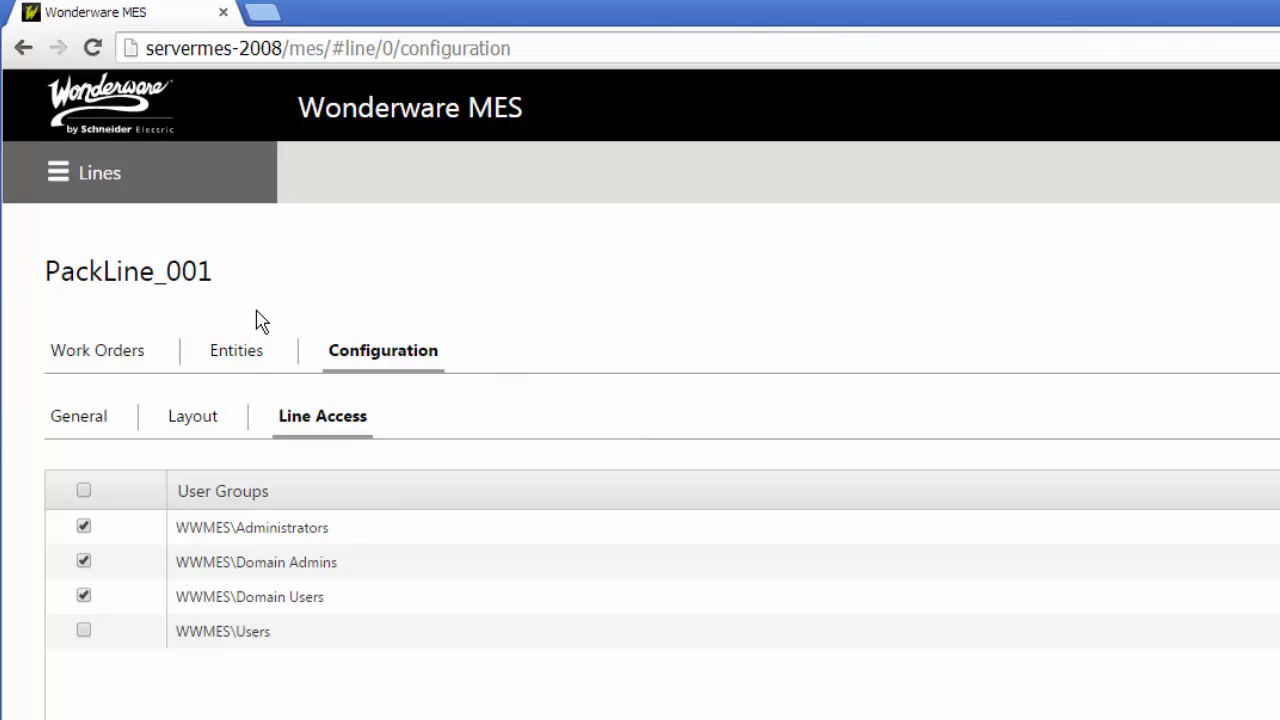
pyautogui.moveTo(60, 178)
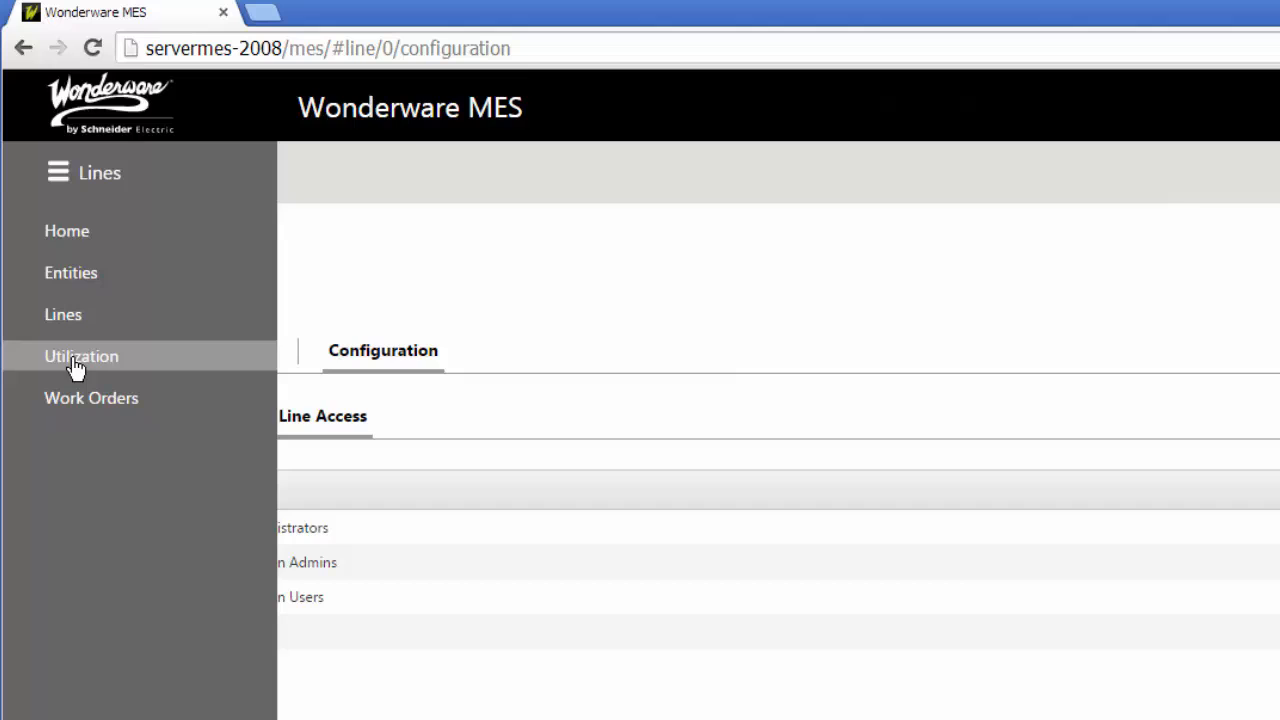
# Expand Plant Group 1 and NormRun Grp in the utilization reason tree and show RunLevel1's RUNNING-state settings.
pyautogui.click(80, 356)
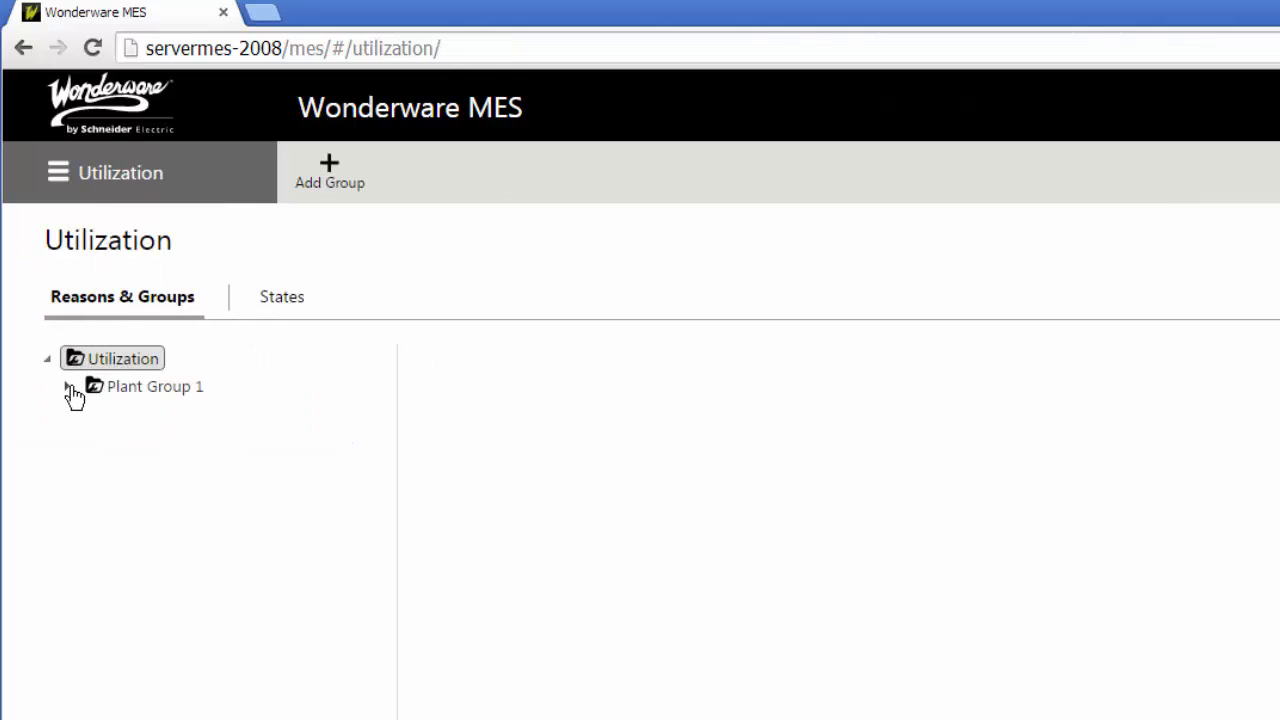
pyautogui.click(68, 386)
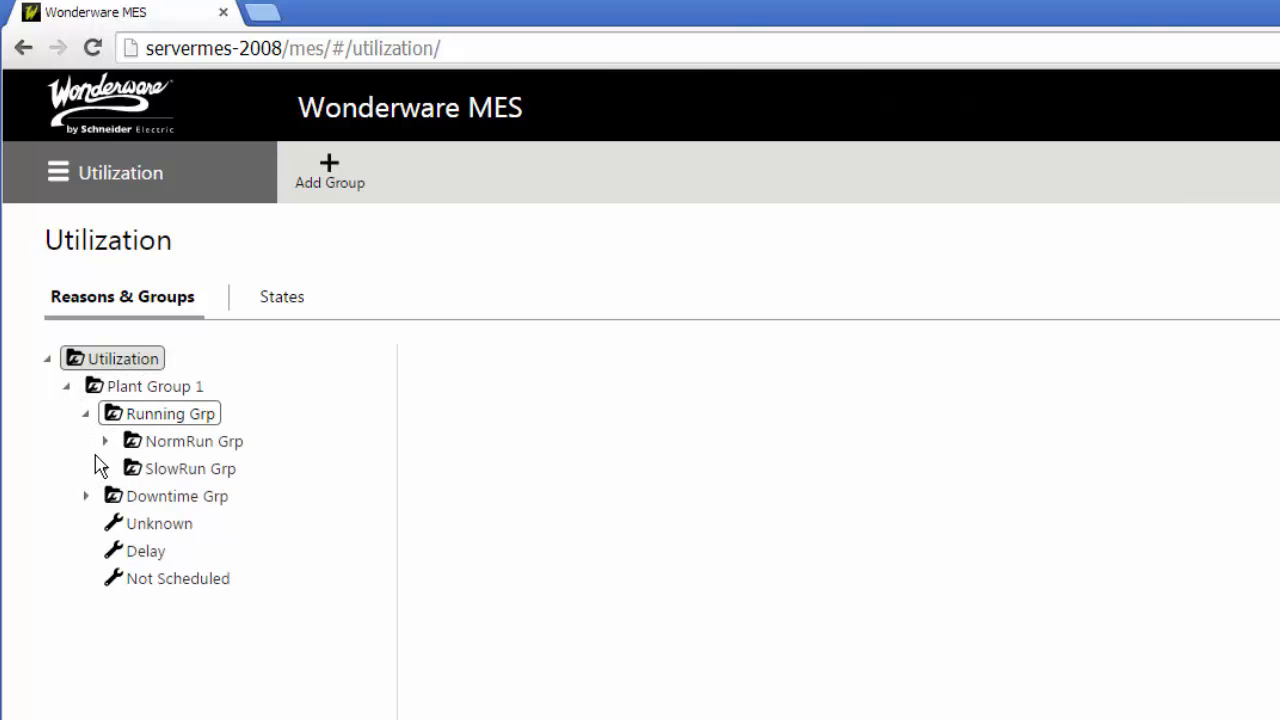
pyautogui.click(104, 442)
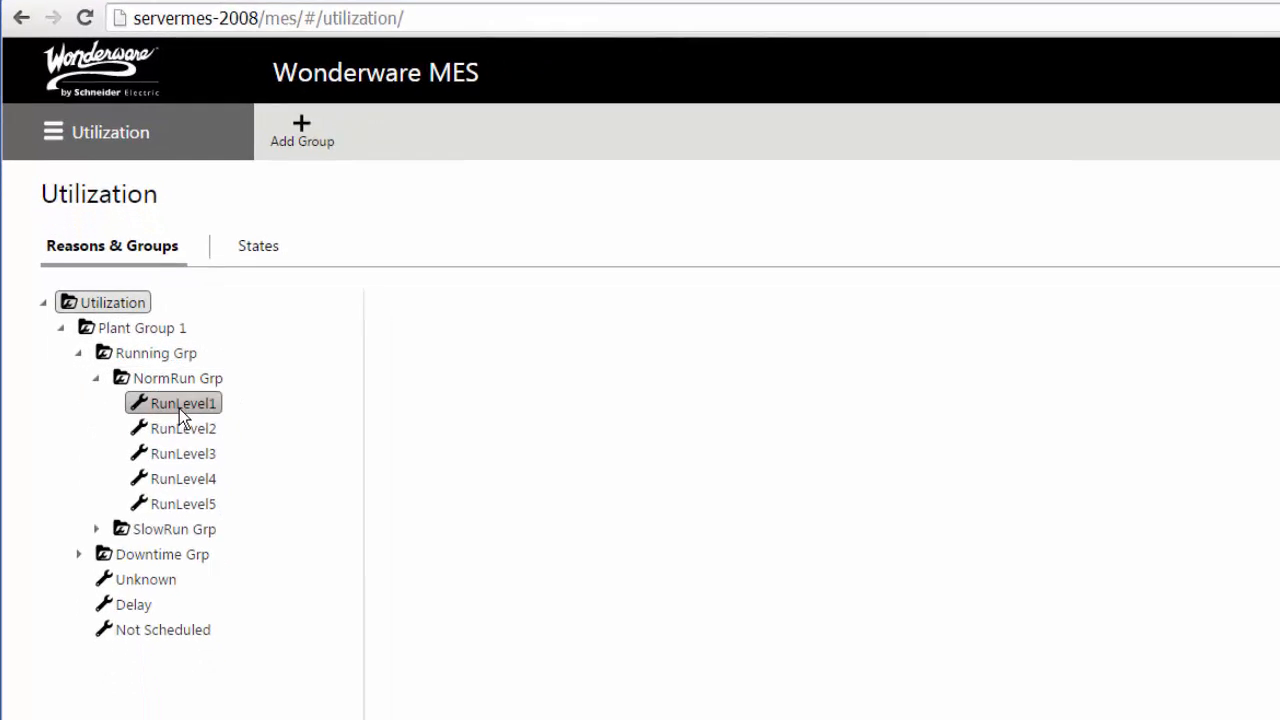
pyautogui.click(184, 404)
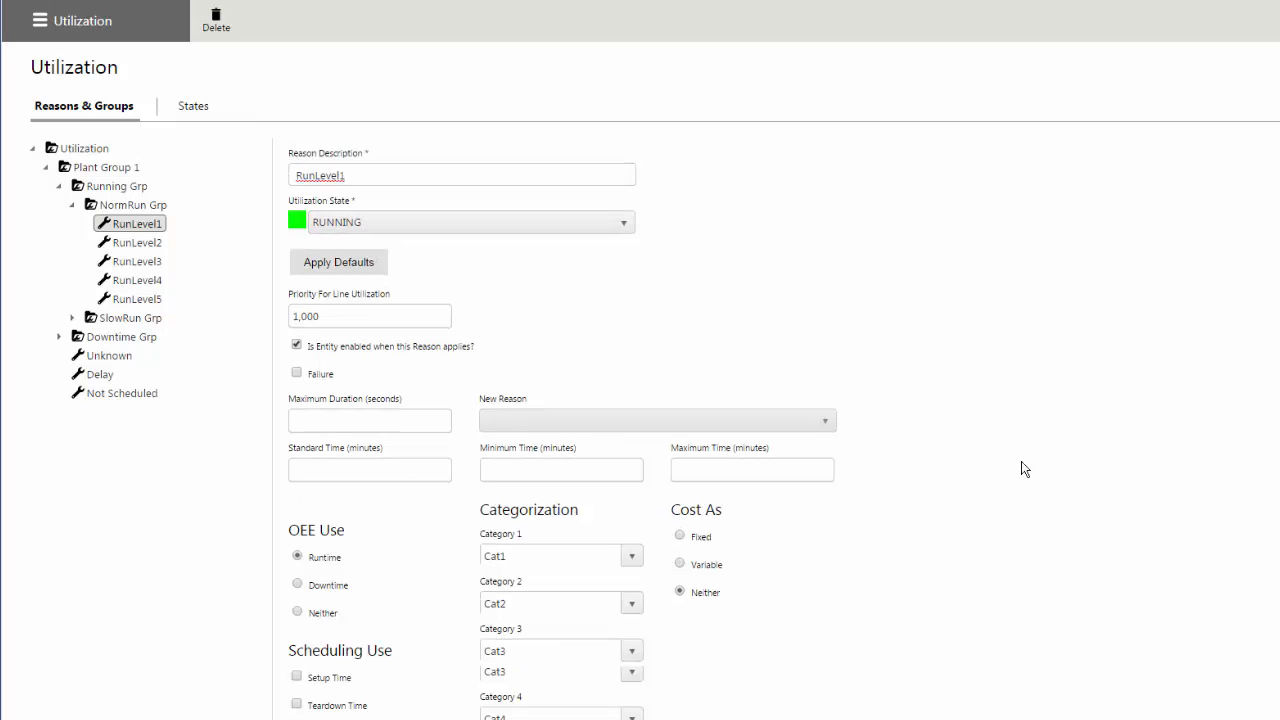
# Review RunLevel1's remaining fields, then expand Downtime Grp and Electrical Grp to list Connection, Fuses, Power and Wiring.
pyautogui.scroll(-3)
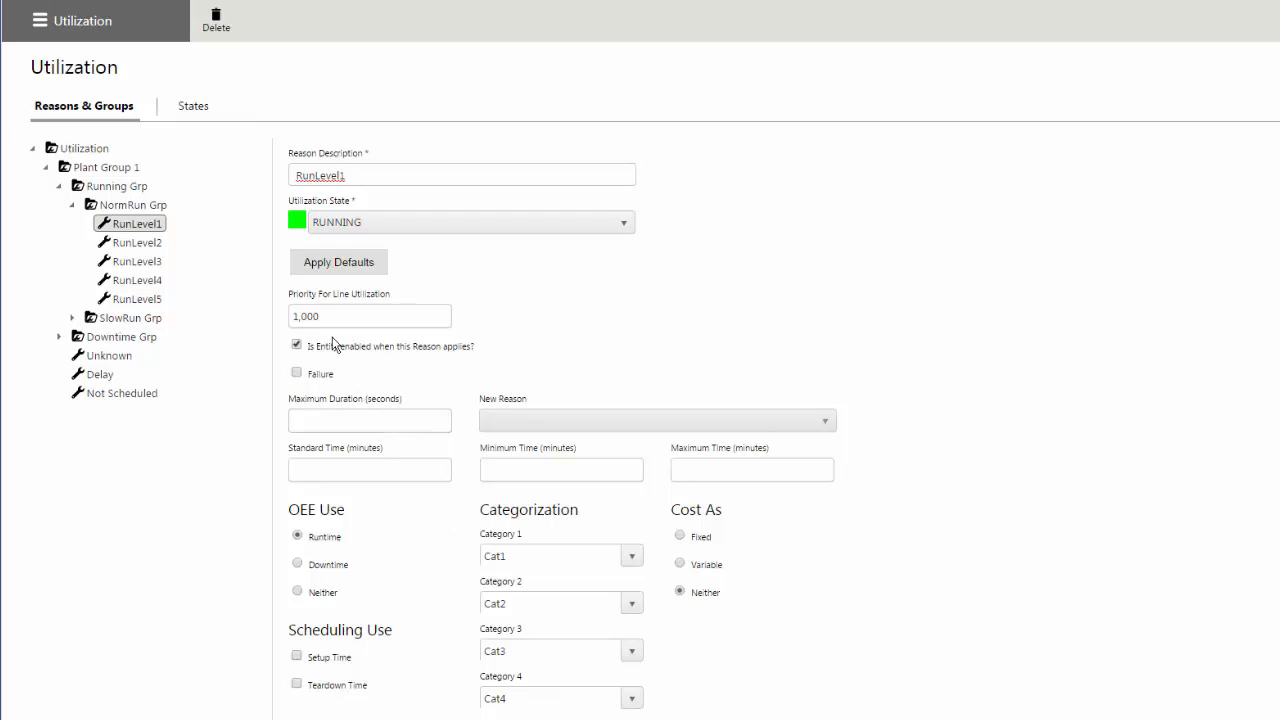
pyautogui.click(368, 420)
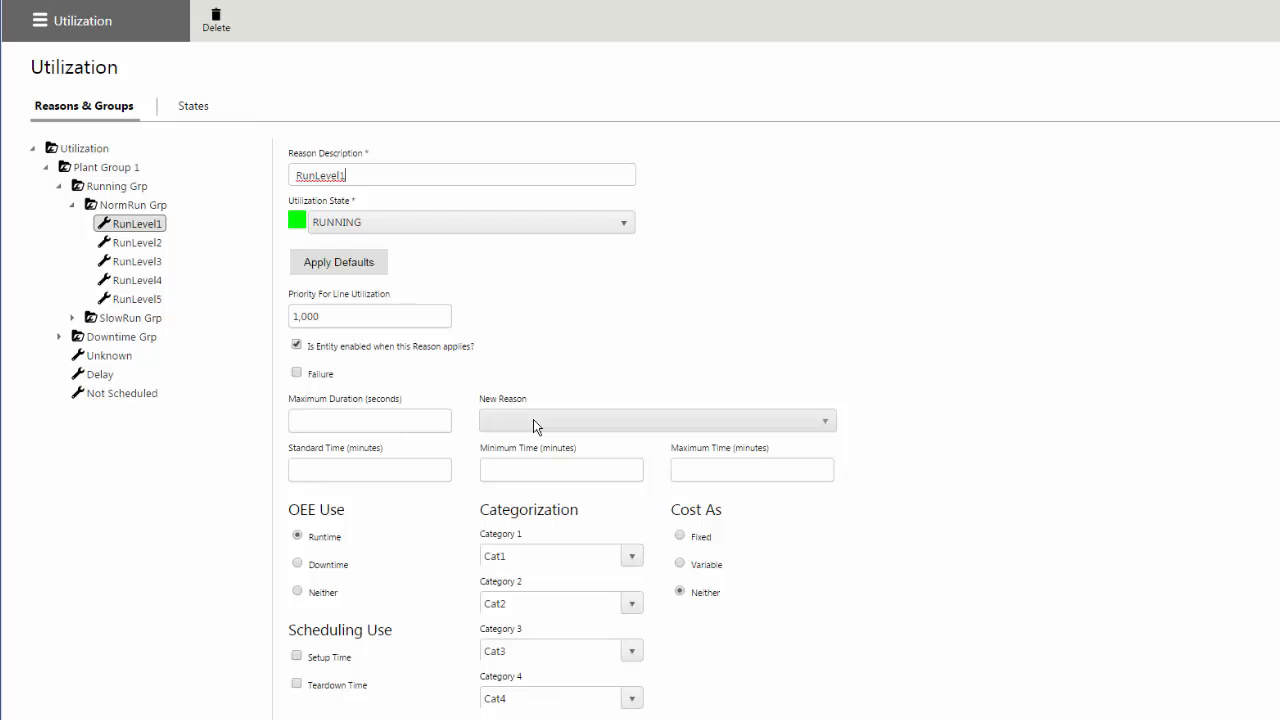
pyautogui.click(368, 420)
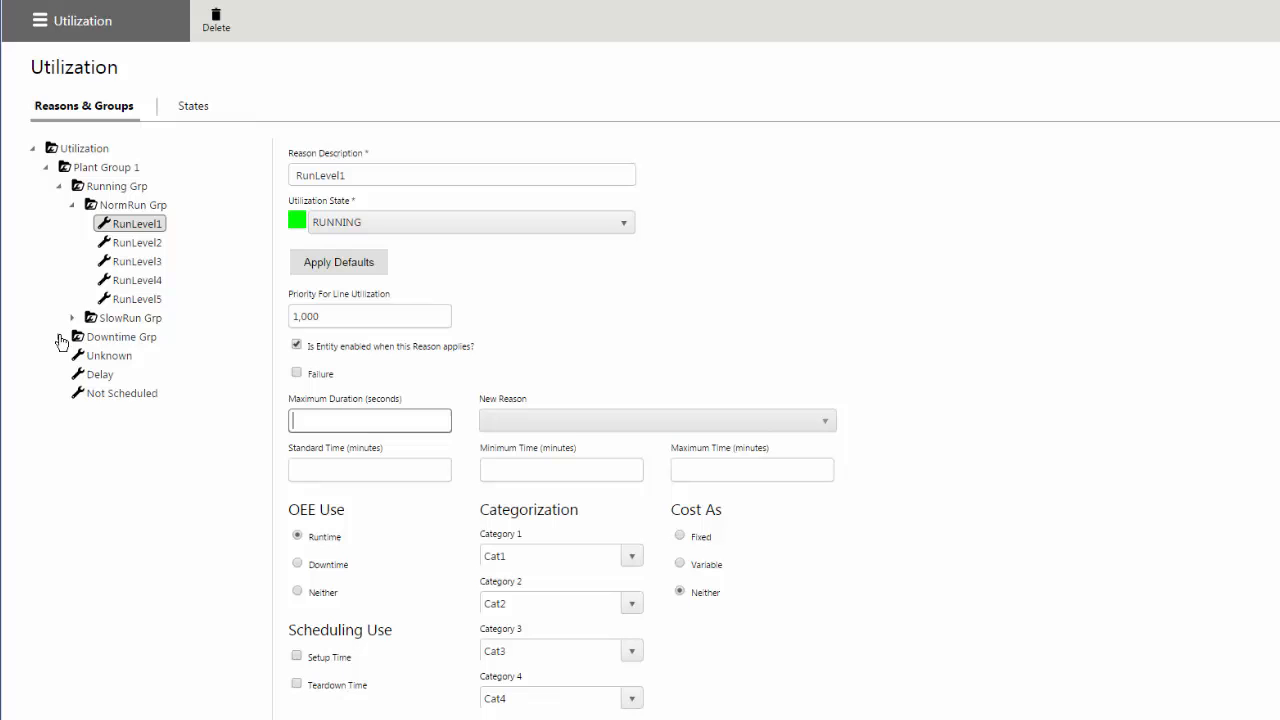
pyautogui.click(72, 336)
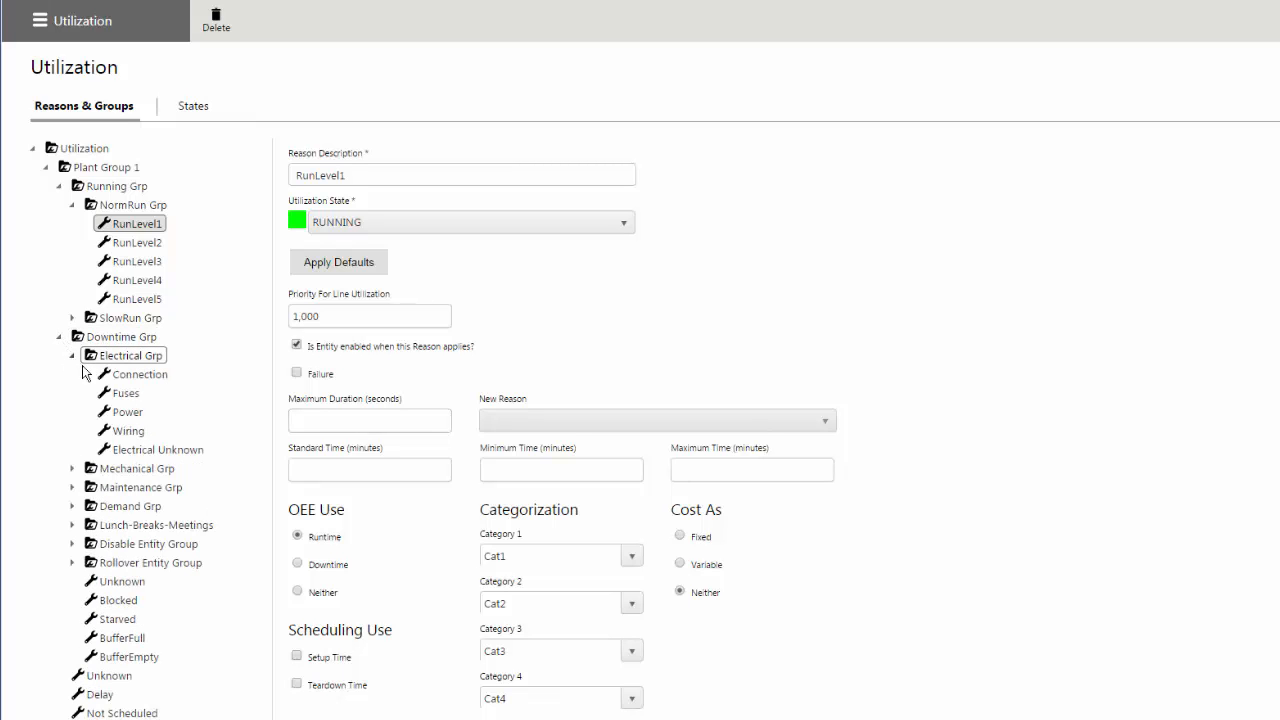
# Show the Connection reason's settings: ELECTRICAL state, priority 600, failure, 60-second maximum, Downtime OEE use.
pyautogui.click(140, 374)
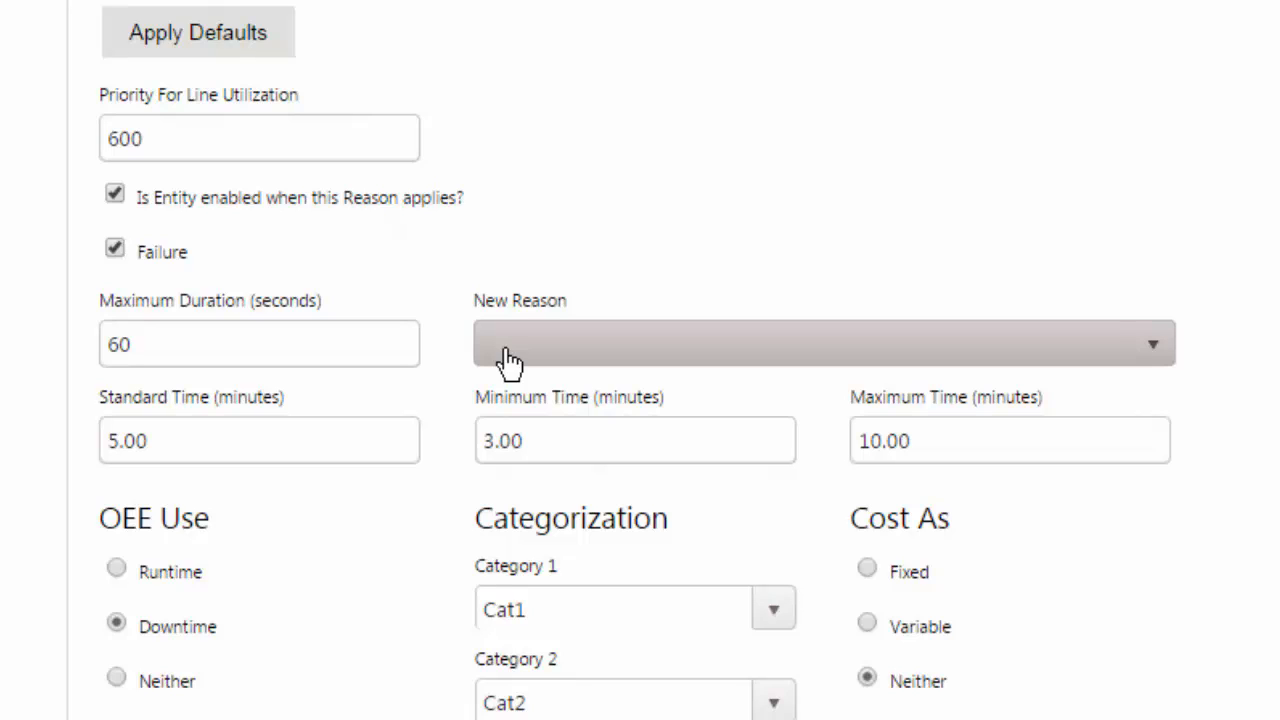
pyautogui.click(824, 344)
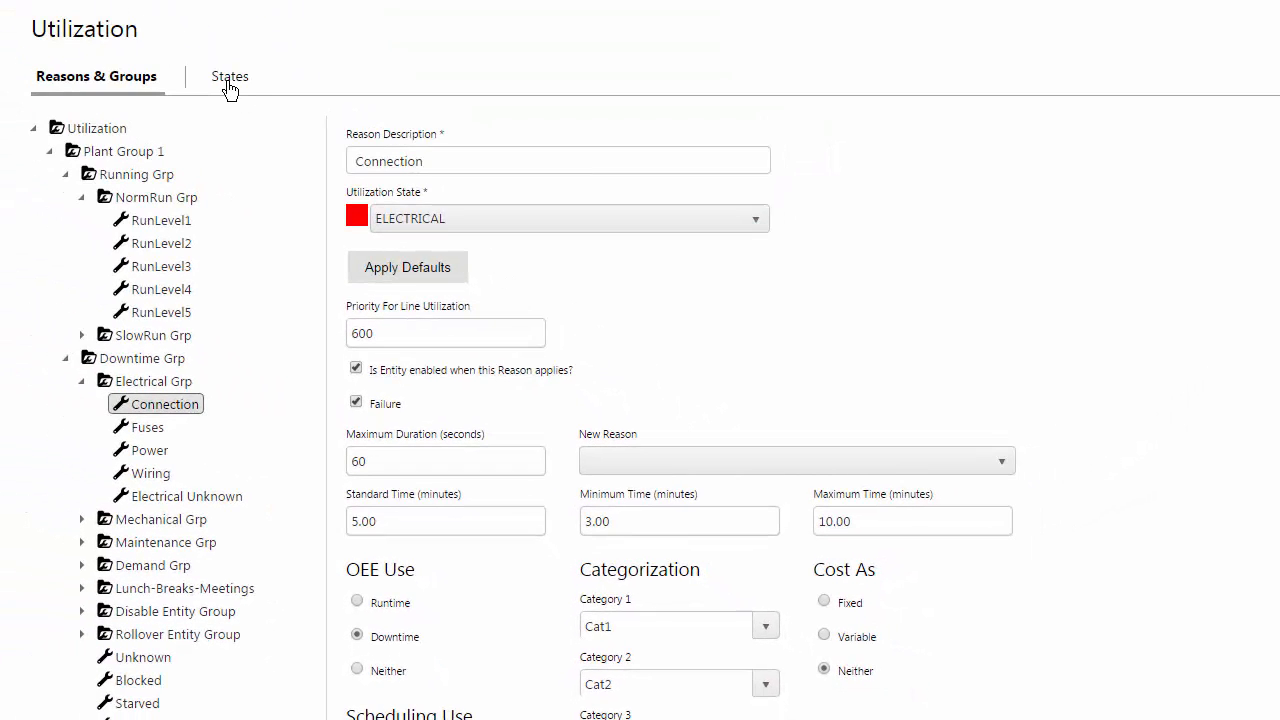
# Show the utilization States table listing DEMAND, ELECTRICAL, RUNNING, UNKNOWN with colours and priorities.
pyautogui.click(228, 76)
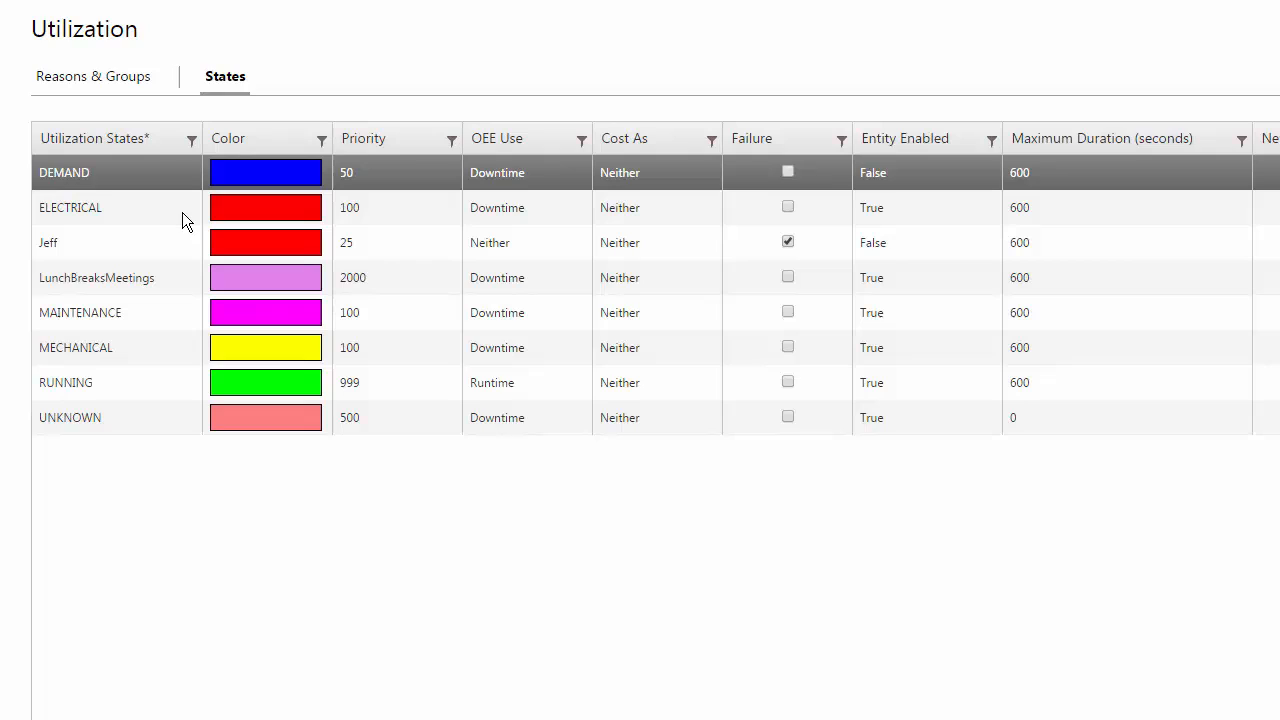
pyautogui.moveTo(150, 216)
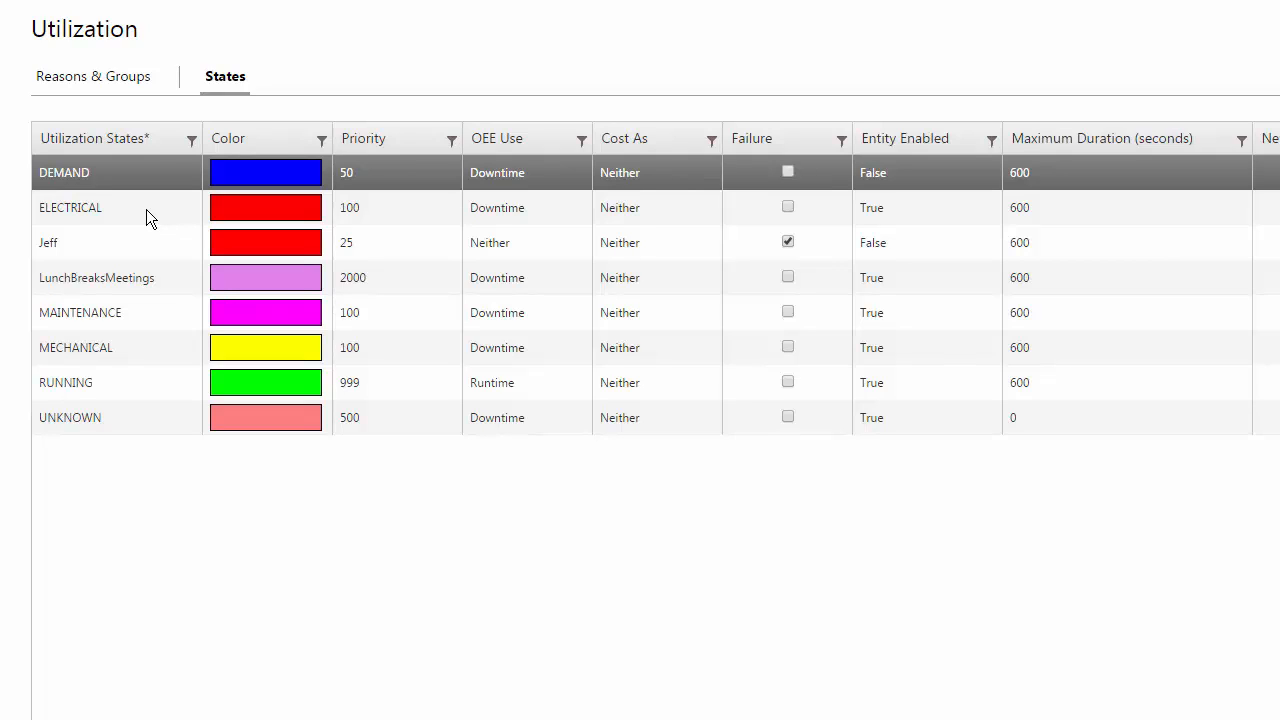
pyautogui.moveTo(408, 276)
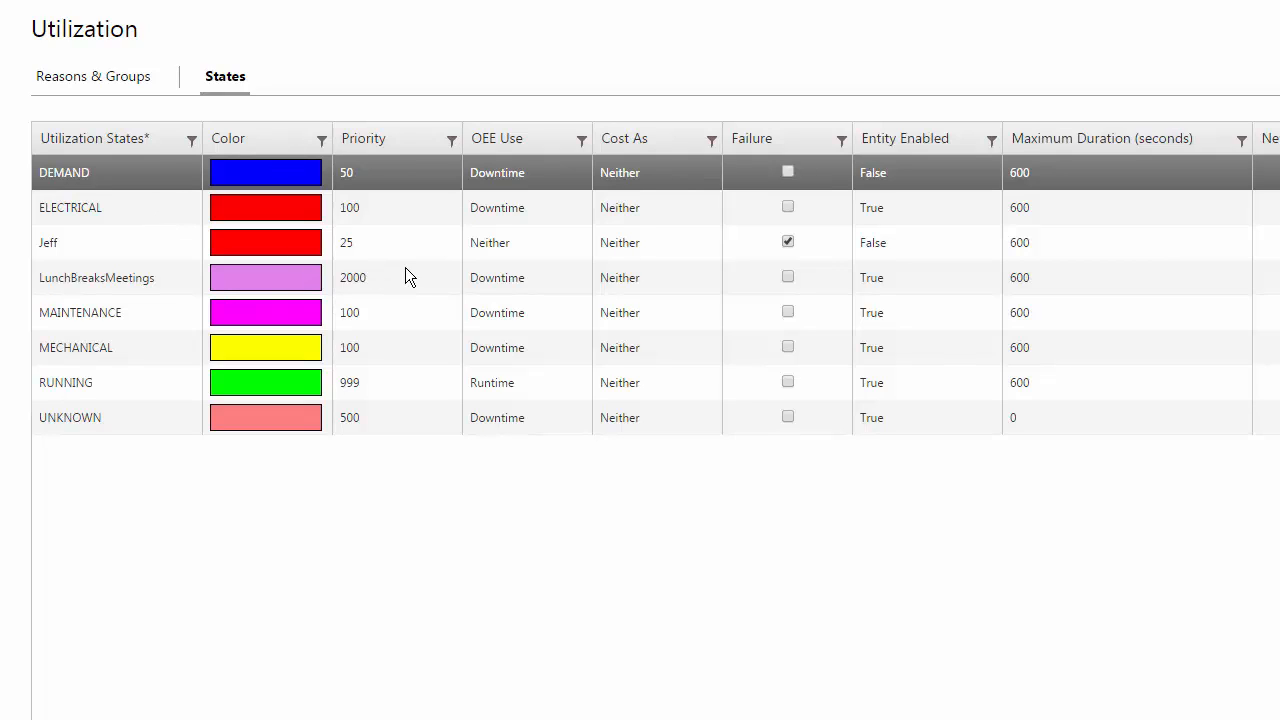